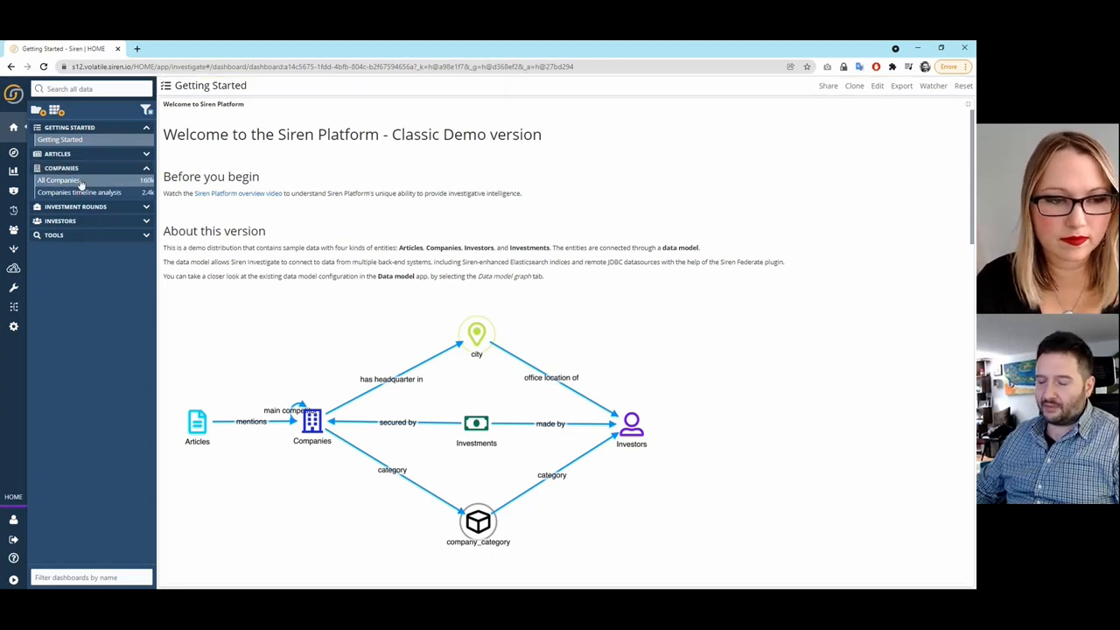
# Step: View the All Companies dashboard, glance at All Articles, then return to All Companies (11,862 companies)
pyautogui.click(60, 178)
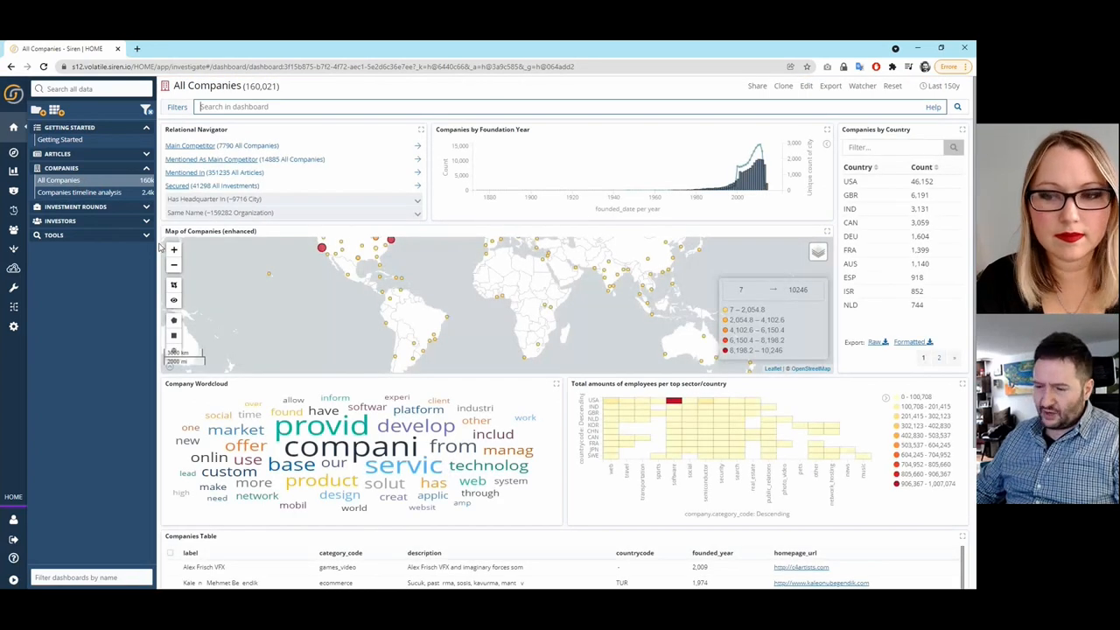
pyautogui.scroll(-3)
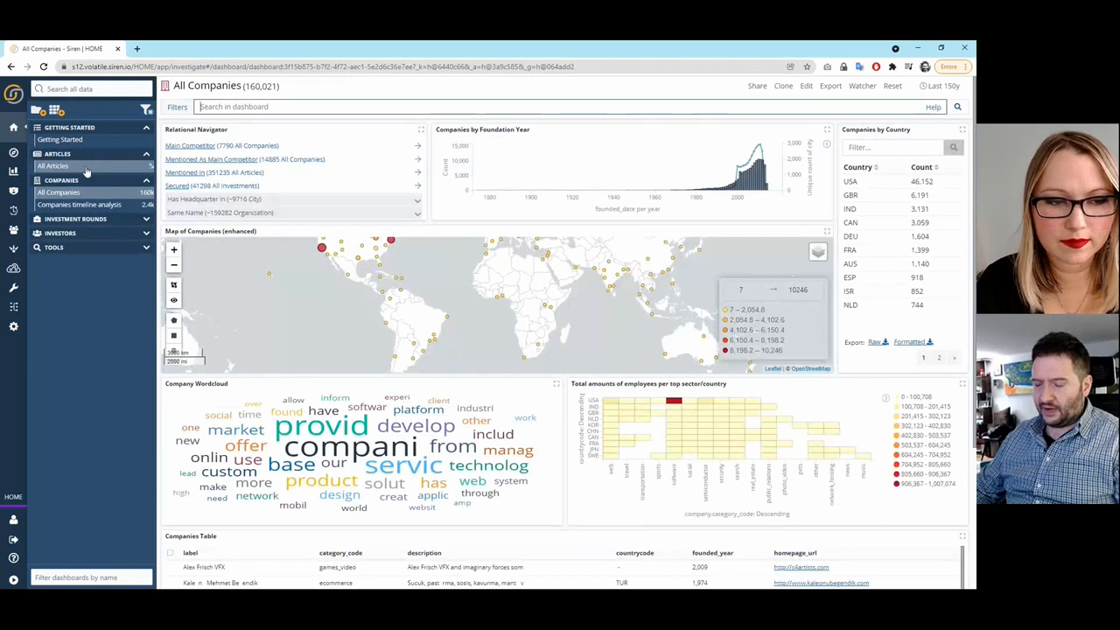
pyautogui.click(52, 164)
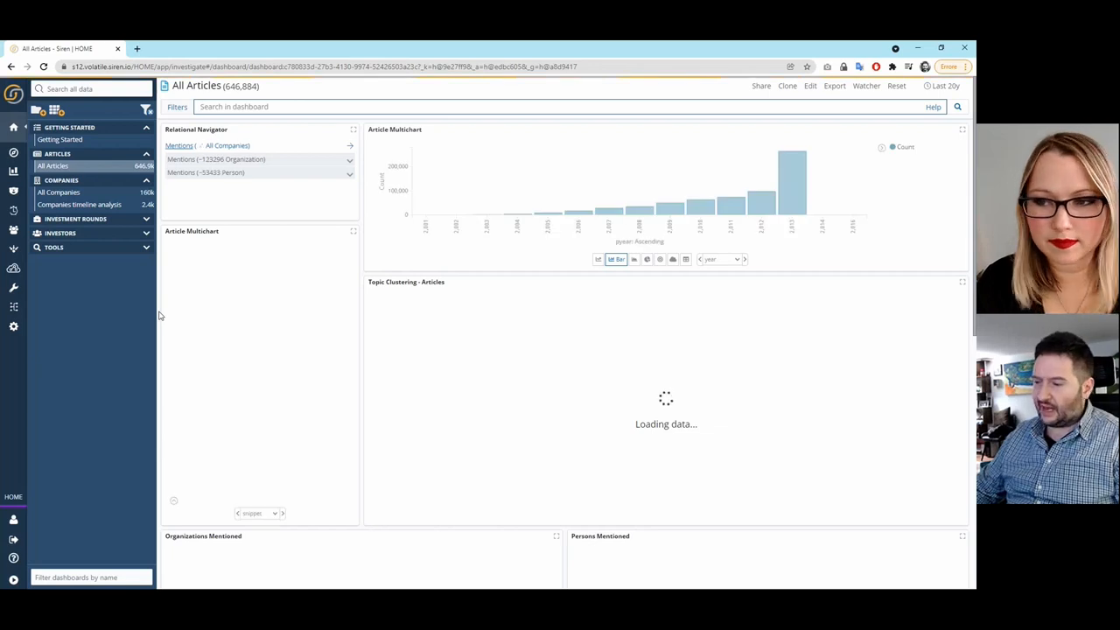
pyautogui.scroll(-3)
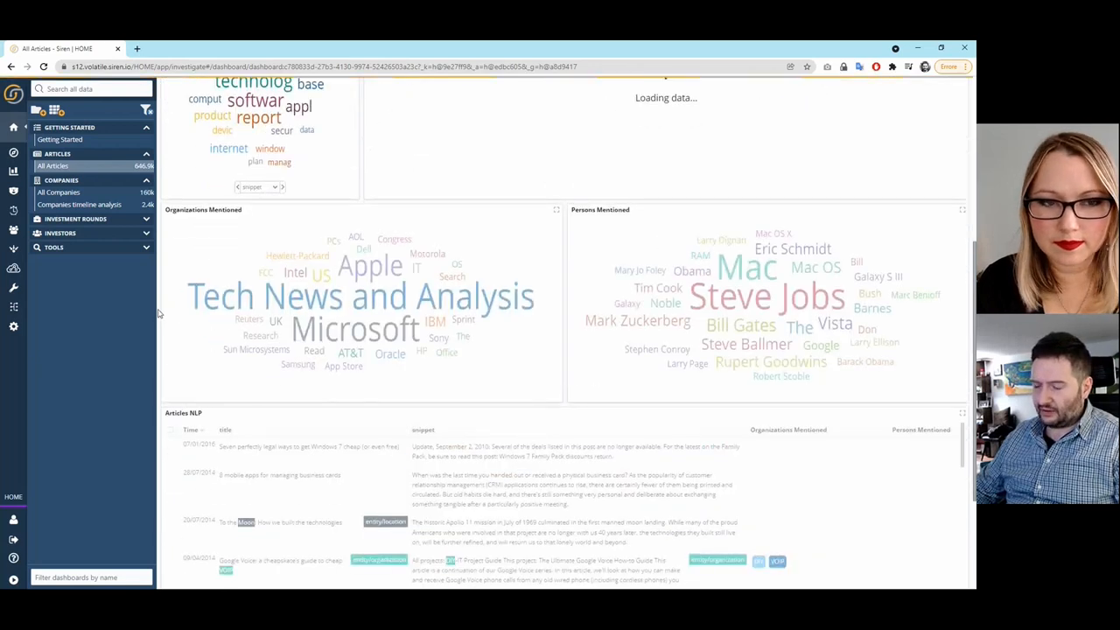
pyautogui.click(59, 191)
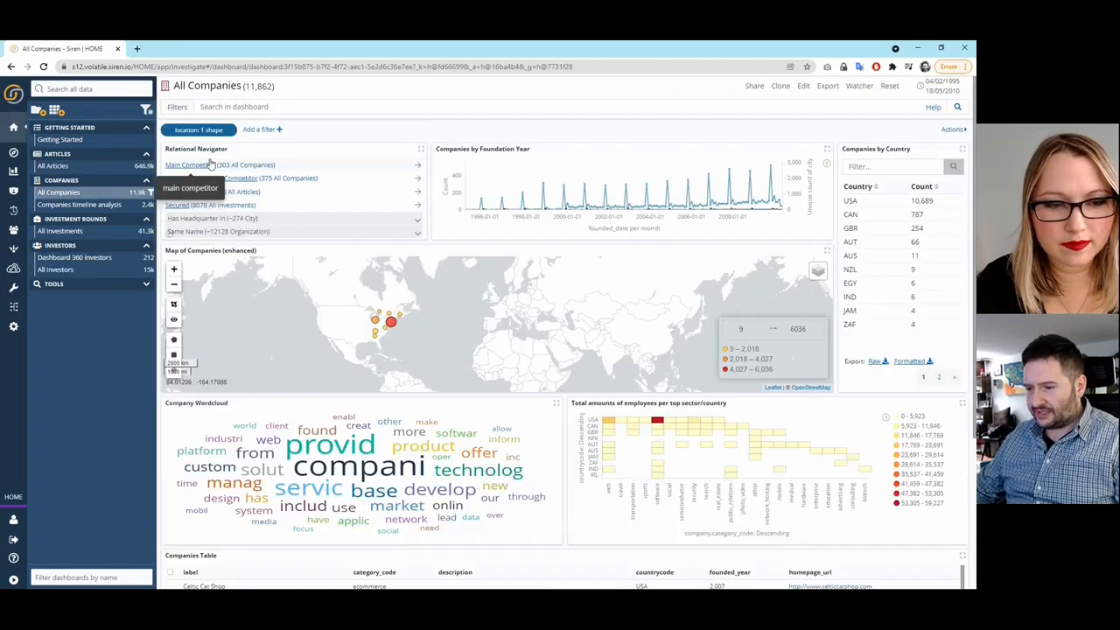
pyautogui.moveTo(297, 173)
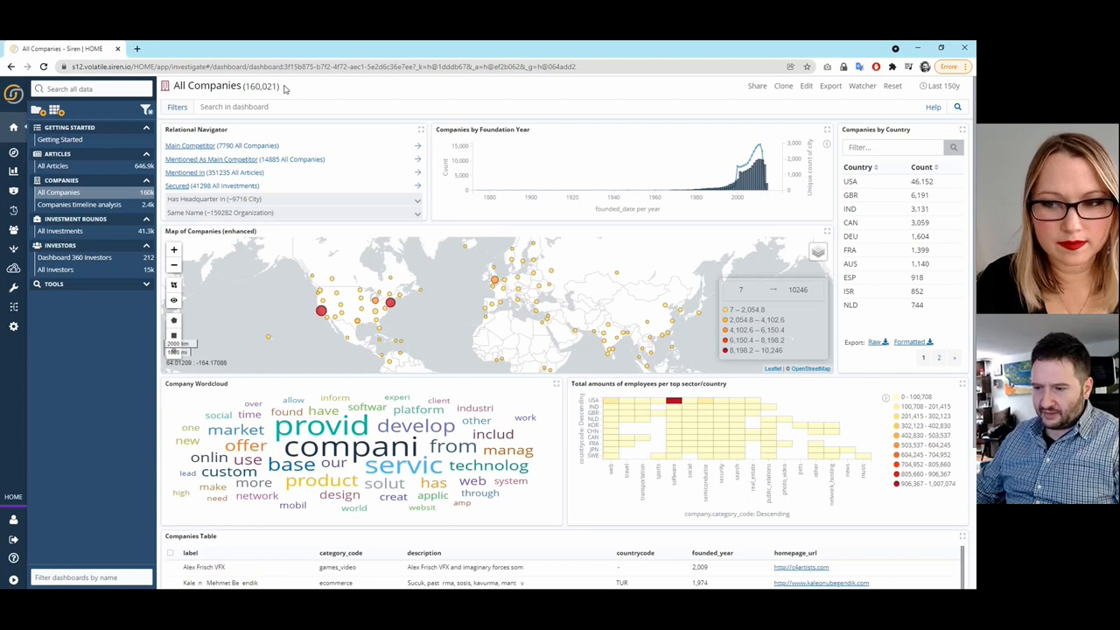
pyautogui.moveTo(203, 173)
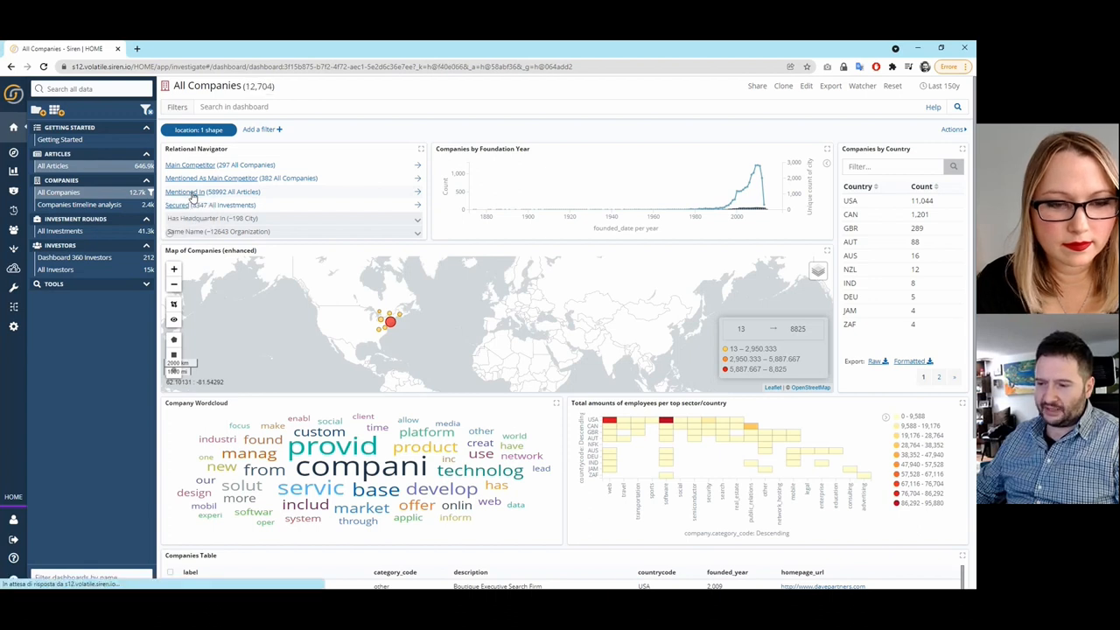
# Step: Pivot via 'Mentioned in' to the 58,992 articles mentioning the 12,704 filtered companies
pyautogui.click(53, 165)
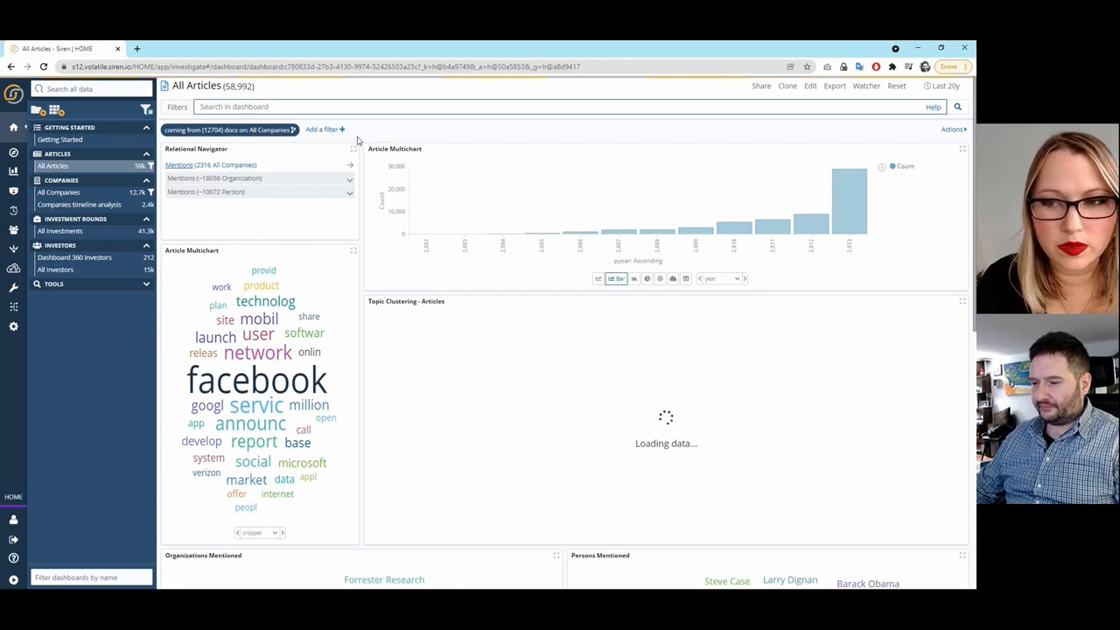
# Step: Expand the 'Does HP want Cisco users to switch?' row in the Articles NLP table
pyautogui.scroll(-3)
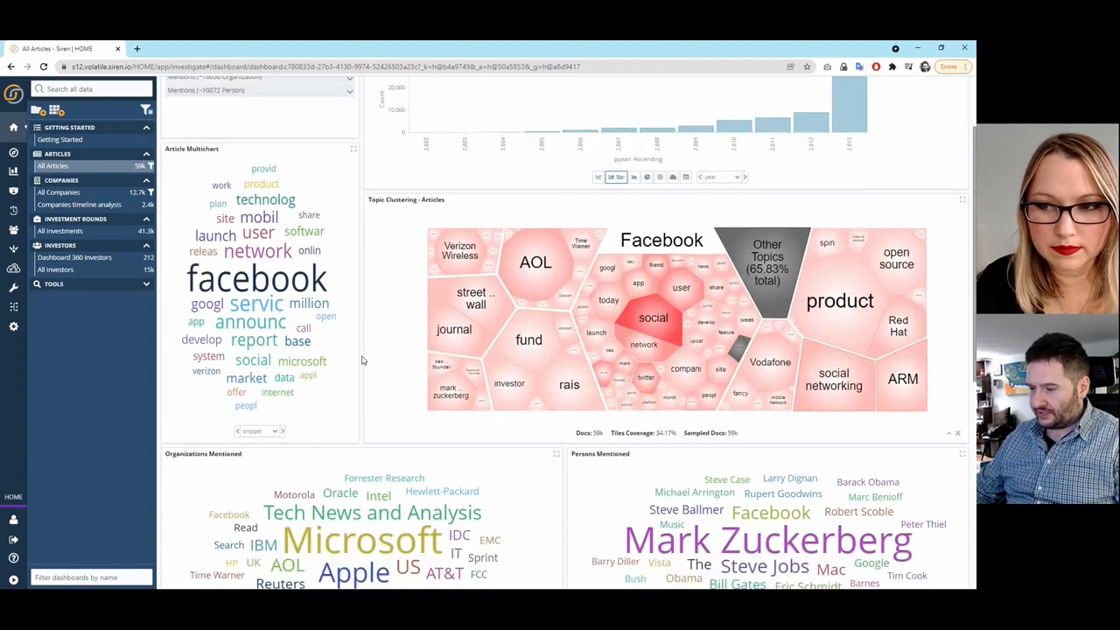
pyautogui.scroll(-3)
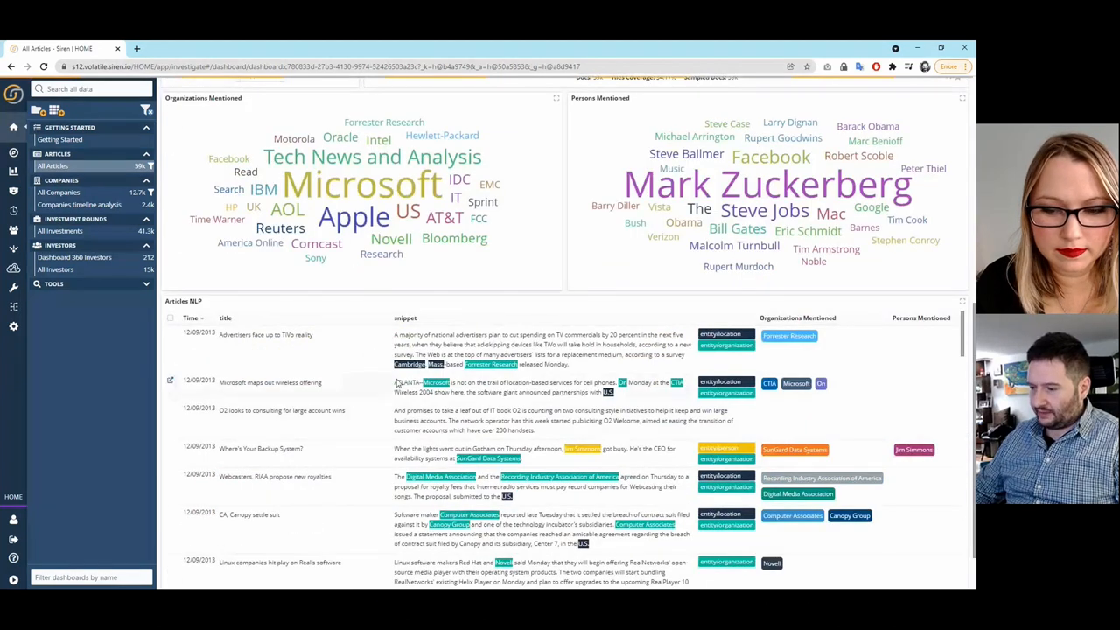
pyautogui.scroll(-3)
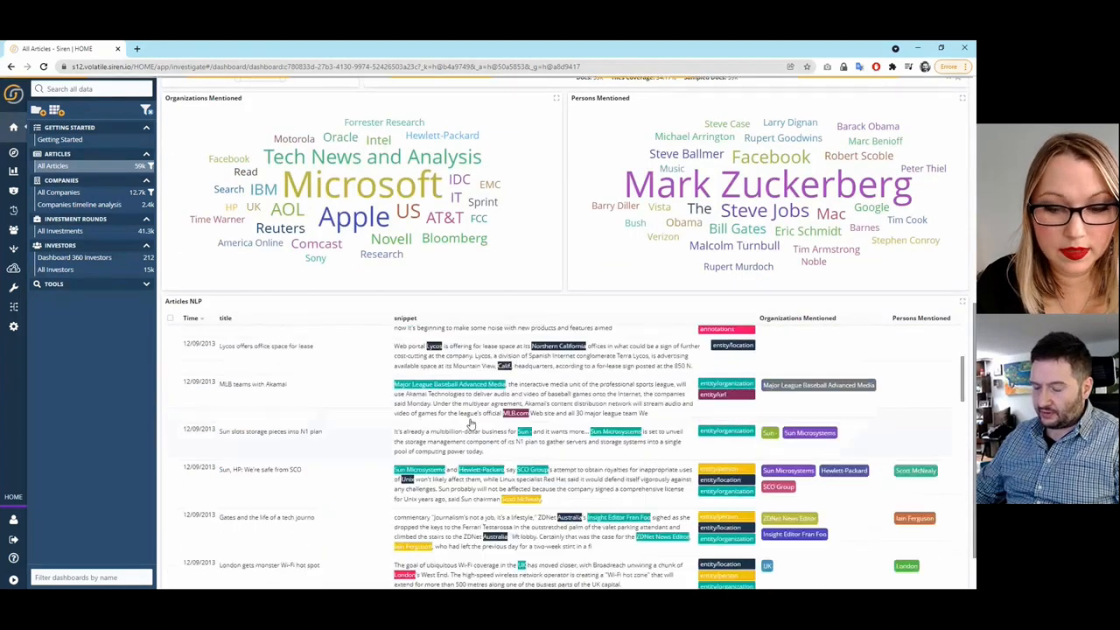
pyautogui.scroll(3)
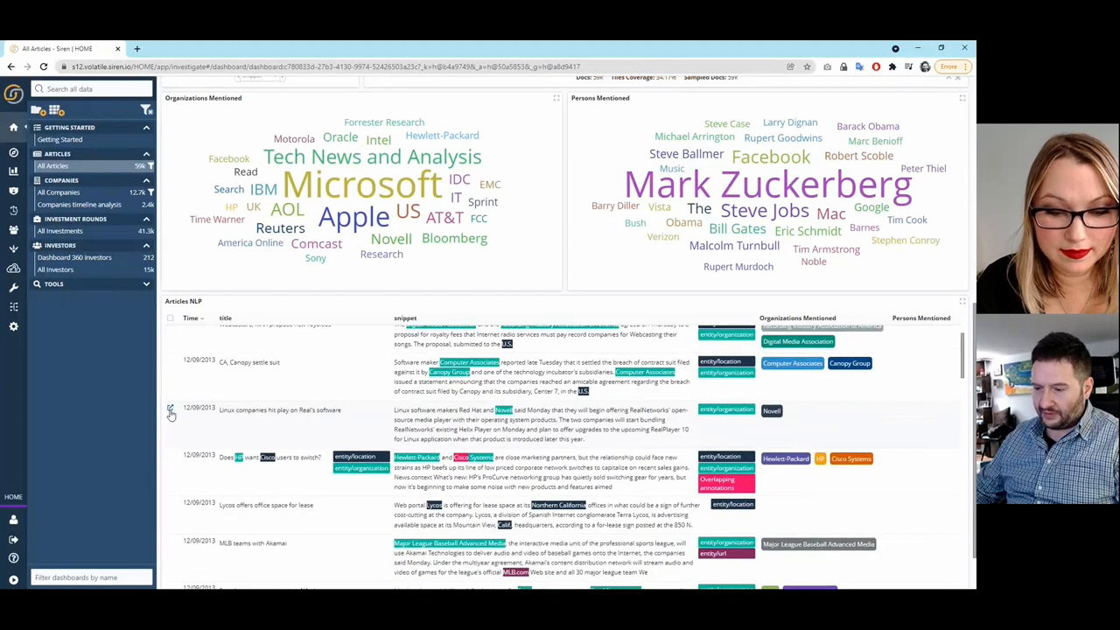
pyautogui.click(172, 458)
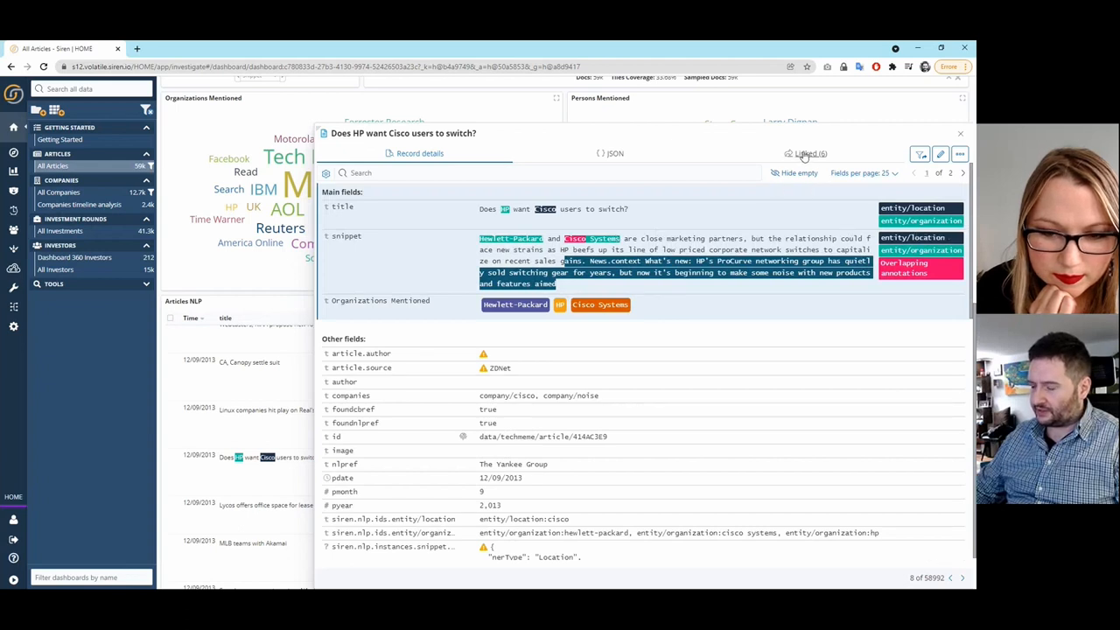
# Step: Show the article's linked records, go into the Cisco company and its own linked items
pyautogui.click(808, 154)
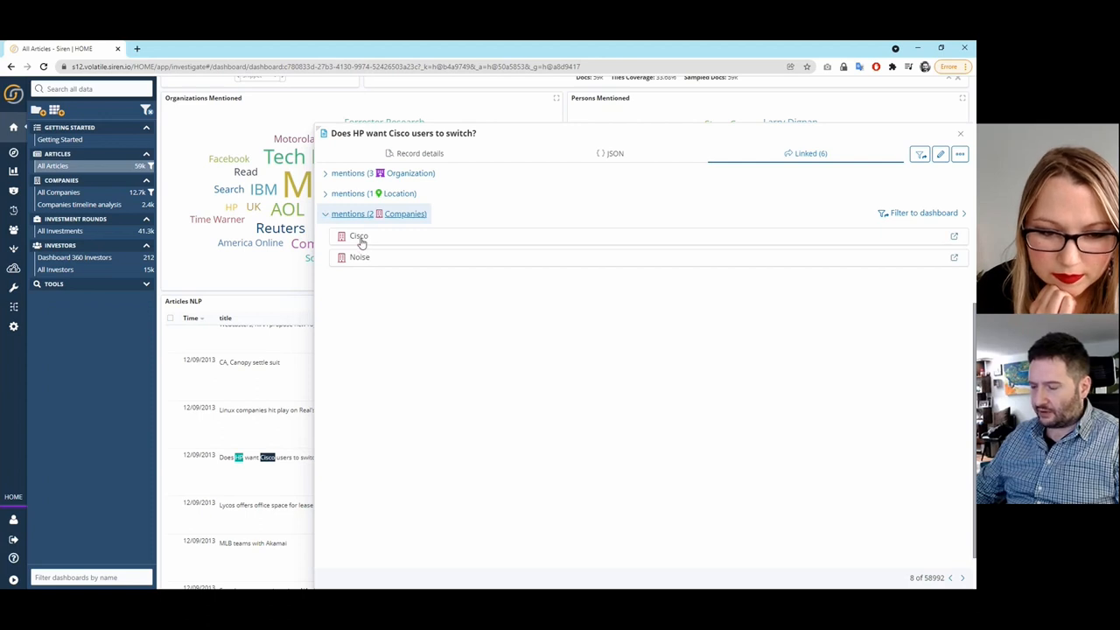
pyautogui.click(359, 235)
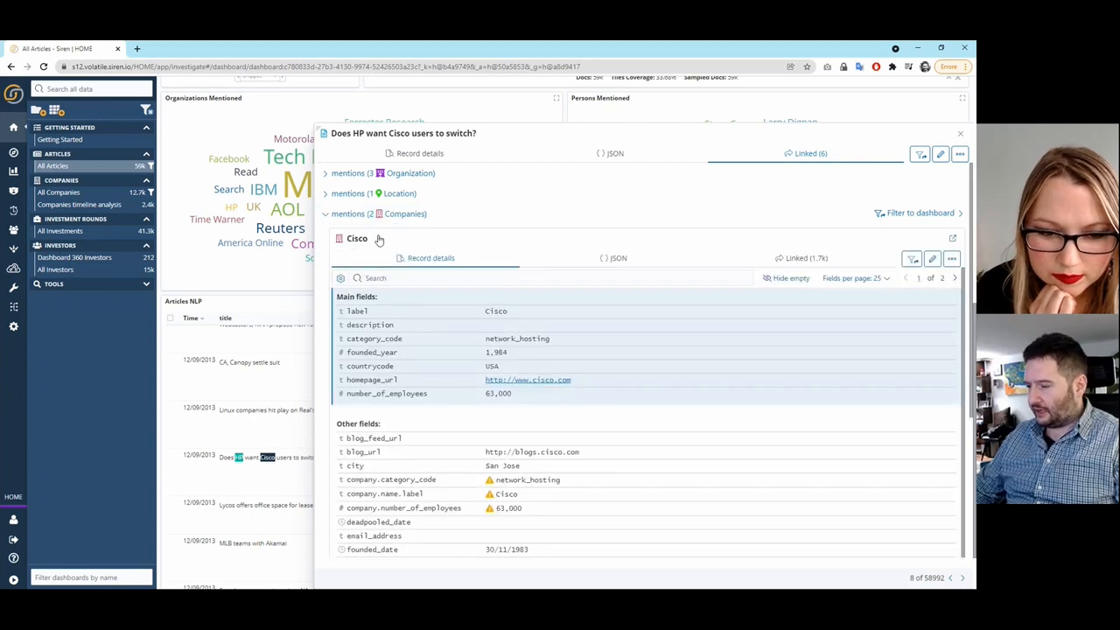
pyautogui.moveTo(773, 313)
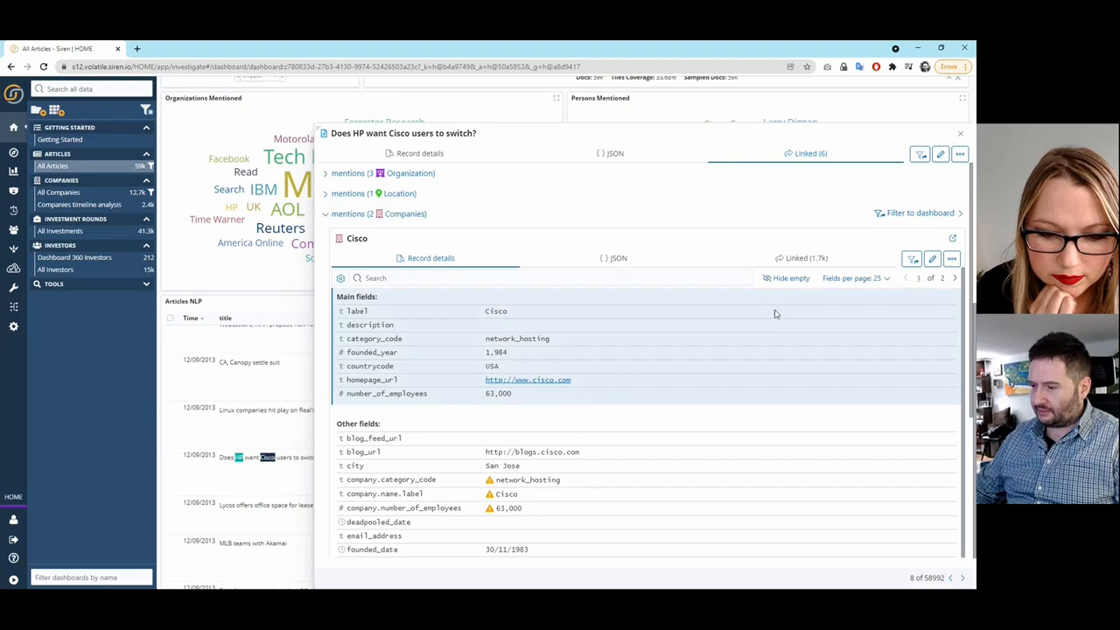
pyautogui.click(801, 257)
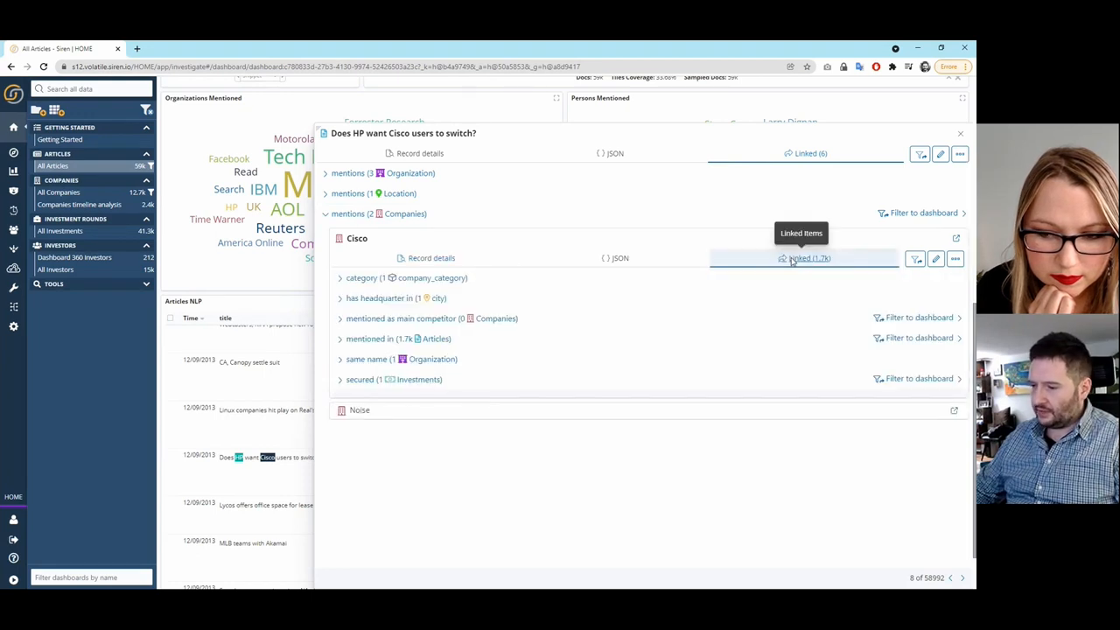
pyautogui.moveTo(418, 342)
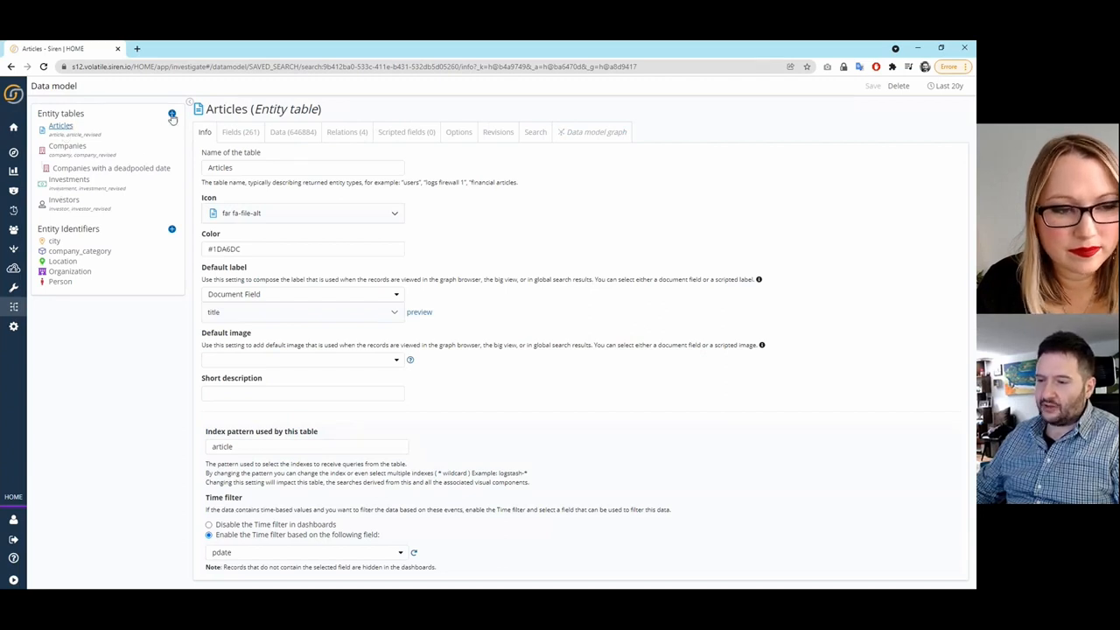
# Step: Show the data model graph and inspect the Companies and Investors entity nodes
pyautogui.click(171, 116)
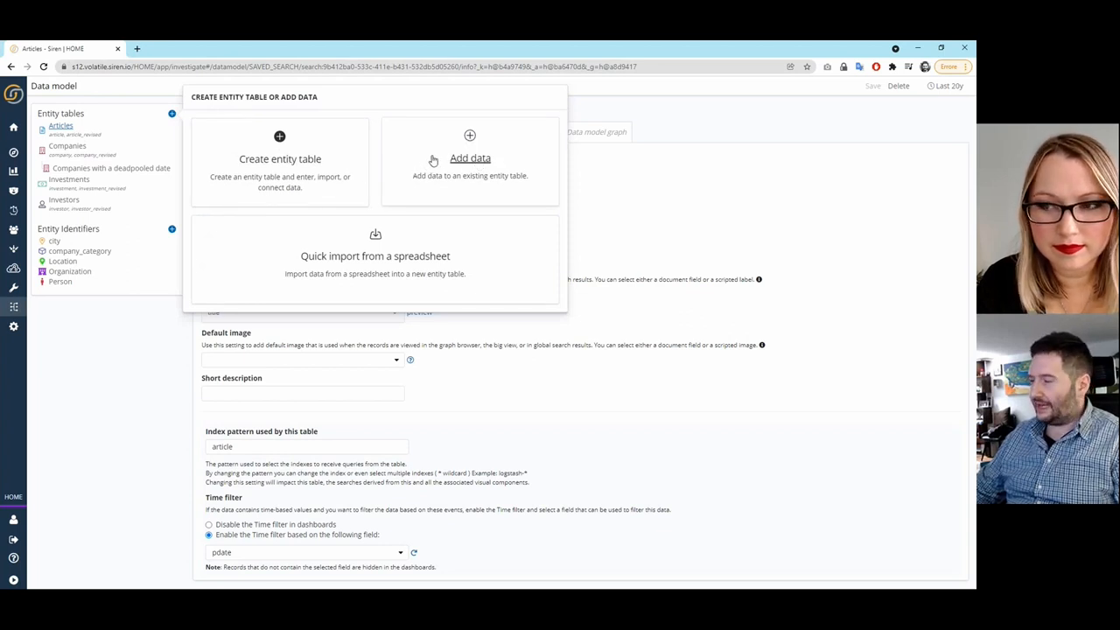
pyautogui.moveTo(469, 157)
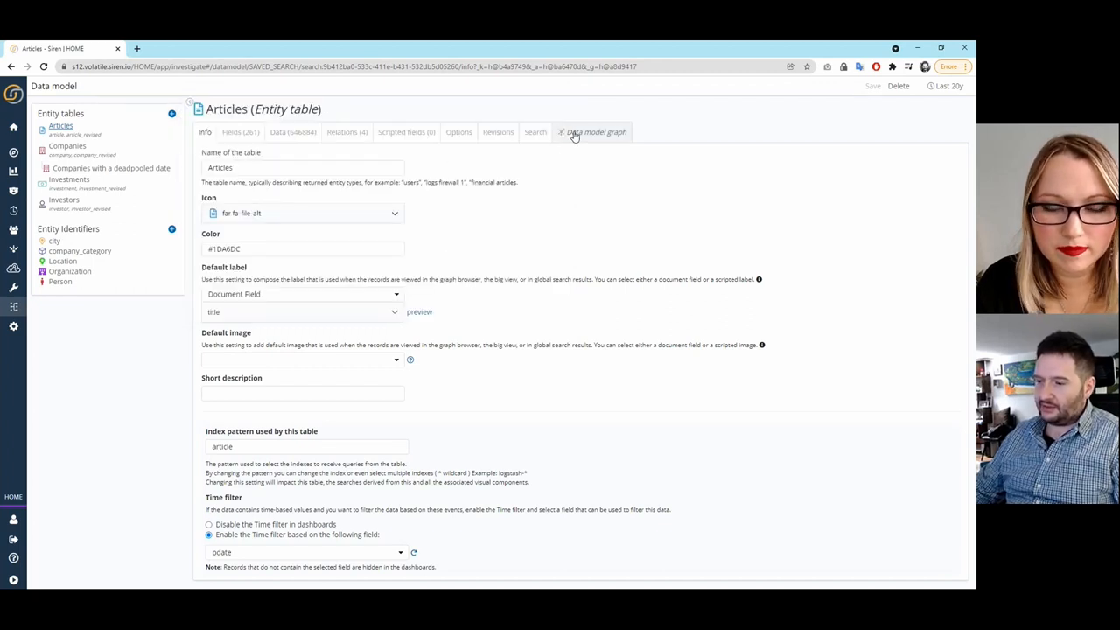
pyautogui.click(595, 133)
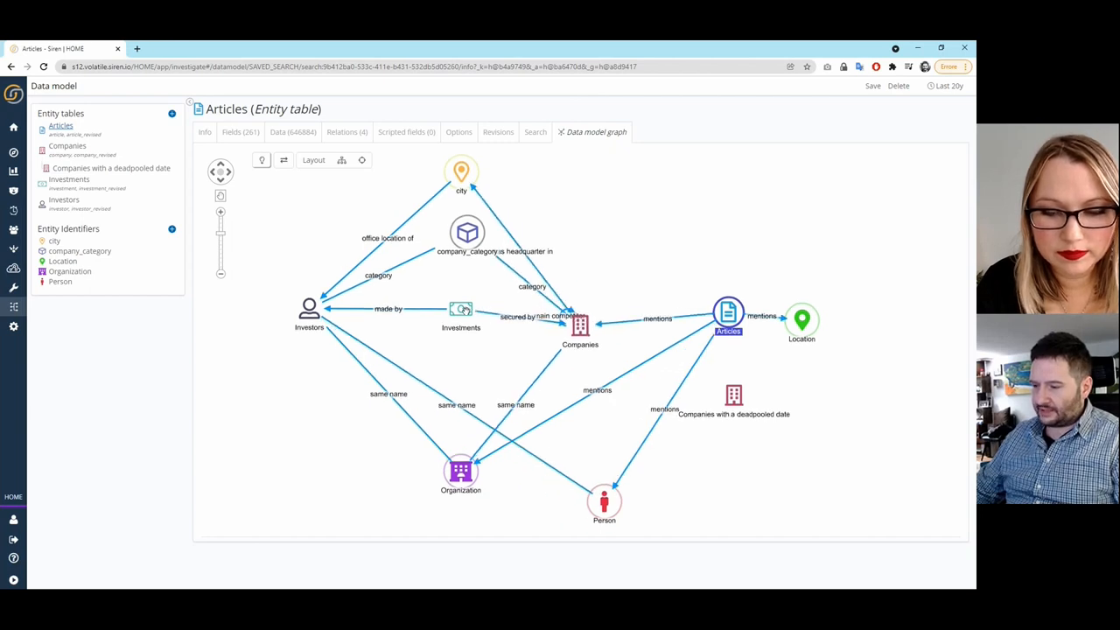
pyautogui.click(580, 327)
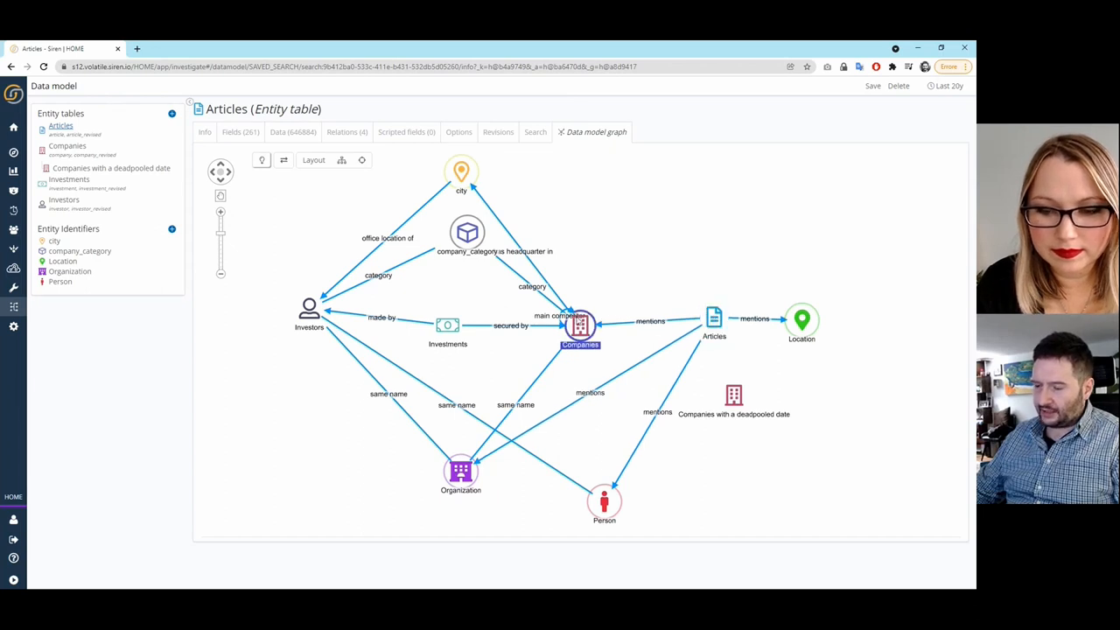
pyautogui.click(307, 308)
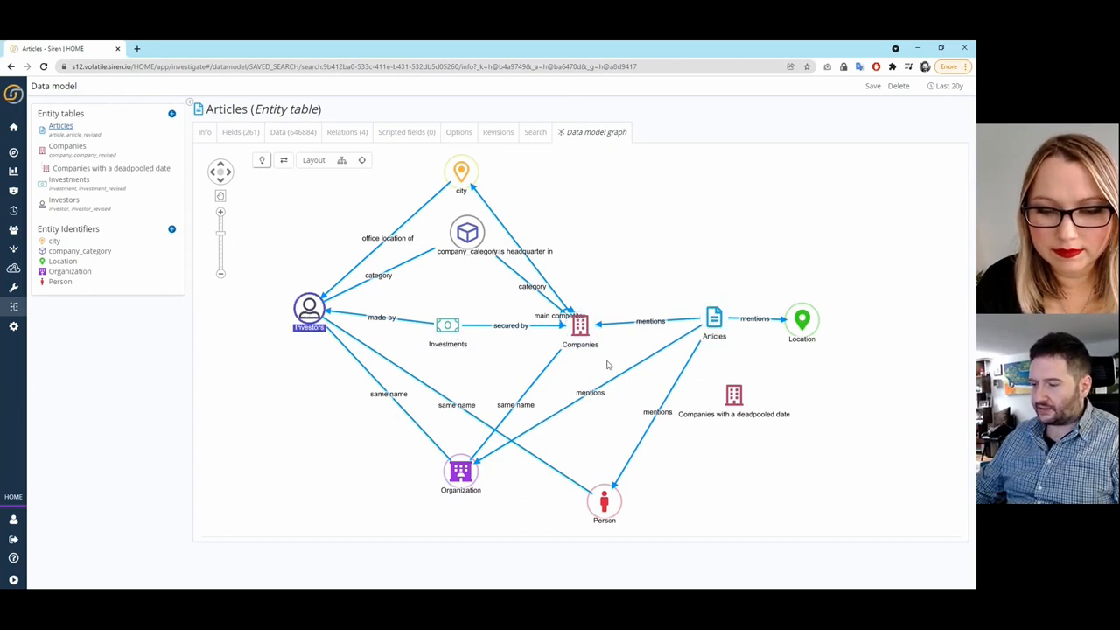
pyautogui.click(581, 326)
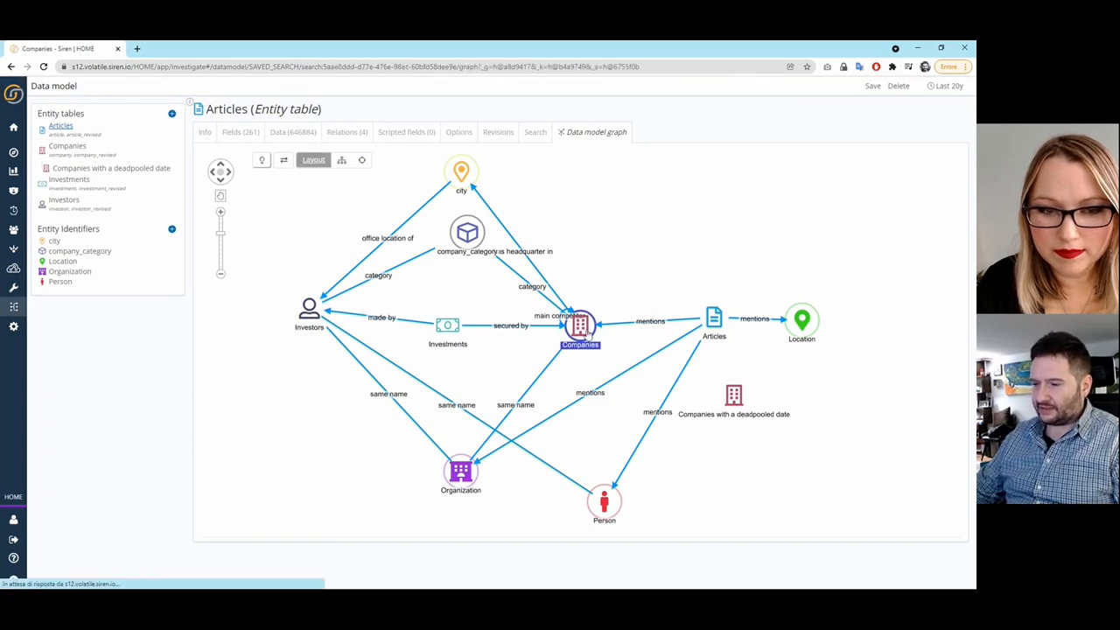
# Step: Walk through the Companies table's Info, Fields, Data and Relations views
pyautogui.click(67, 147)
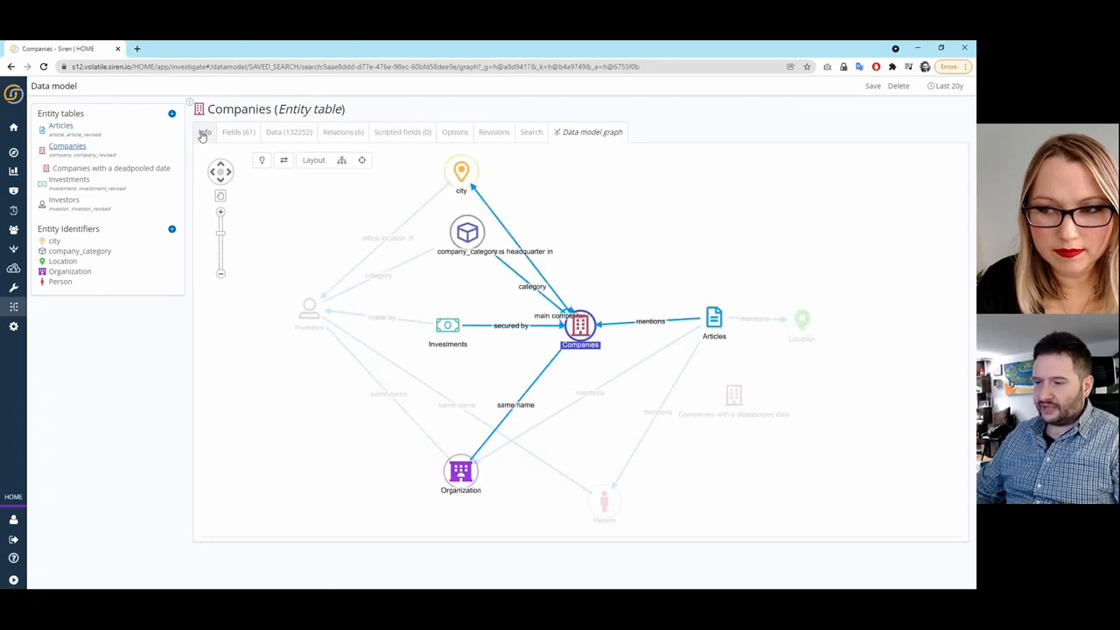
pyautogui.click(203, 133)
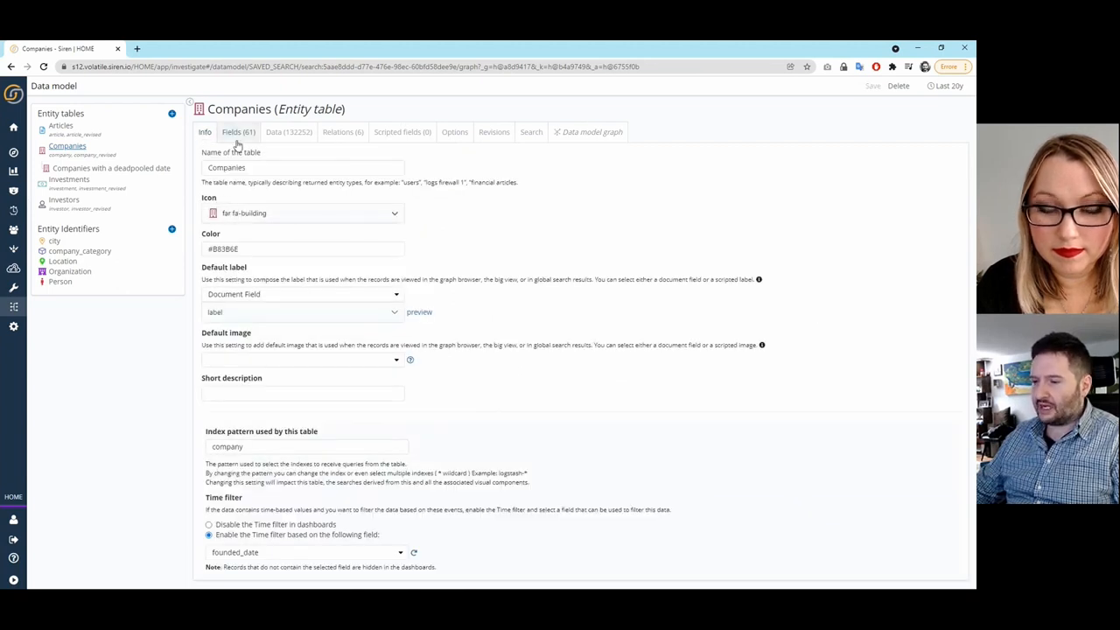
pyautogui.click(238, 133)
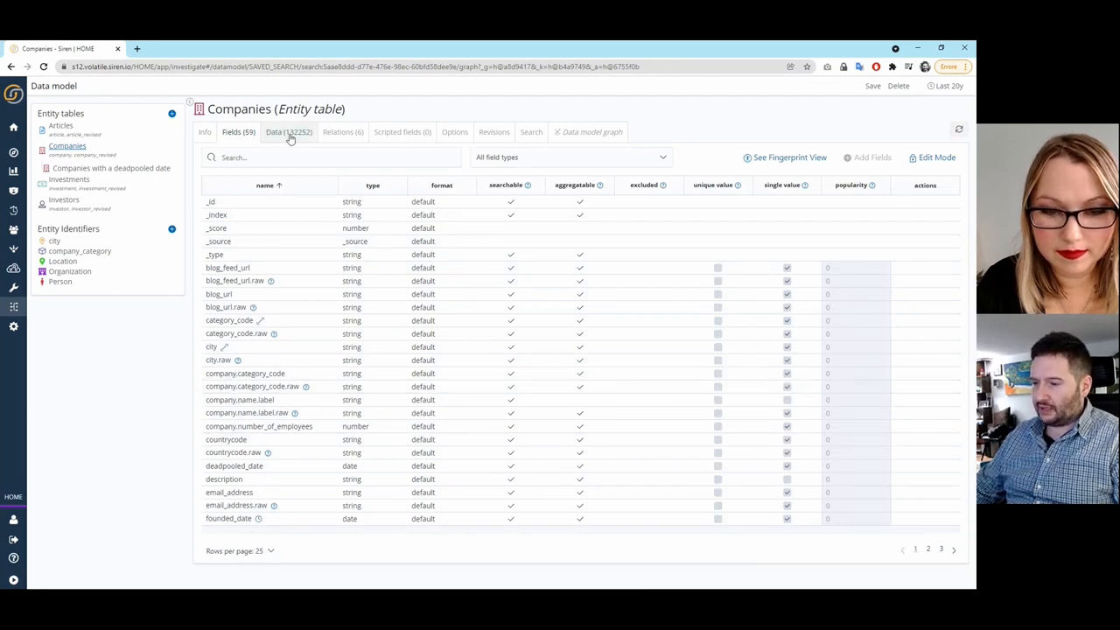
pyautogui.click(288, 133)
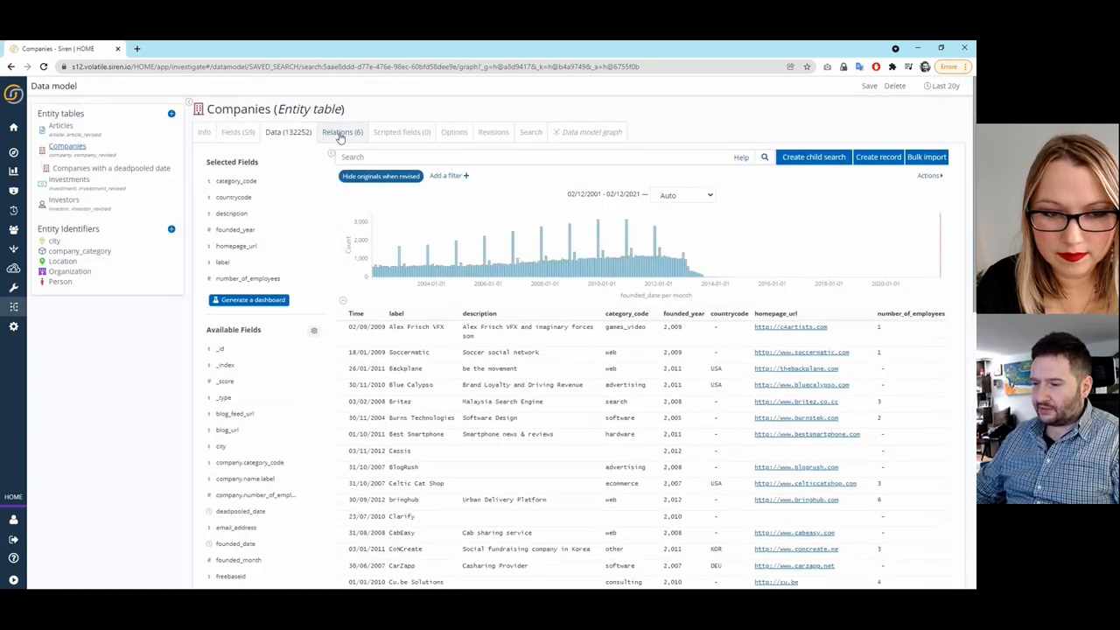
pyautogui.click(343, 133)
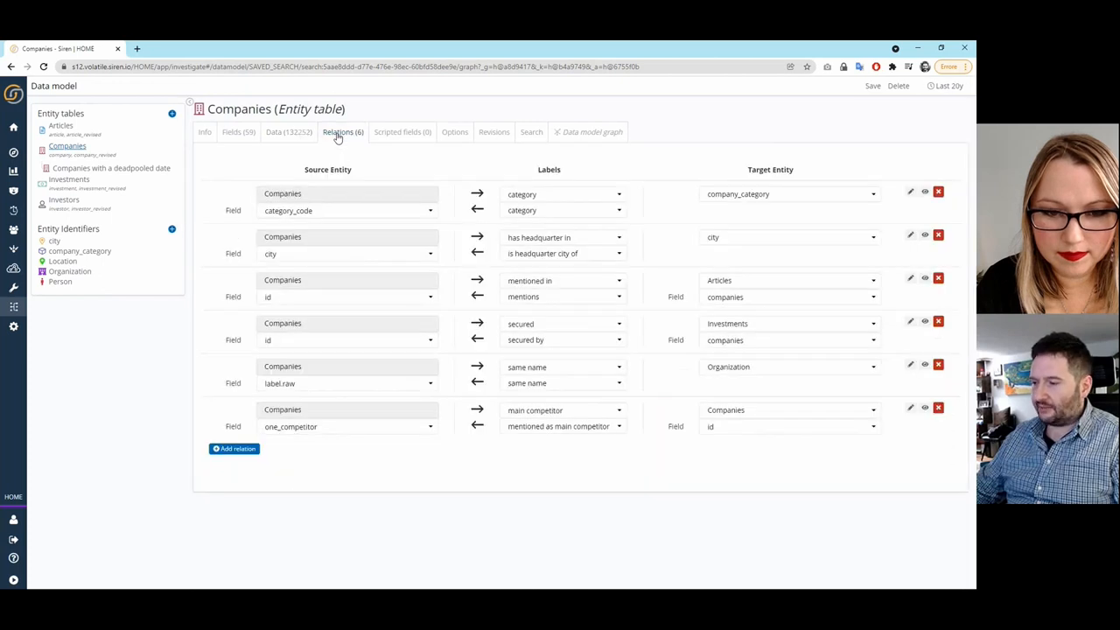
pyautogui.moveTo(478, 234)
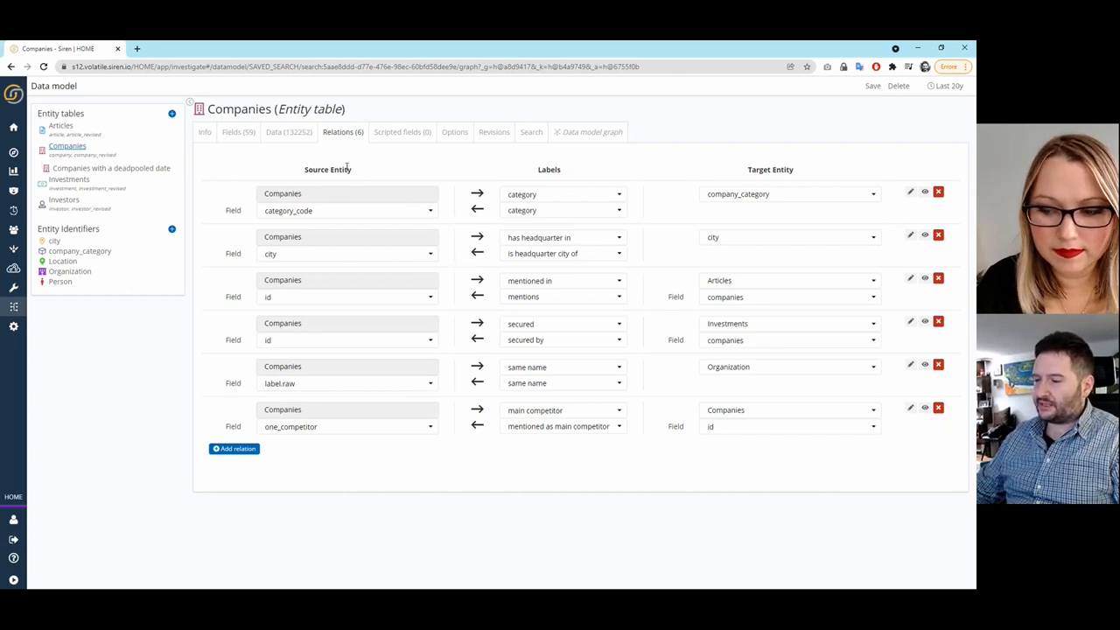
pyautogui.moveTo(780, 213)
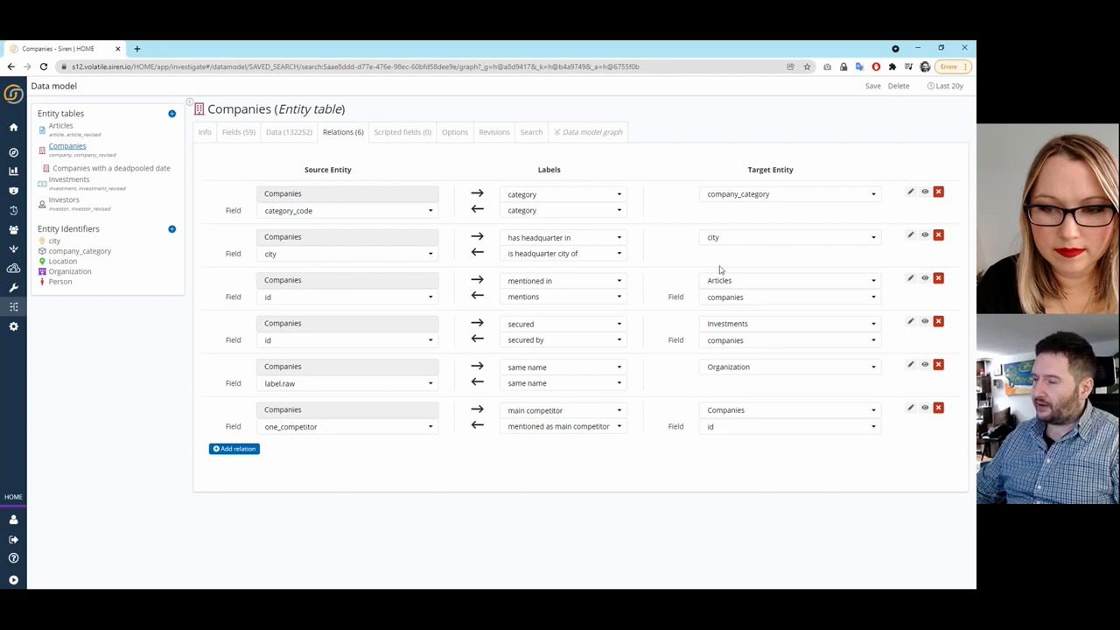
pyautogui.moveTo(707, 255)
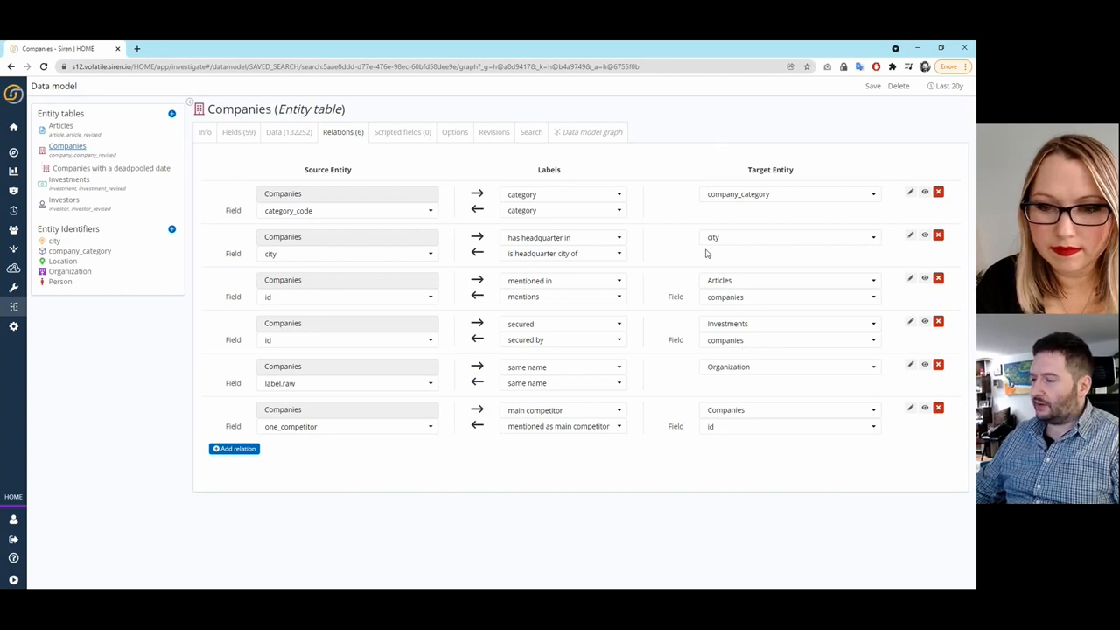
pyautogui.moveTo(710, 242)
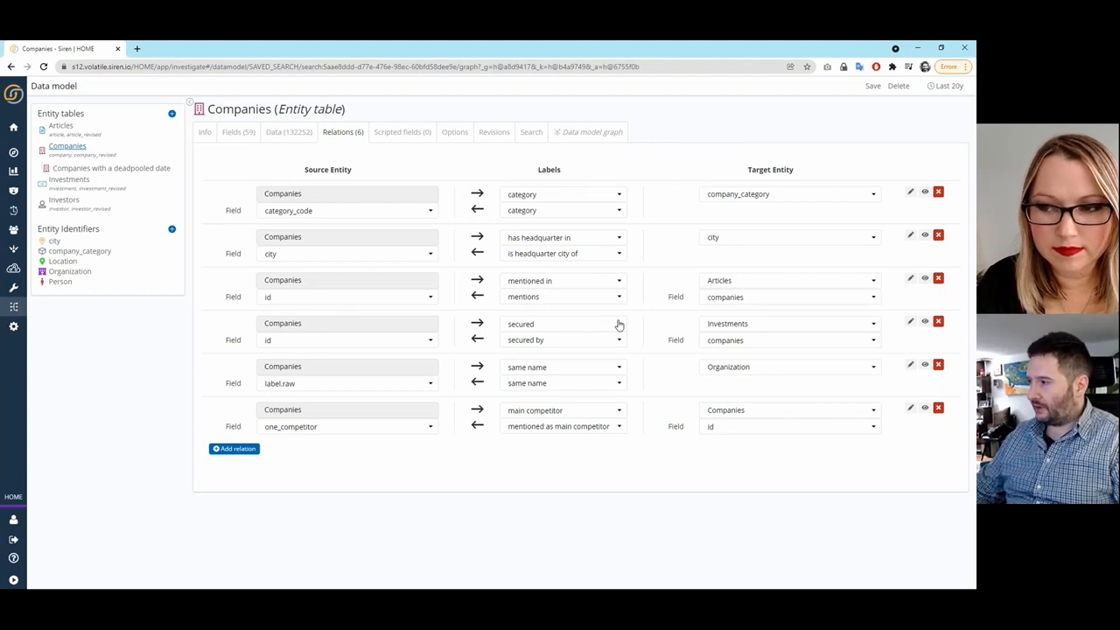
pyautogui.moveTo(374, 254)
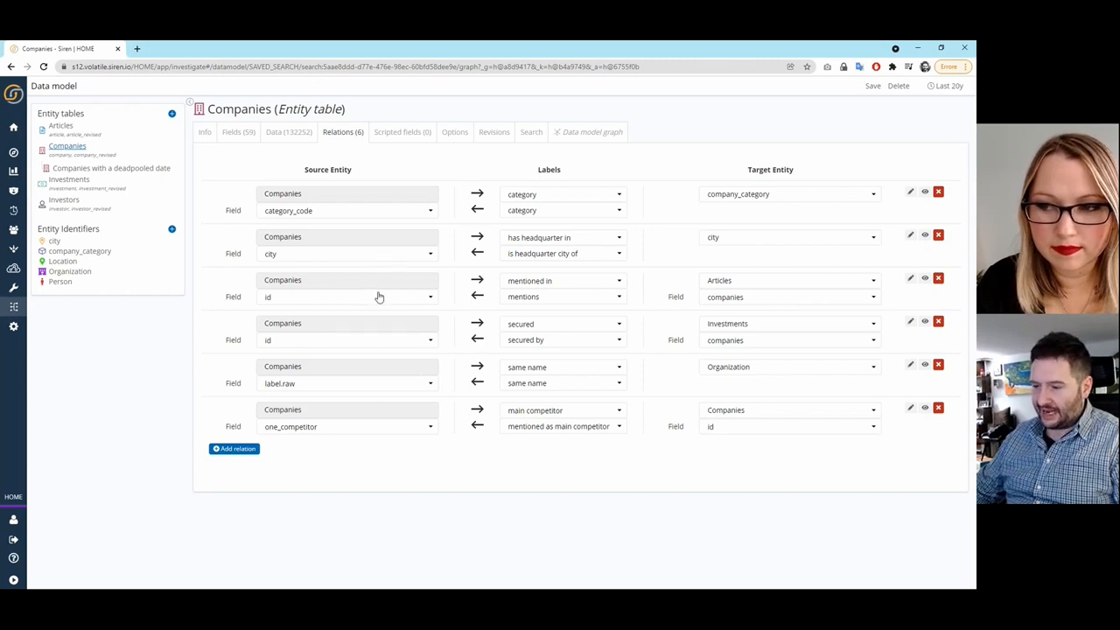
pyautogui.moveTo(269, 303)
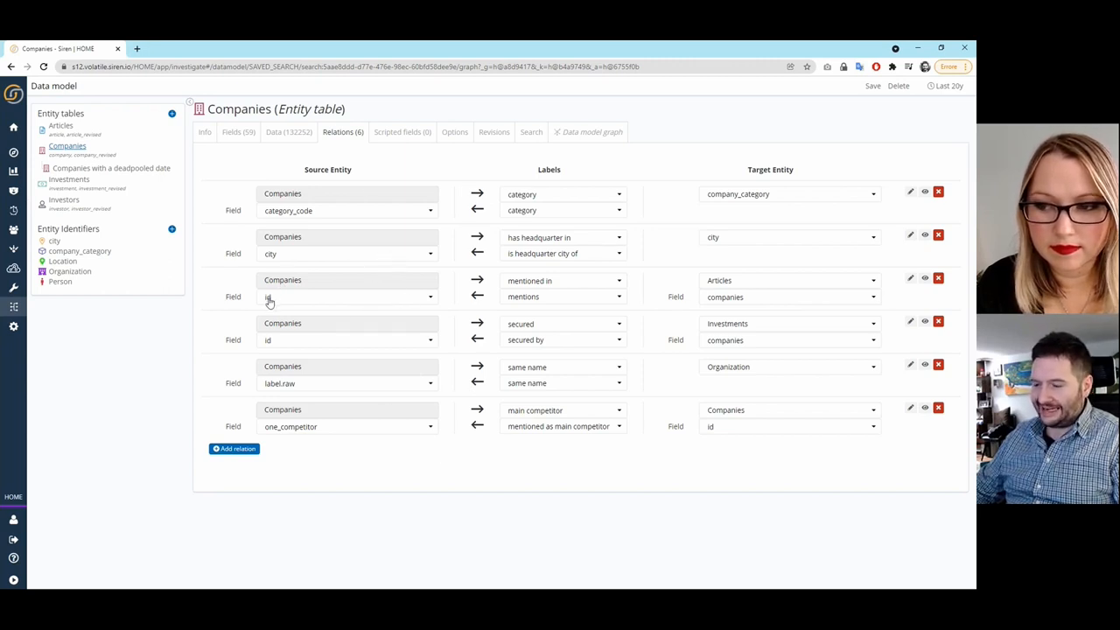
pyautogui.click(348, 298)
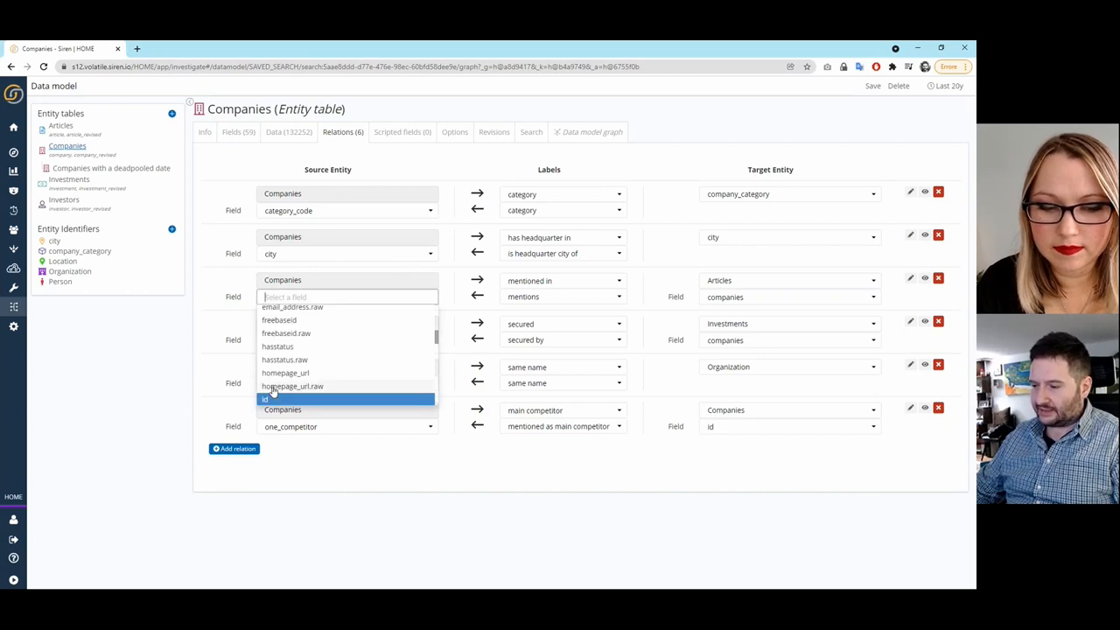
pyautogui.click(266, 398)
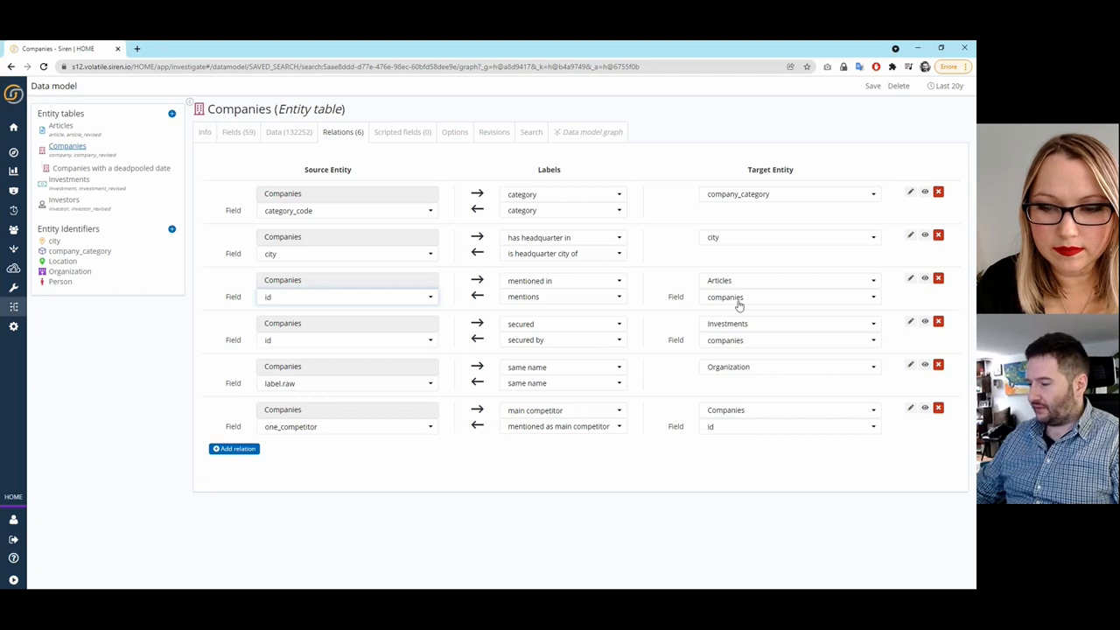
pyautogui.click(787, 296)
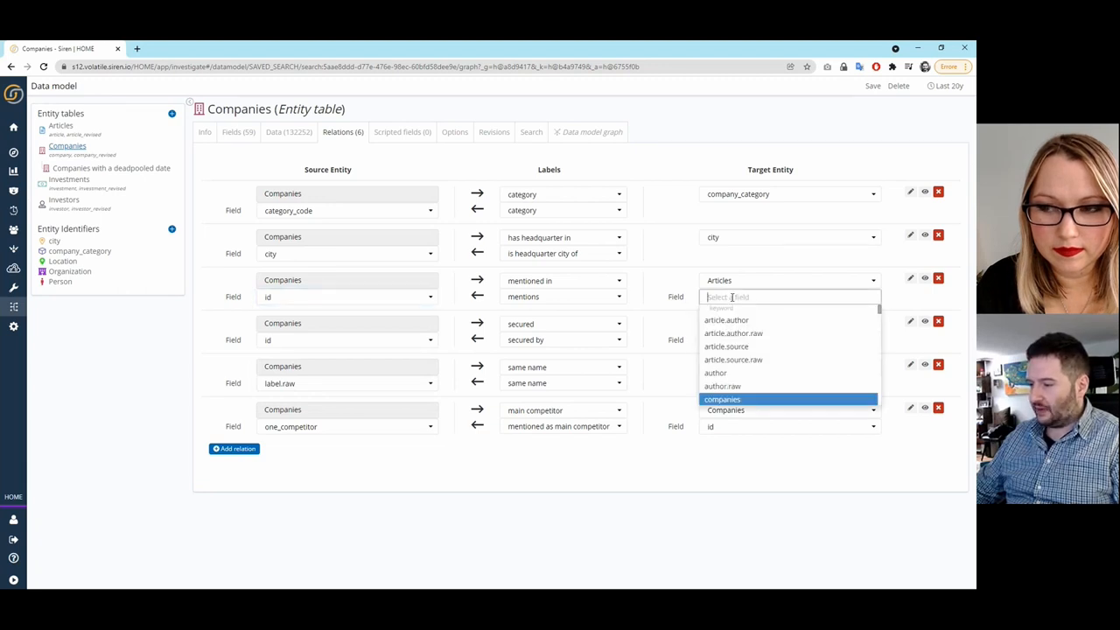
pyautogui.click(721, 399)
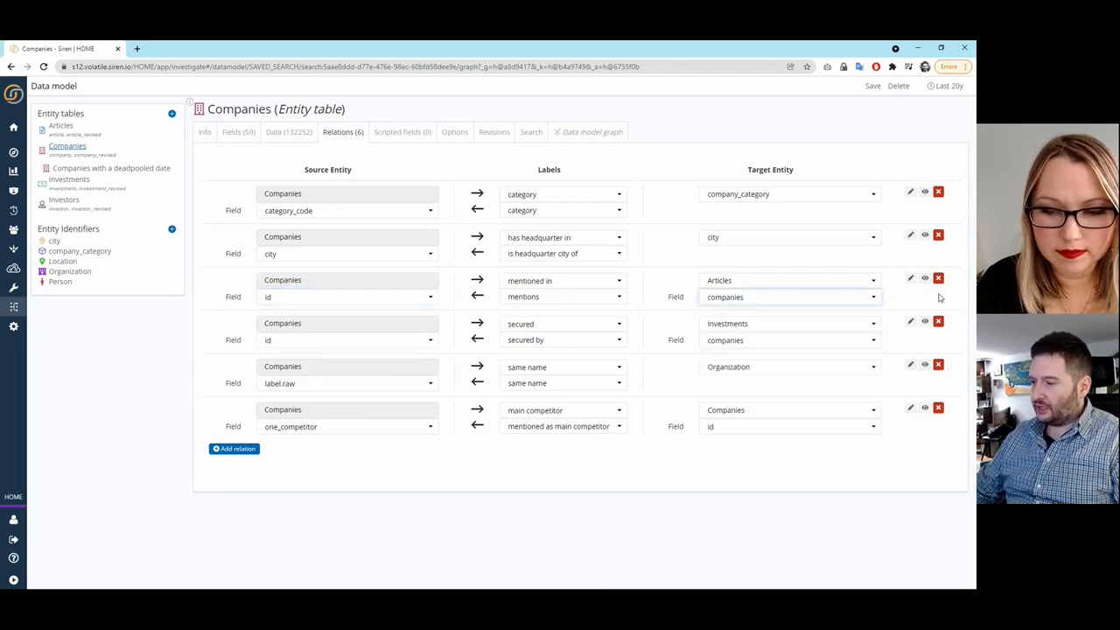
pyautogui.moveTo(923, 278)
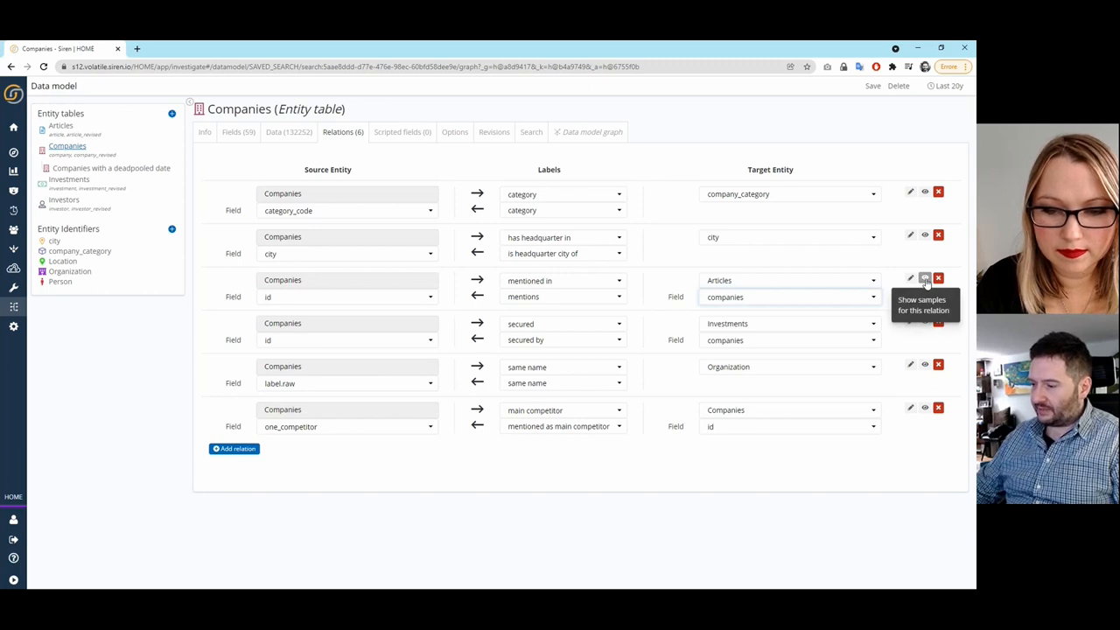
pyautogui.click(924, 278)
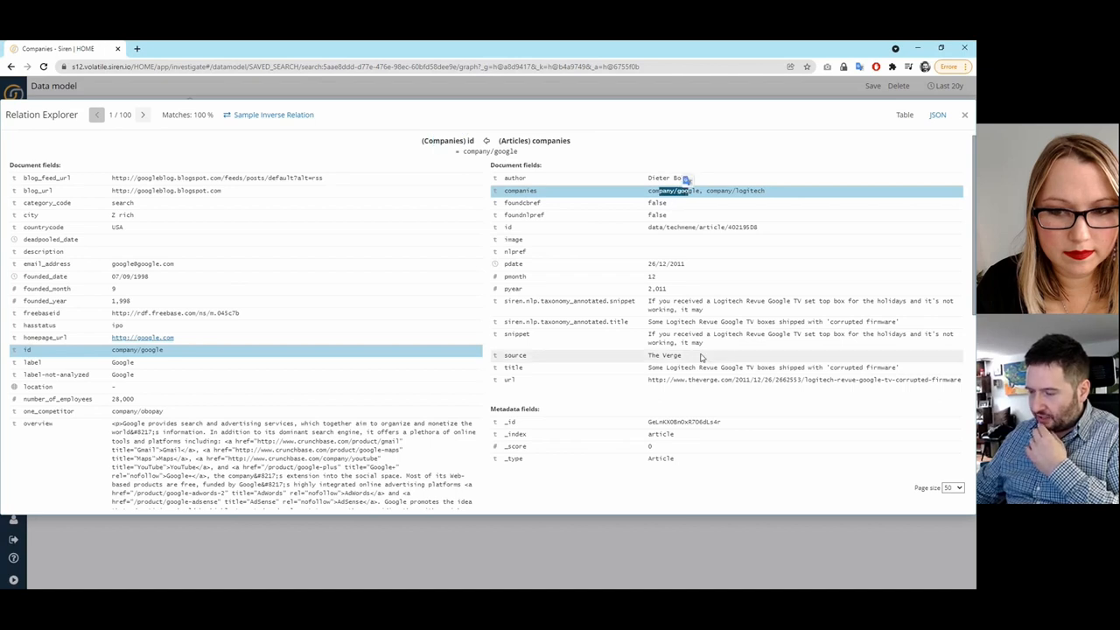
pyautogui.moveTo(700, 336)
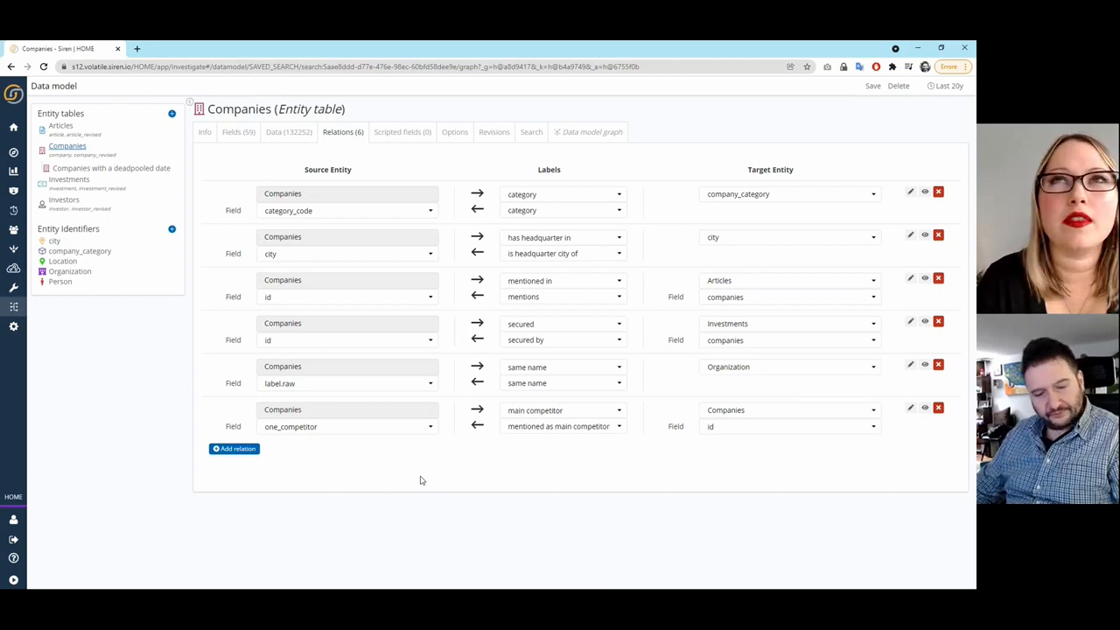
pyautogui.moveTo(417, 488)
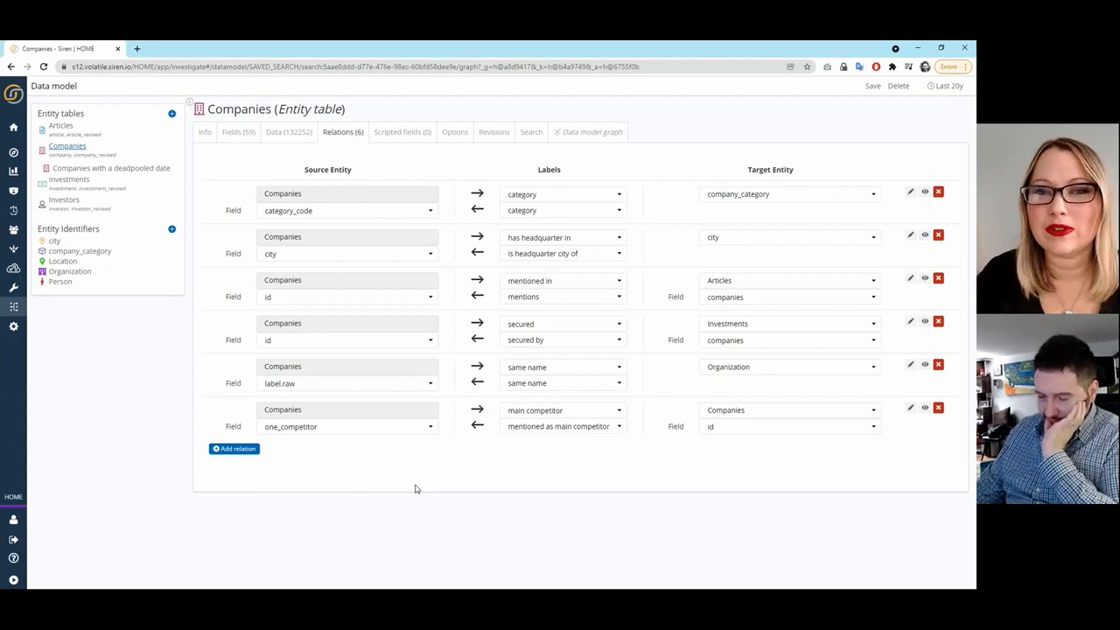
pyautogui.moveTo(453, 385)
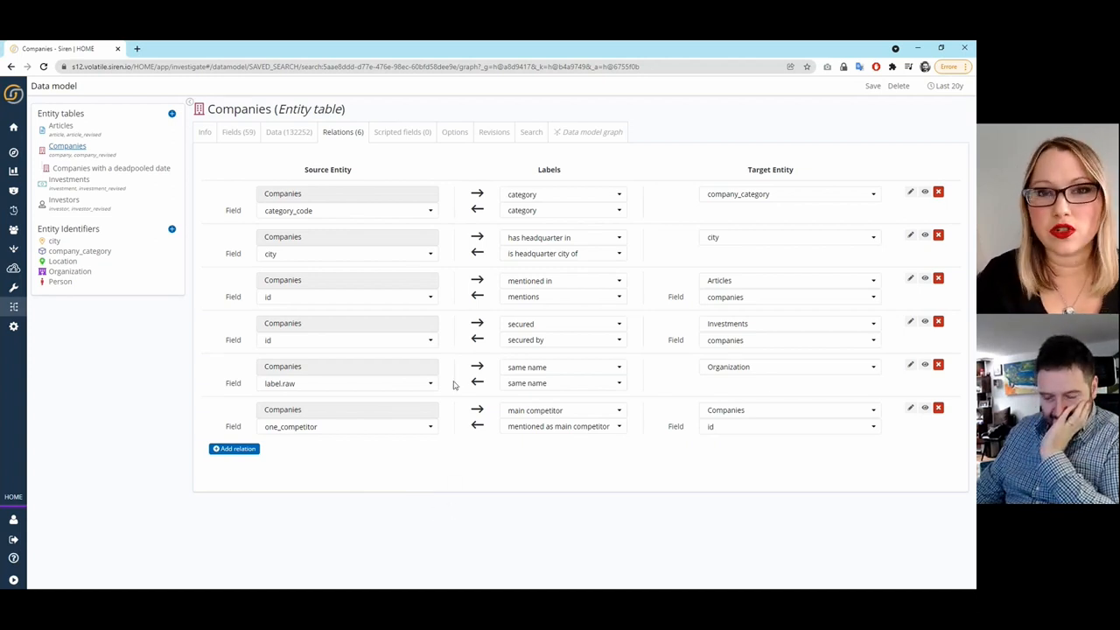
pyautogui.moveTo(437, 316)
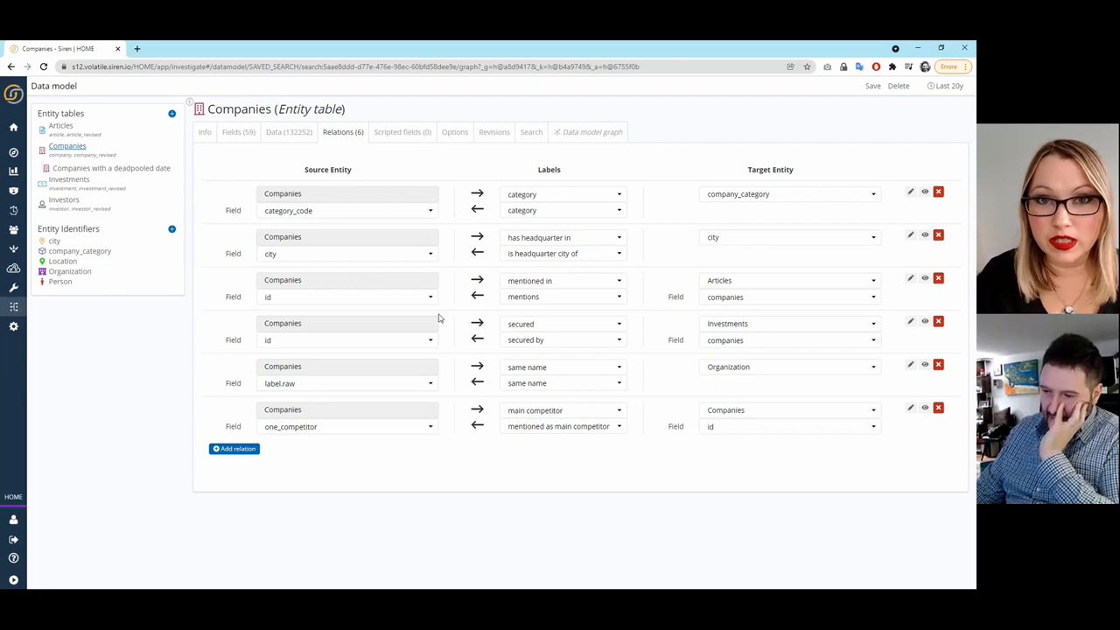
pyautogui.moveTo(430, 166)
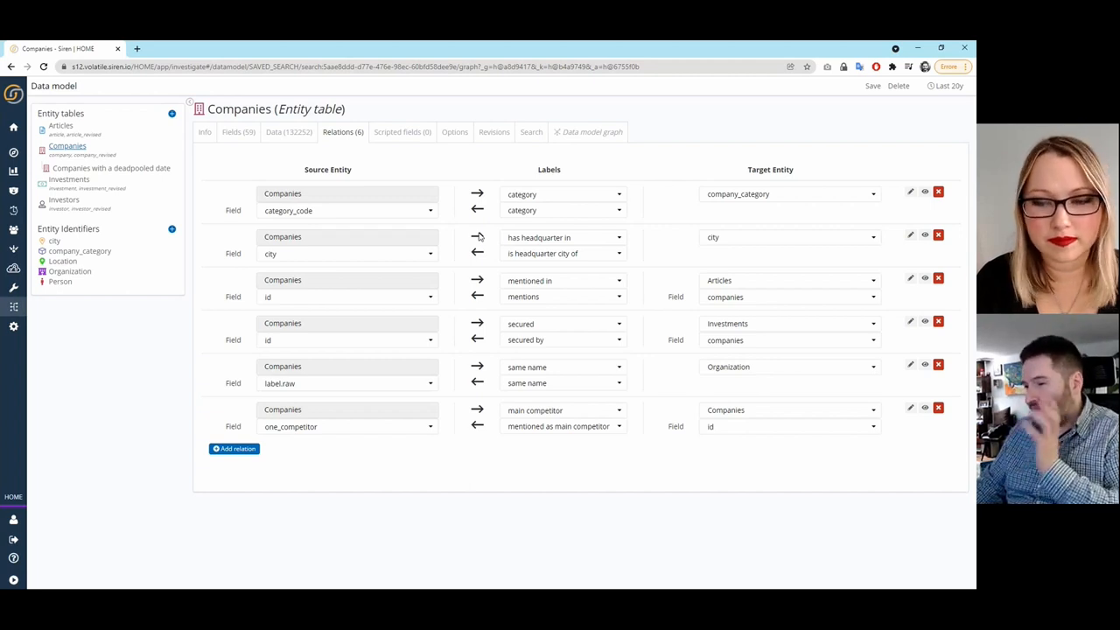
pyautogui.moveTo(465, 178)
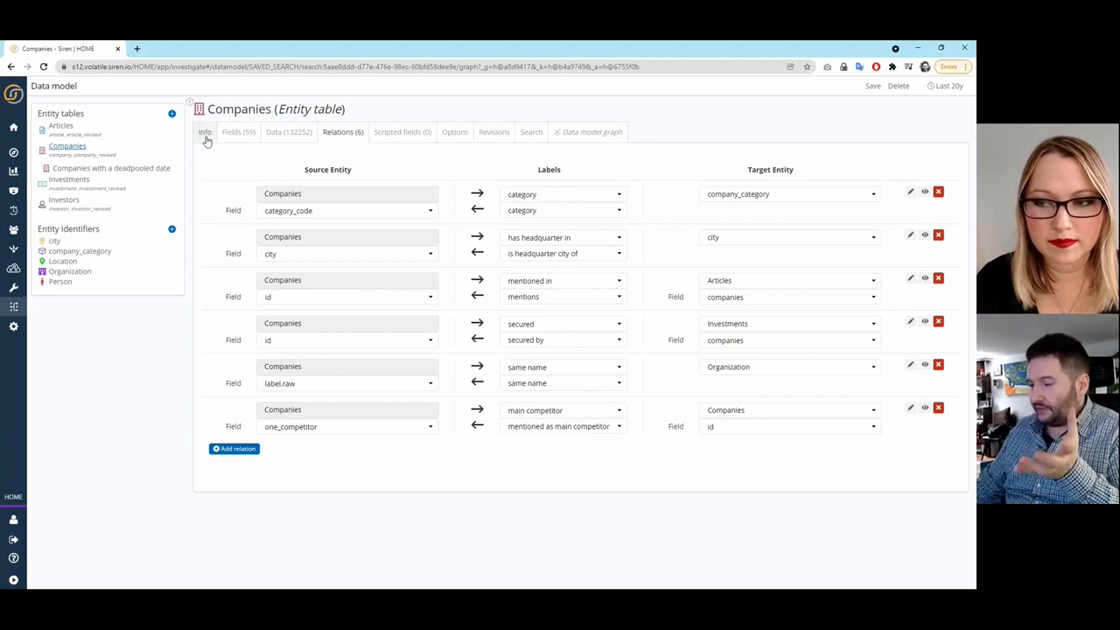
pyautogui.moveTo(205, 131)
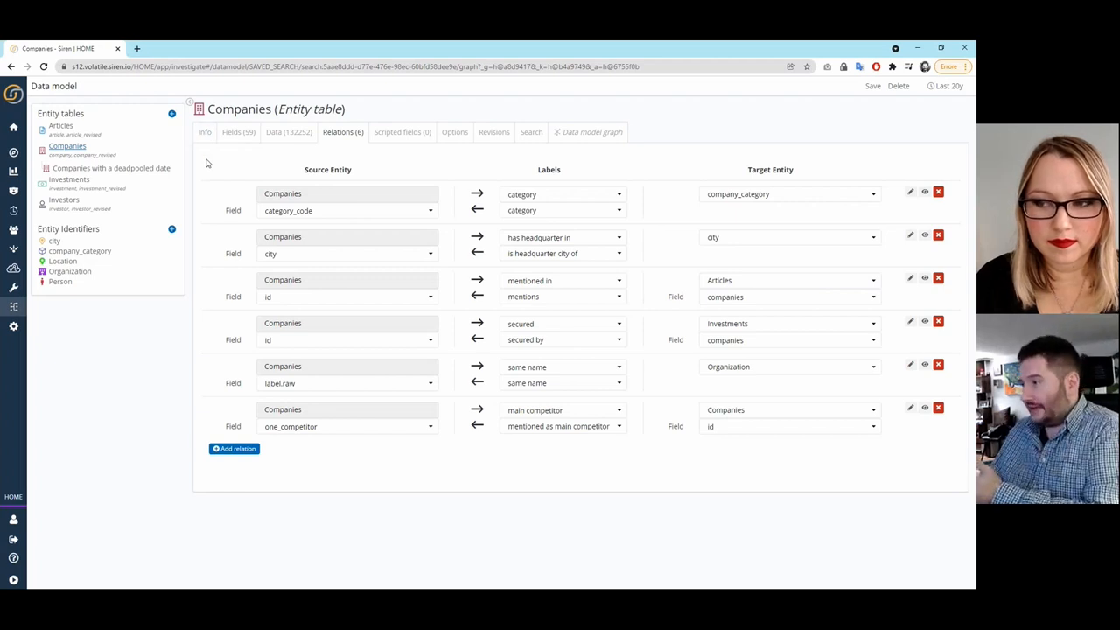
pyautogui.moveTo(329, 165)
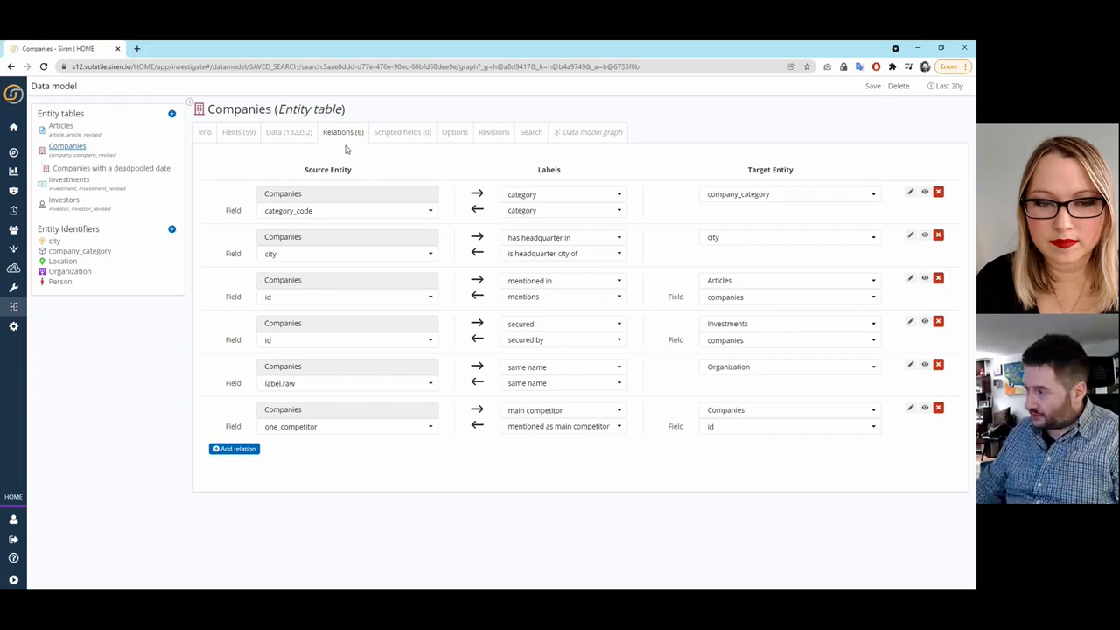
pyautogui.moveTo(341, 158)
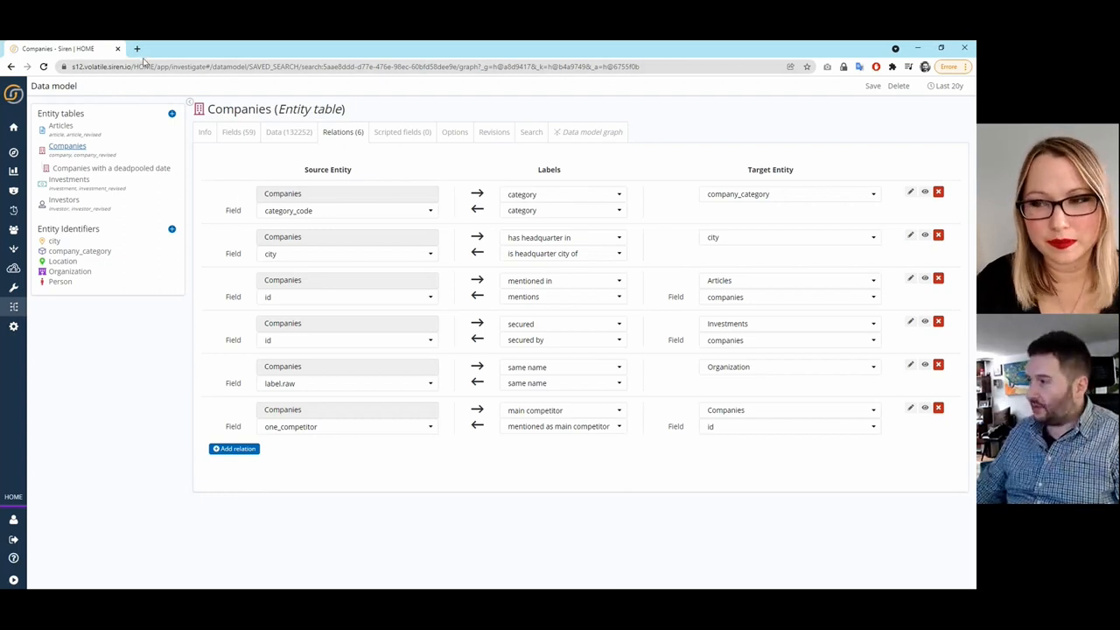
pyautogui.moveTo(136, 49)
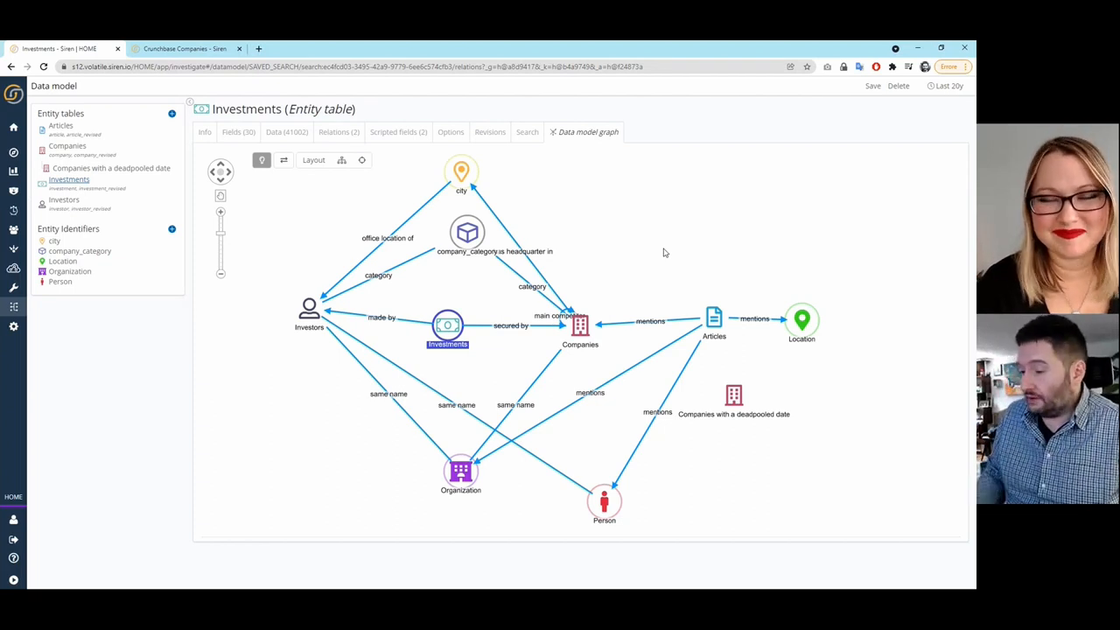
pyautogui.moveTo(389, 409)
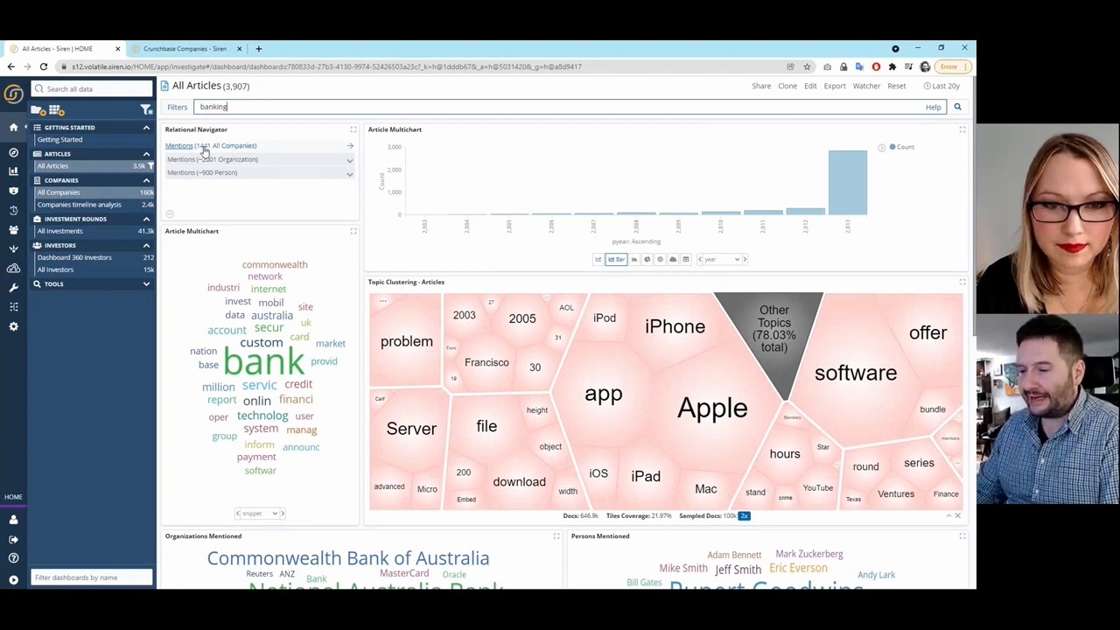
# Step: Pivot via Mentions to the companies in the banking articles and draw a rectangle filter on their map
pyautogui.click(57, 191)
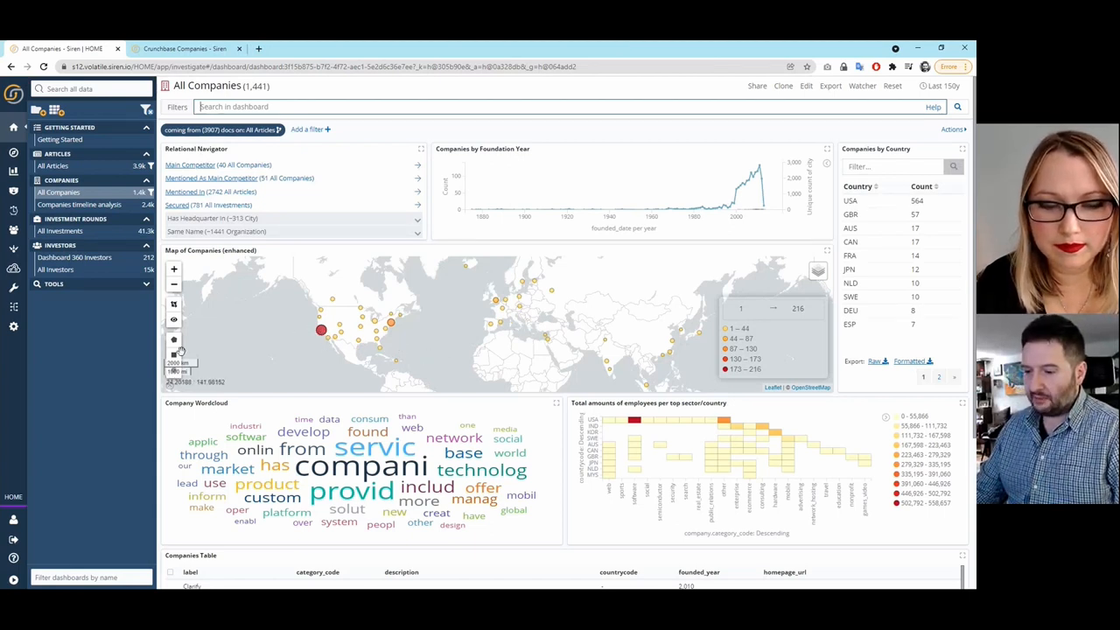
pyautogui.click(174, 339)
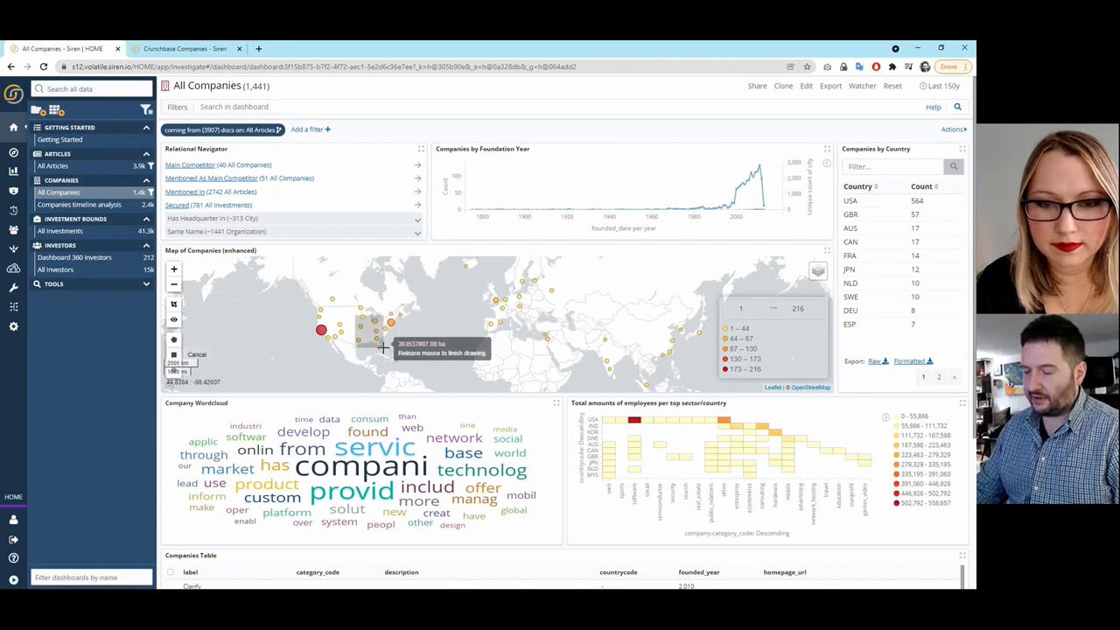
pyautogui.moveTo(329, 324); pyautogui.dragTo(385, 349)
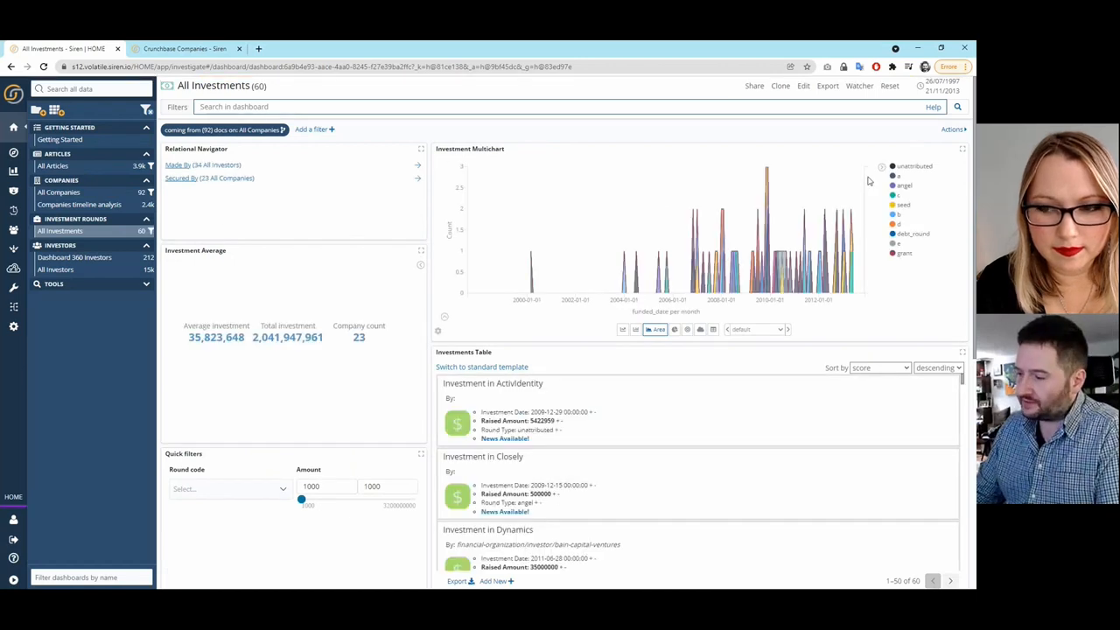
pyautogui.moveTo(647, 228)
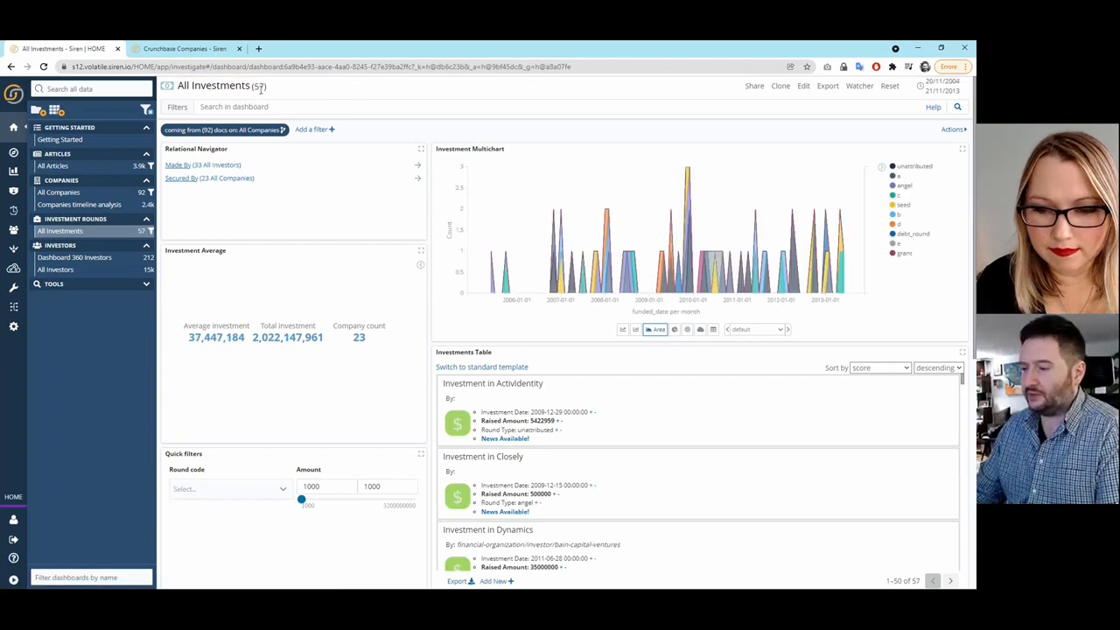
pyautogui.moveTo(287, 335)
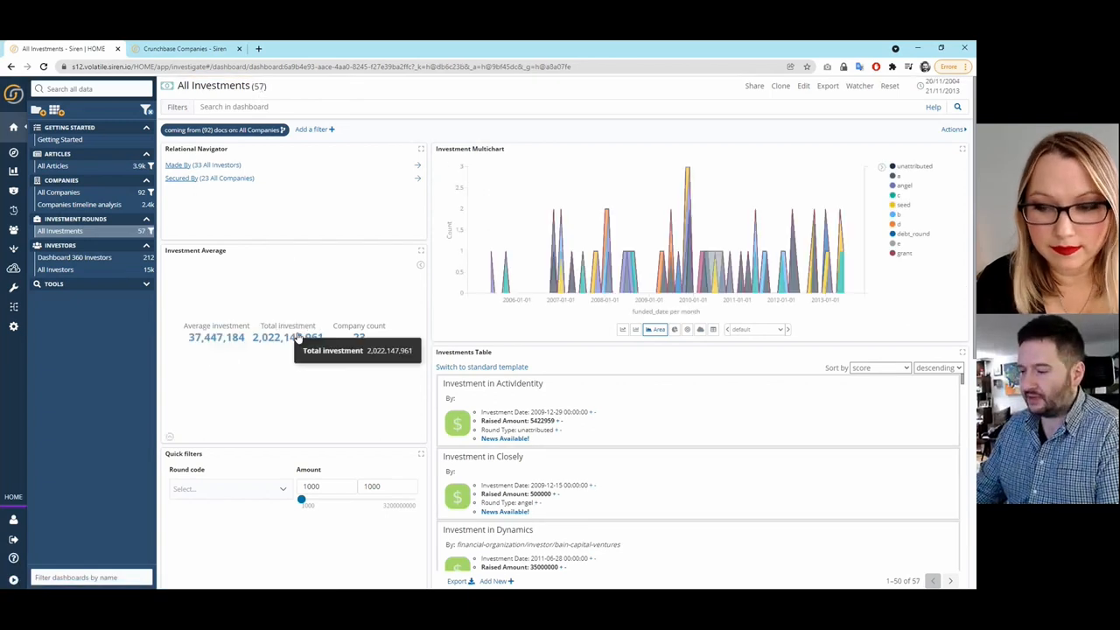
pyautogui.moveTo(427, 395)
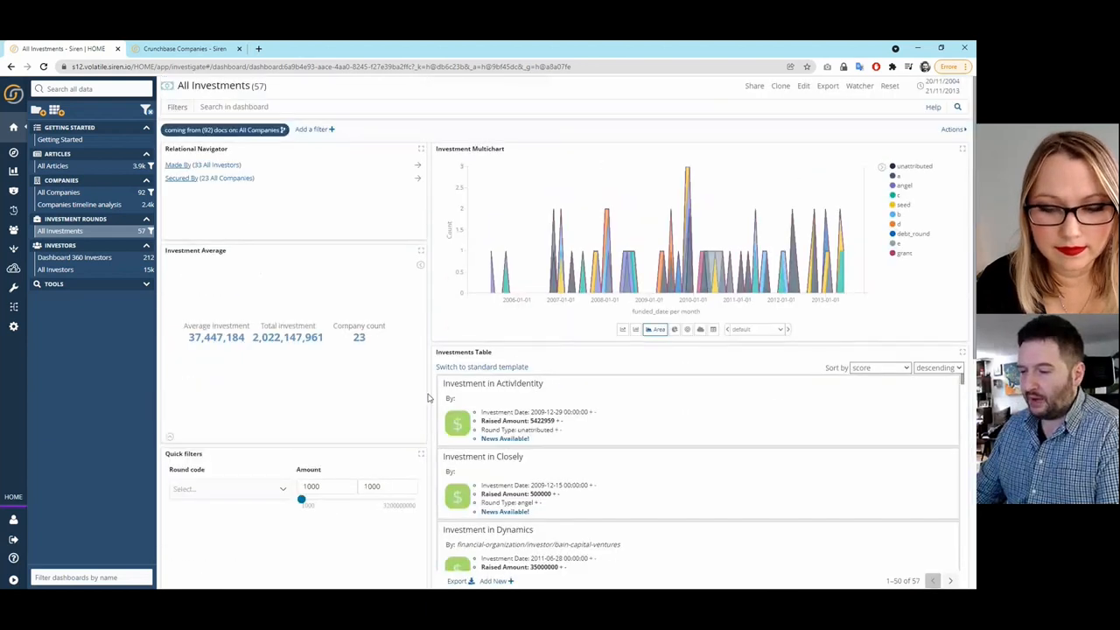
pyautogui.moveTo(178, 164)
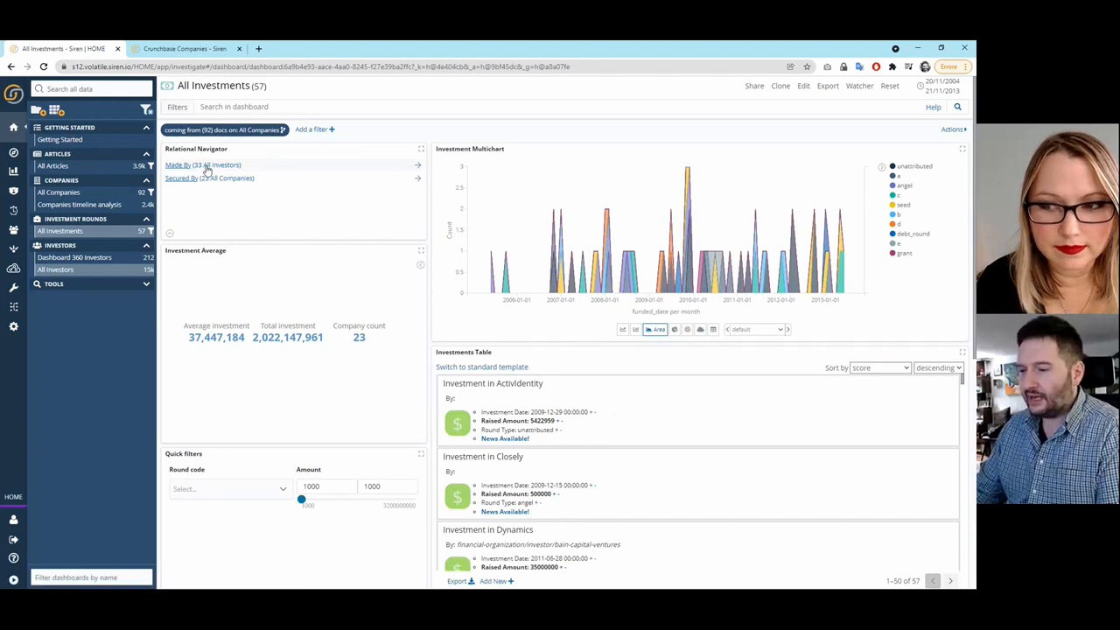
# Step: Follow the 'Made By' relation to the 33 investors behind the 57 filtered investments
pyautogui.click(202, 165)
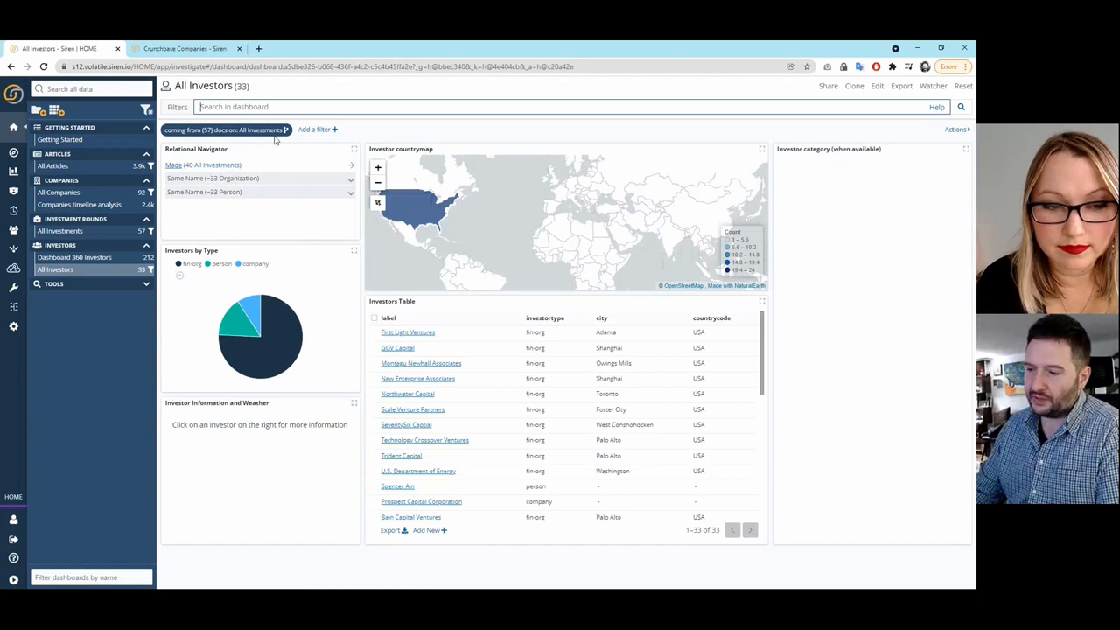
pyautogui.moveTo(248, 80)
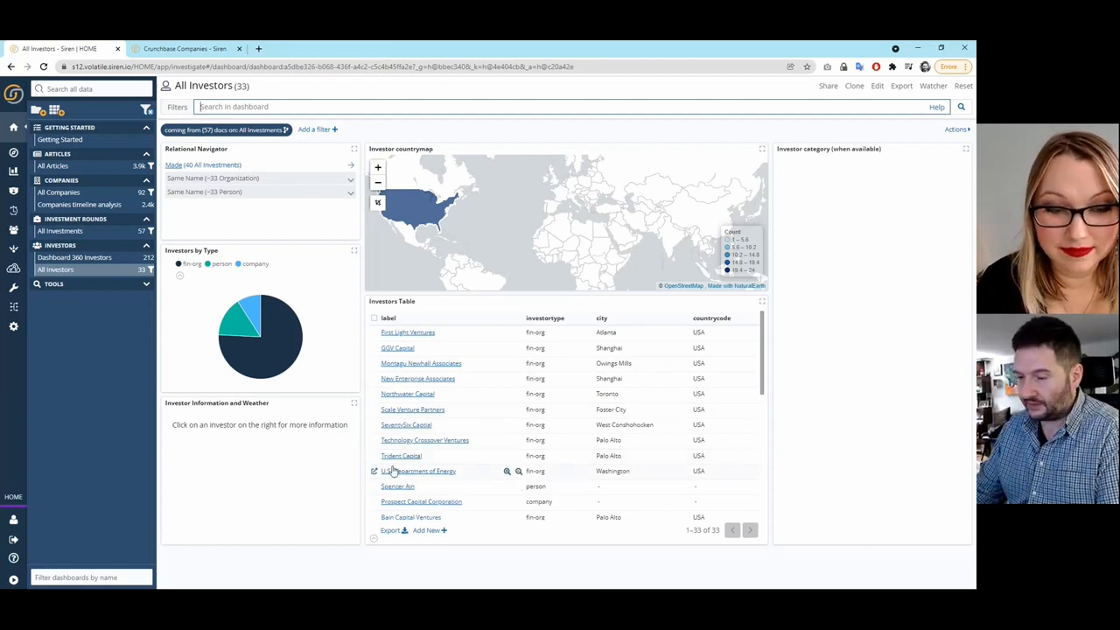
# Step: Launch the Graph Browser from the sidebar's Tools section
pyautogui.click(52, 283)
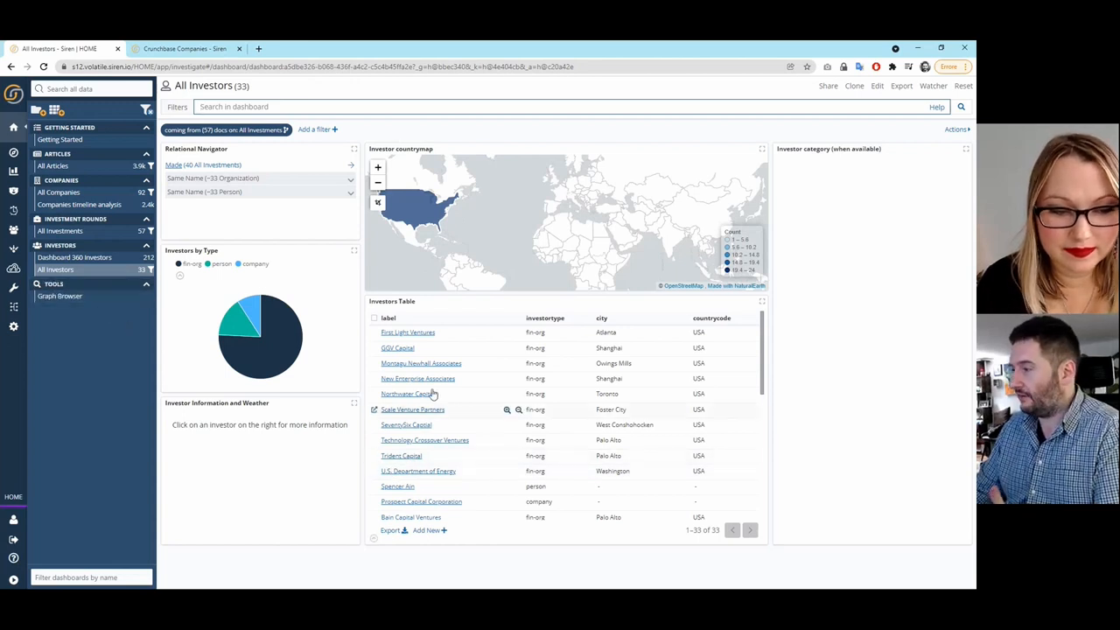
pyautogui.moveTo(59, 296)
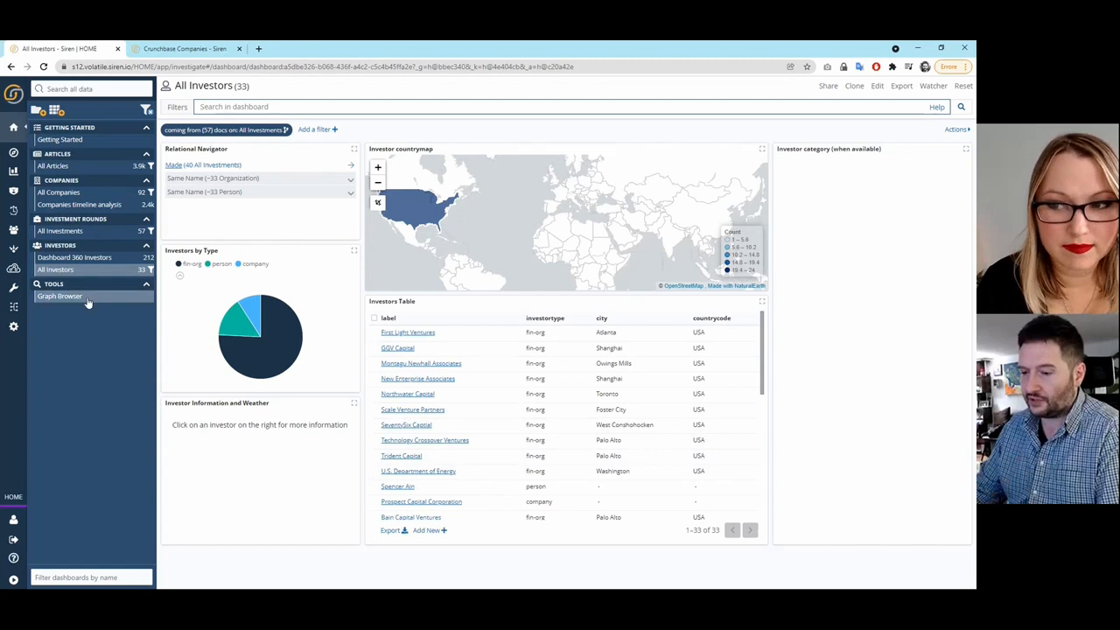
pyautogui.click(60, 296)
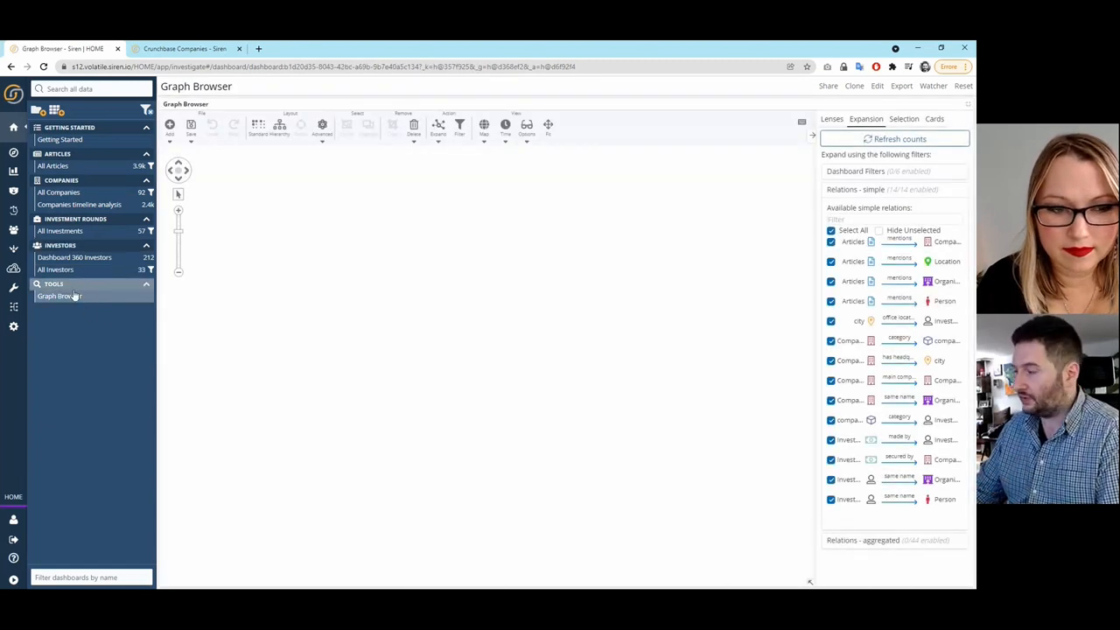
# Step: Add the All Companies records to the graph and confirm the Select entities dialog
pyautogui.click(59, 296)
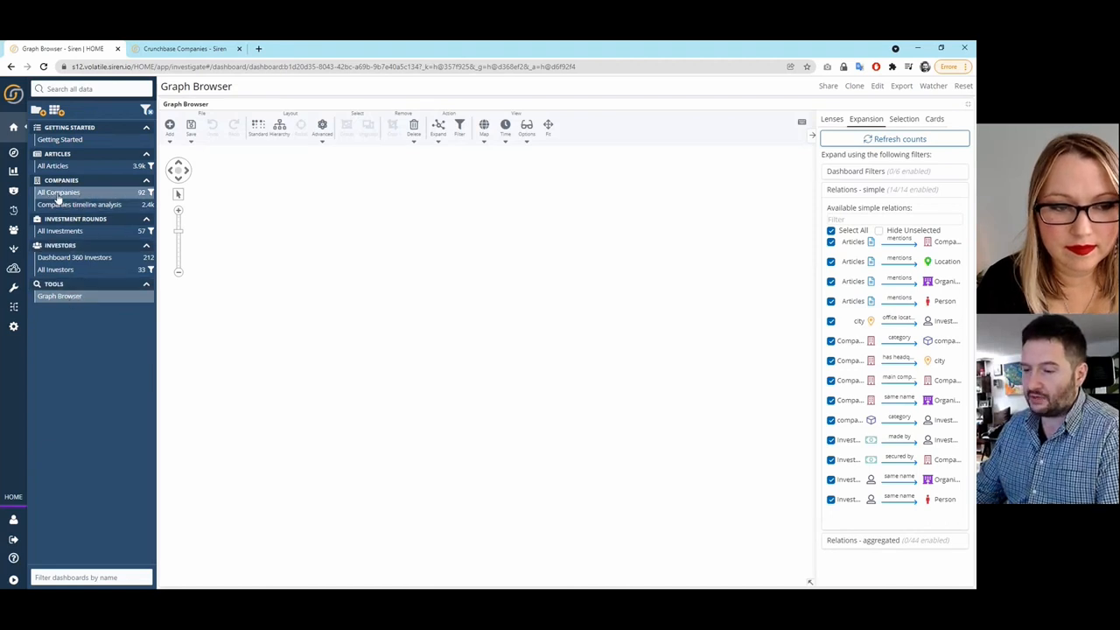
pyautogui.click(60, 190)
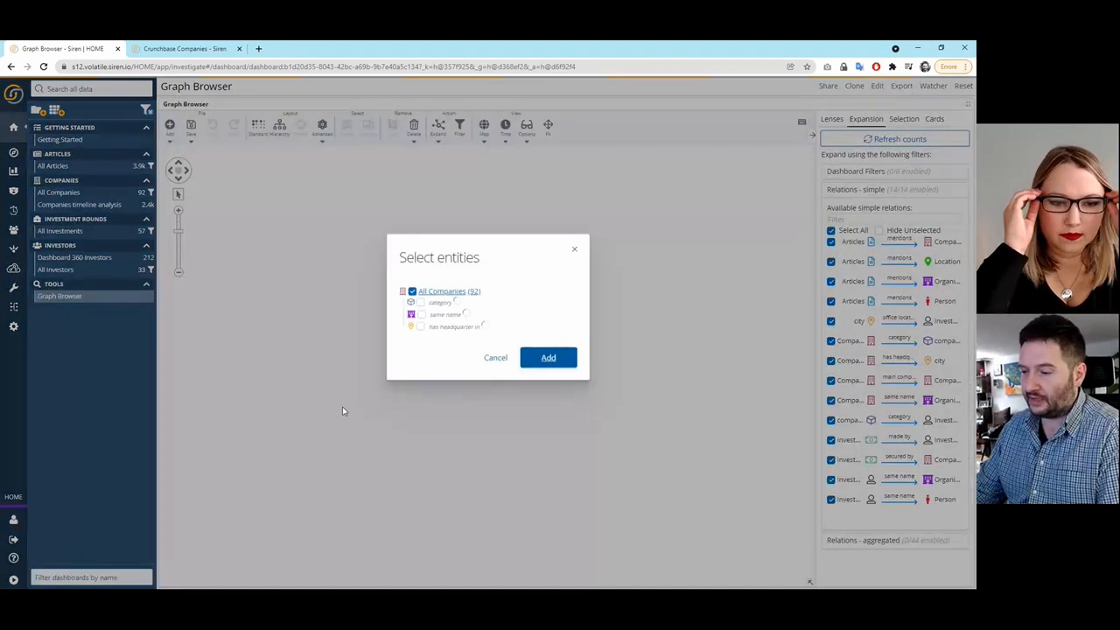
pyautogui.click(548, 356)
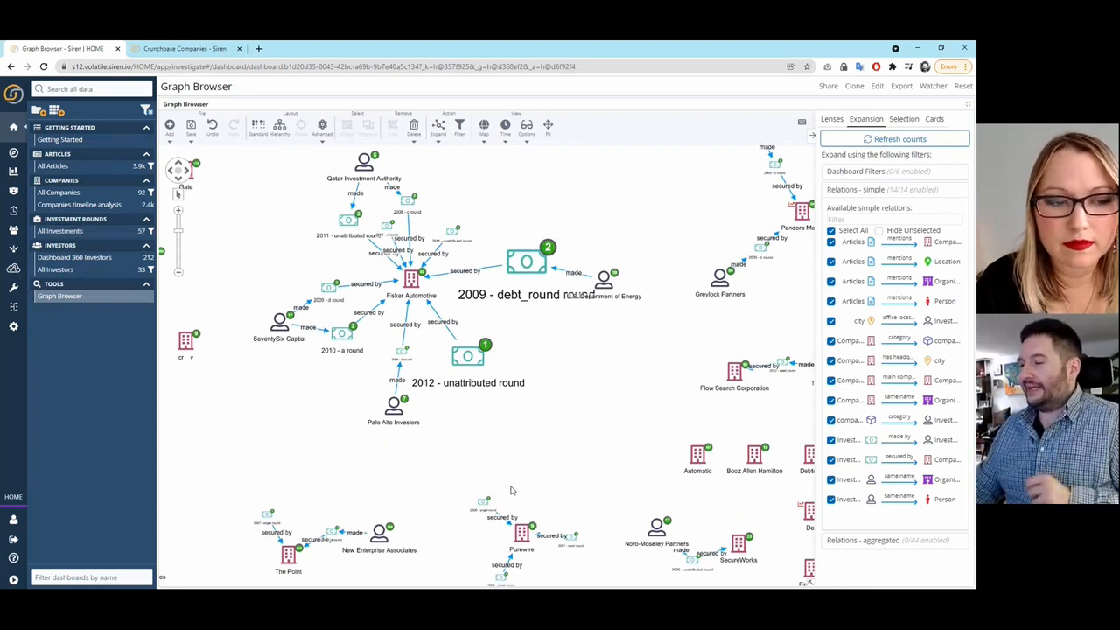
pyautogui.moveTo(567, 218)
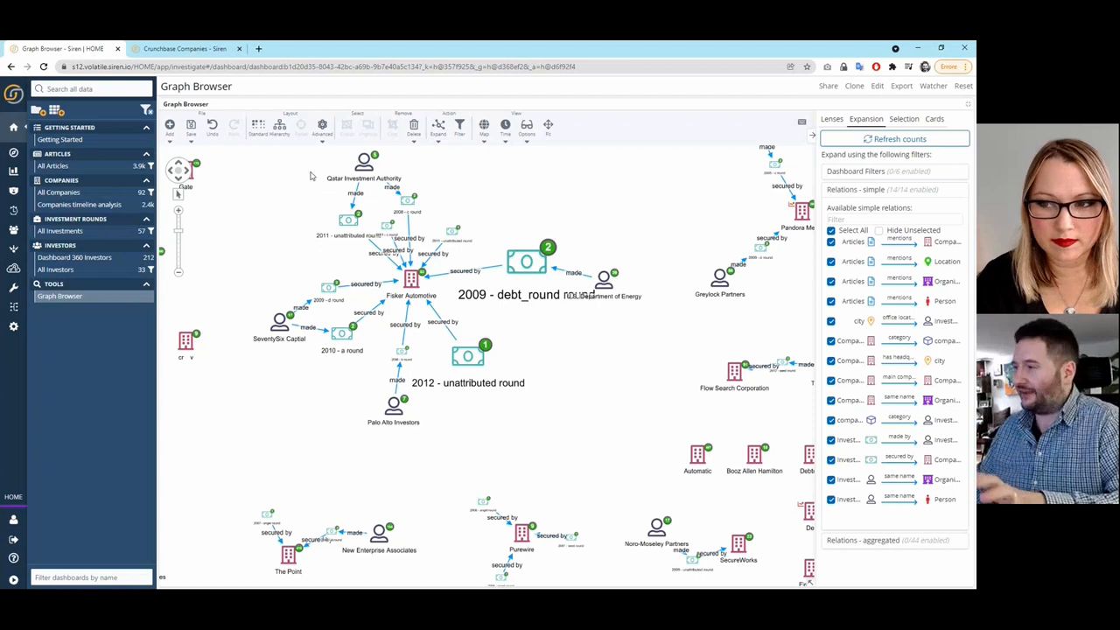
pyautogui.moveTo(319, 186)
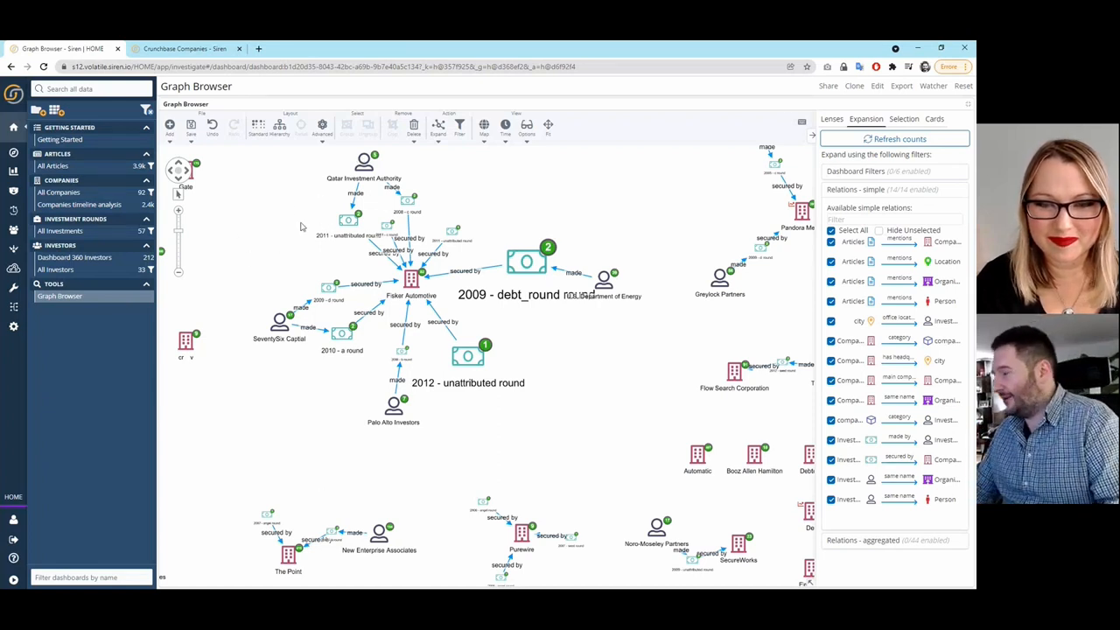
pyautogui.moveTo(253, 149)
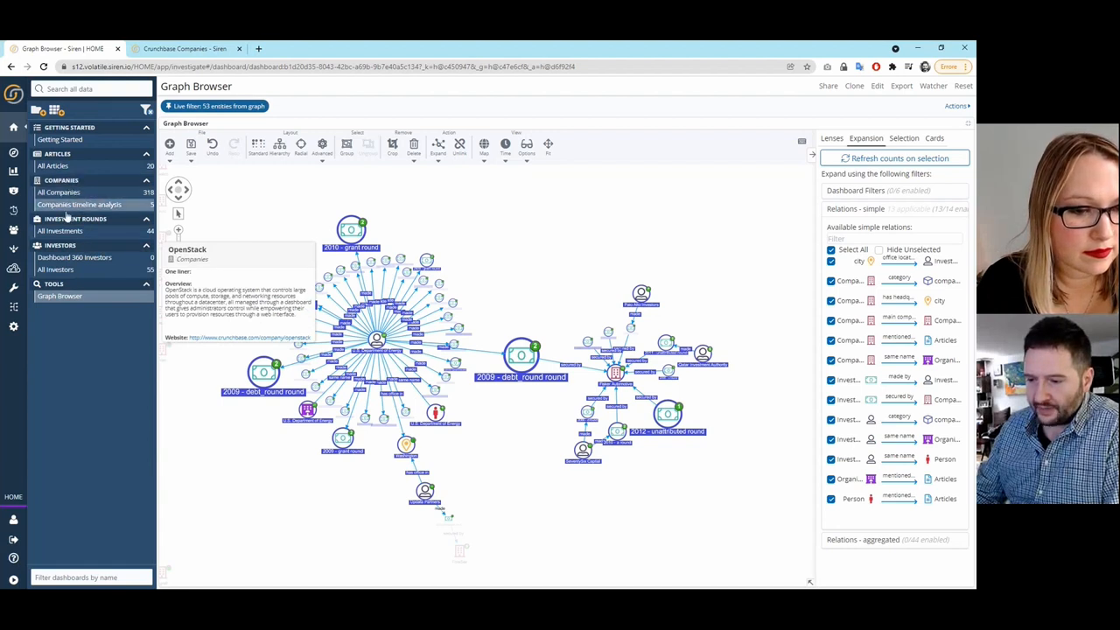
# Step: Load the All Investments dashboard filtered by the graph, showing 44 investments from 35 companies
pyautogui.click(59, 231)
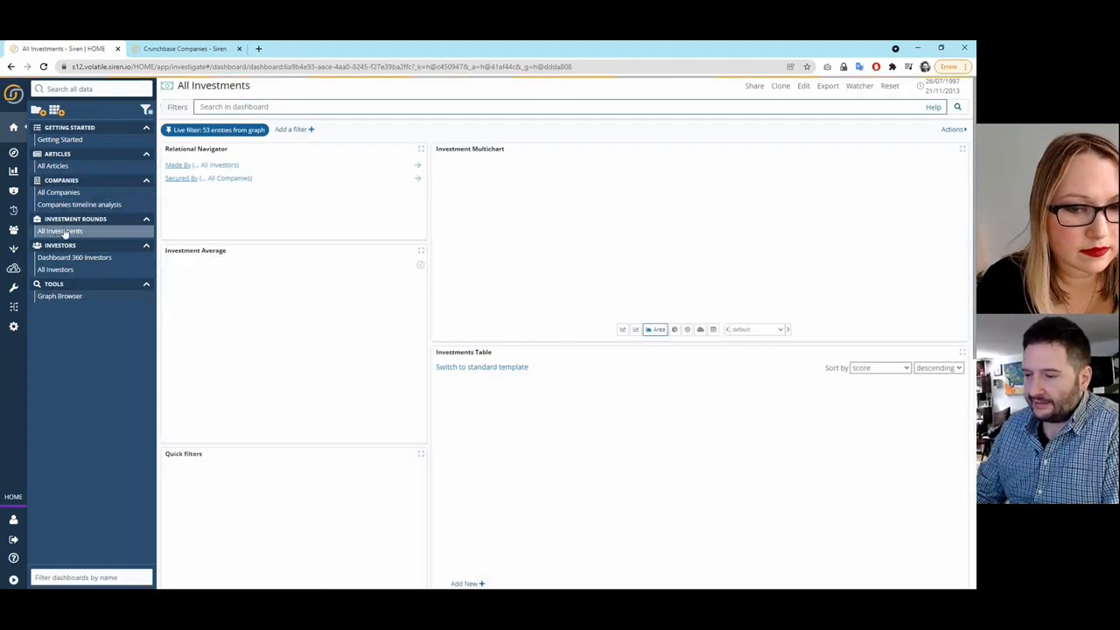
pyautogui.click(60, 230)
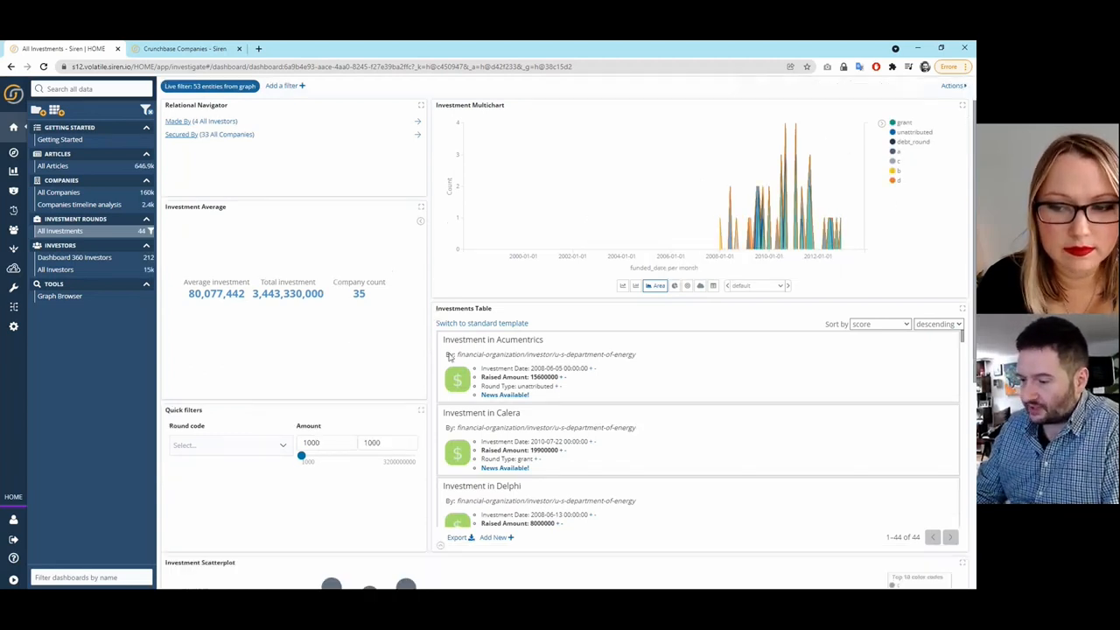
pyautogui.scroll(-3)
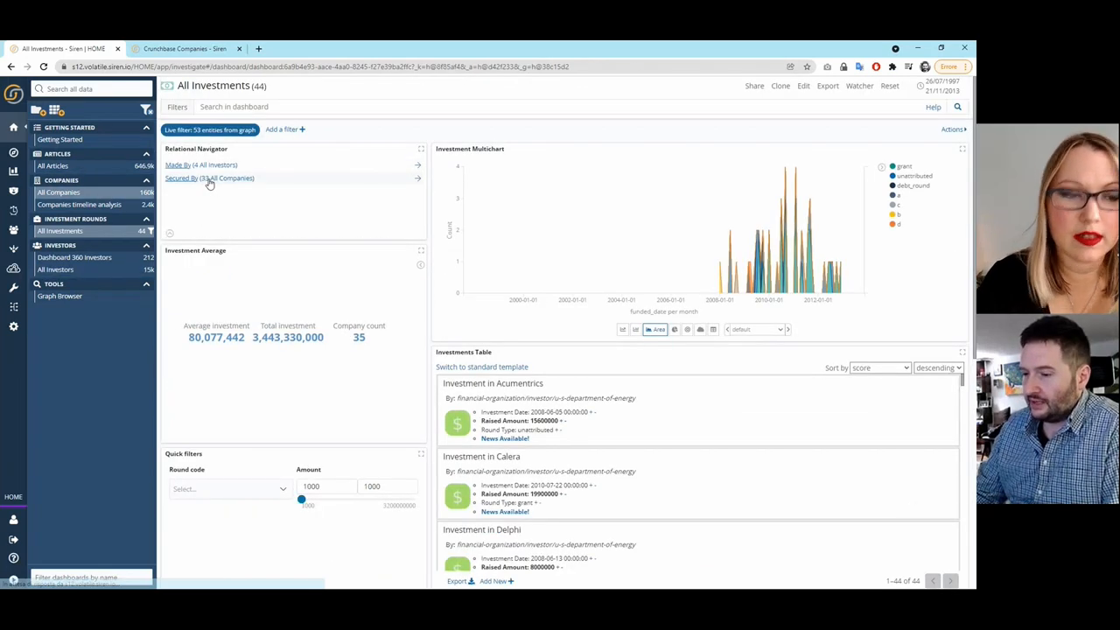
# Step: Navigate via 'Secured By' to the 33 companies, then start a new dataspace from the switcher
pyautogui.click(210, 179)
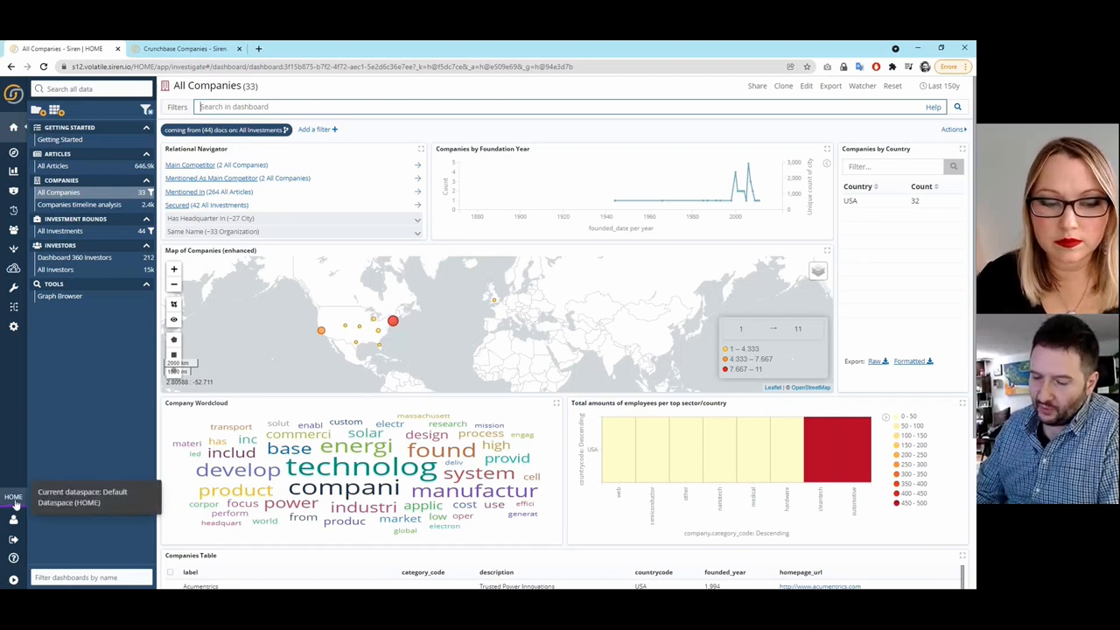
pyautogui.click(14, 497)
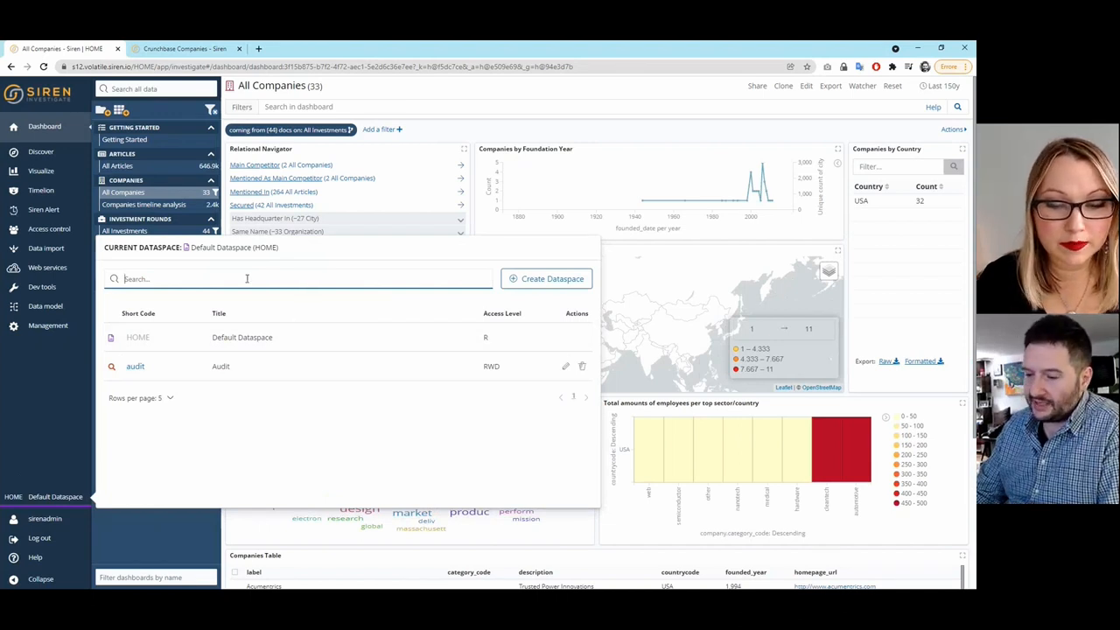
pyautogui.click(545, 278)
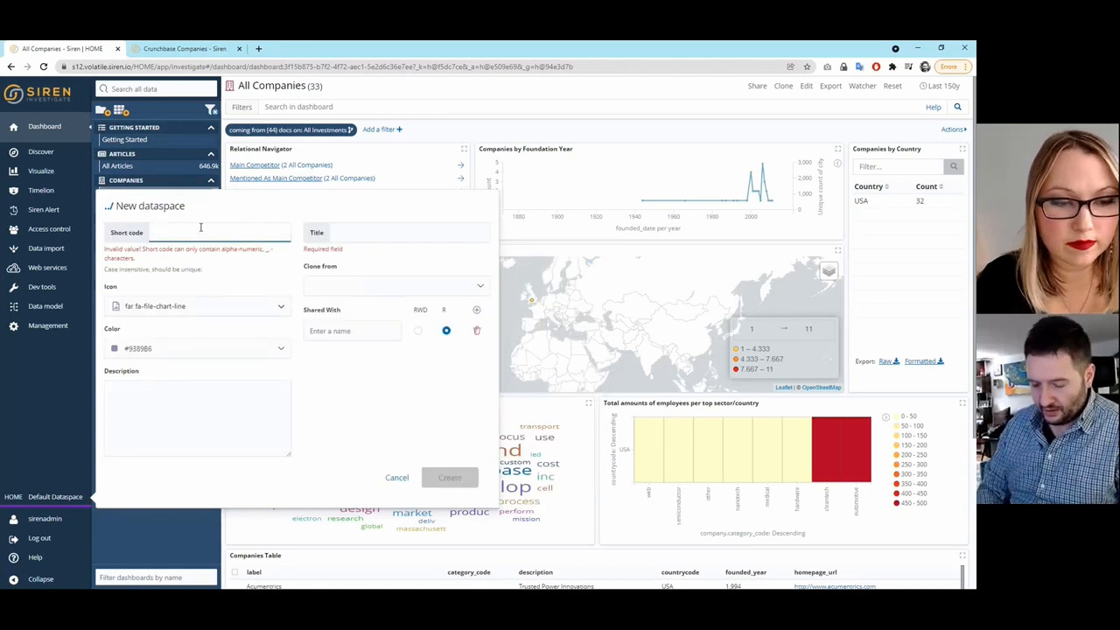
# Step: Create dataspace inv-333 'Investigation on banking in the mid US' cloned from Default Dataspace and switch into it
pyautogui.write('inv-3332')
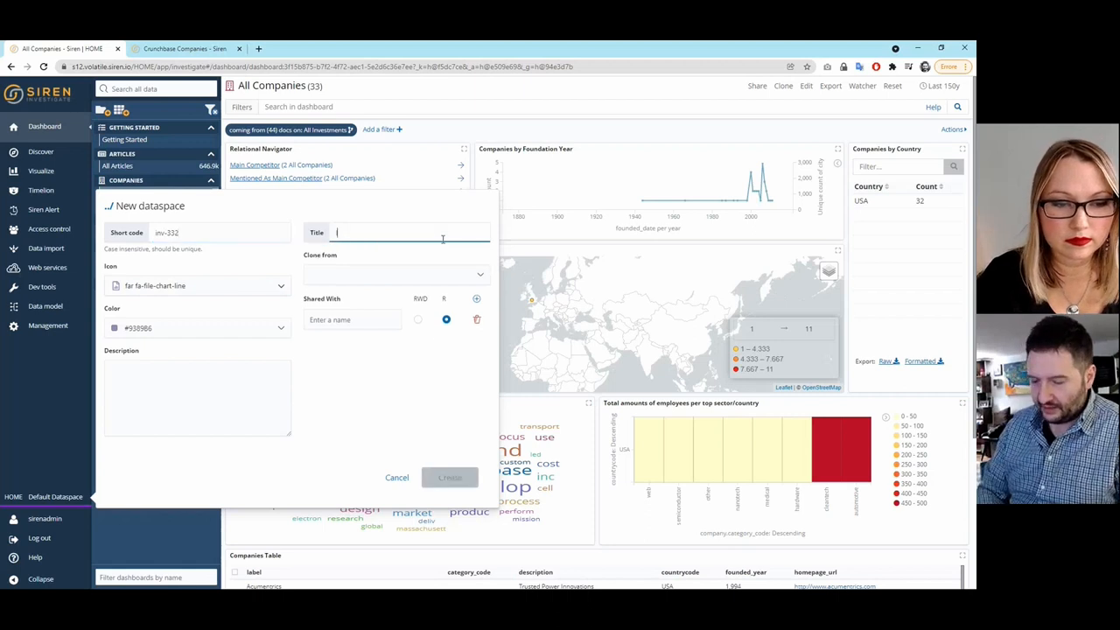
pyautogui.write('Investigation on banking in')
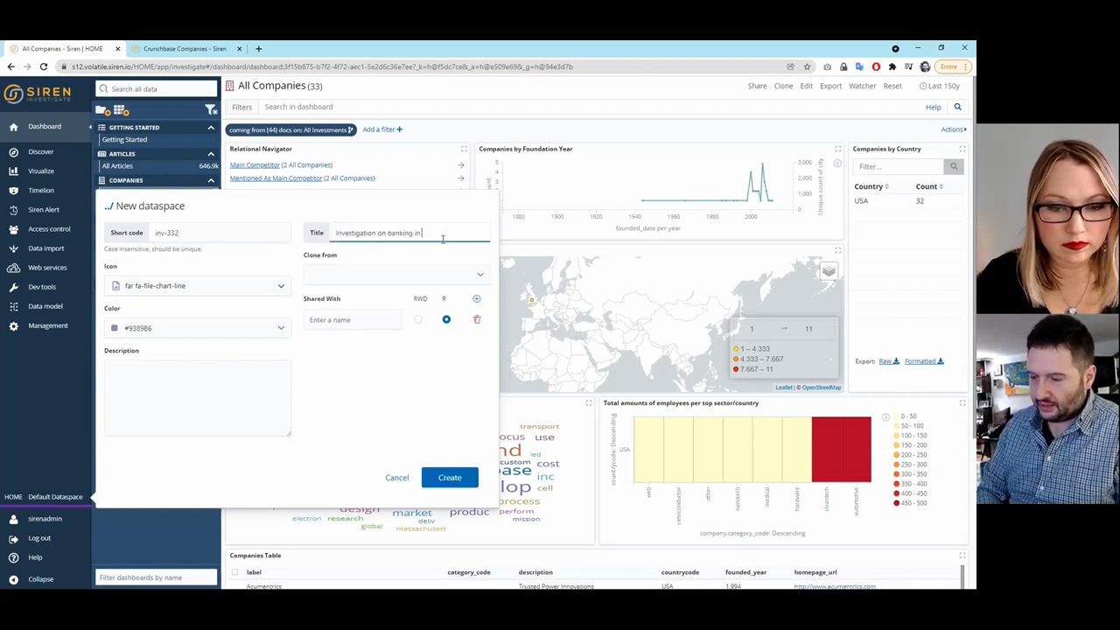
pyautogui.write('the mid US')
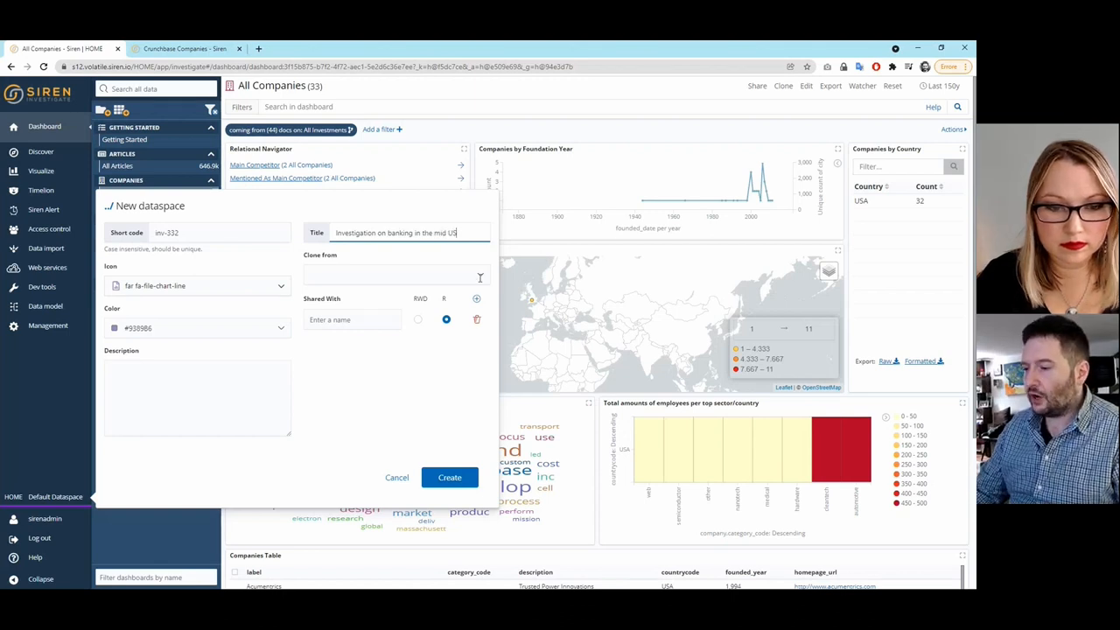
pyautogui.click(393, 276)
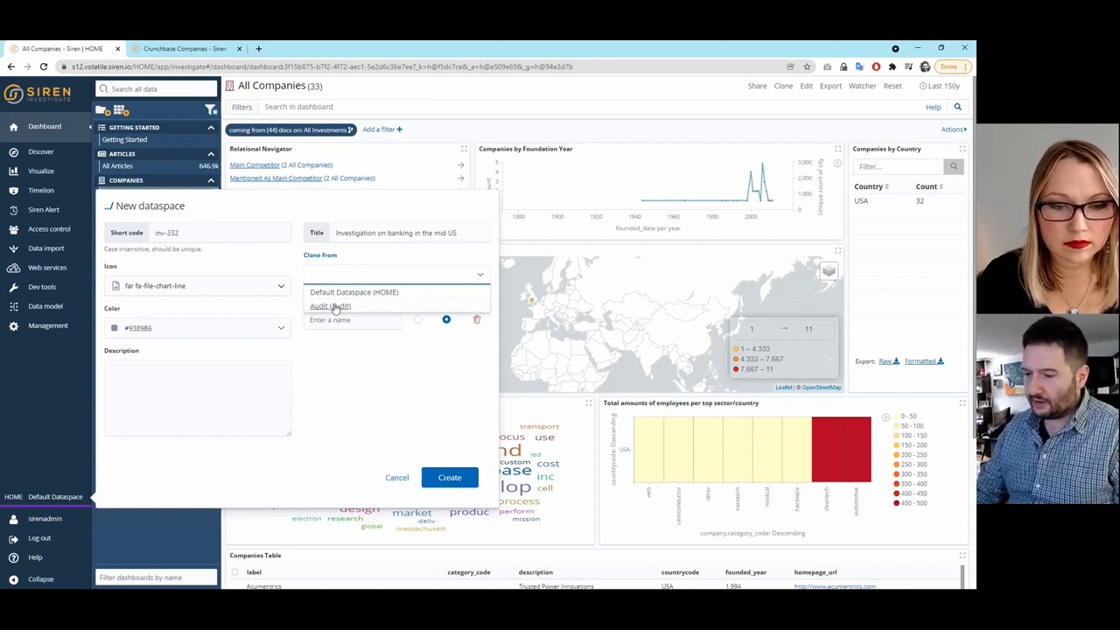
pyautogui.click(354, 291)
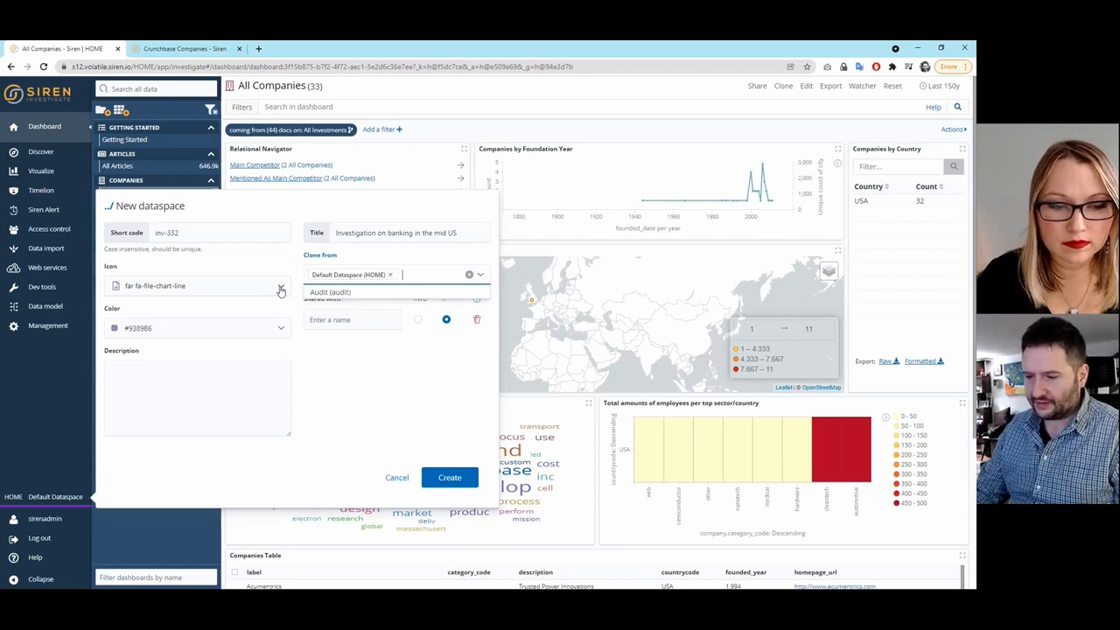
pyautogui.write('usa')
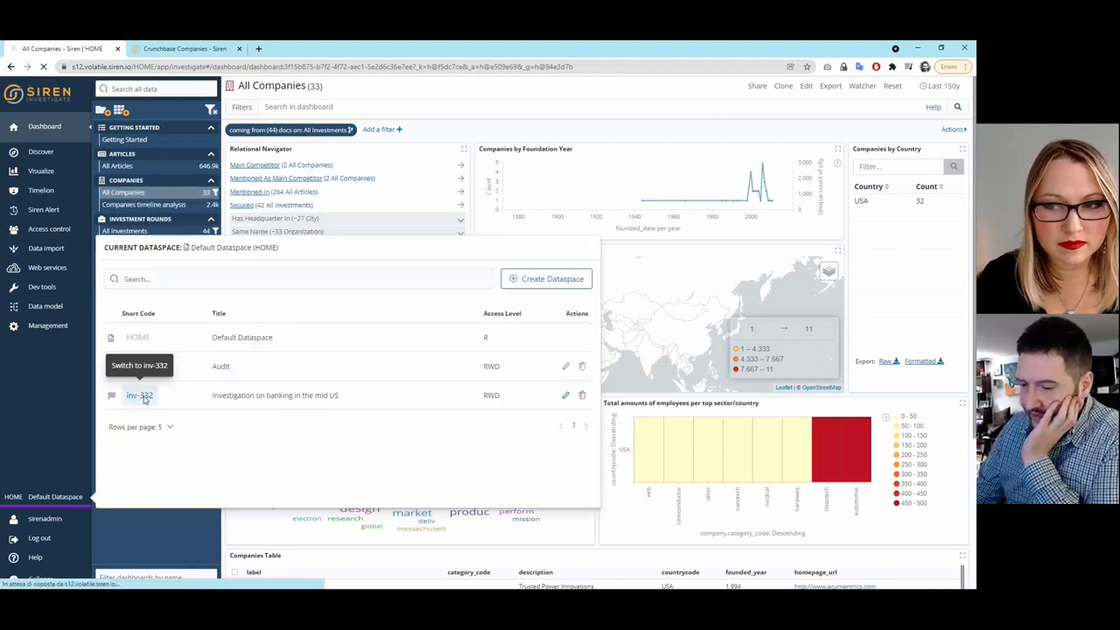
pyautogui.click(140, 395)
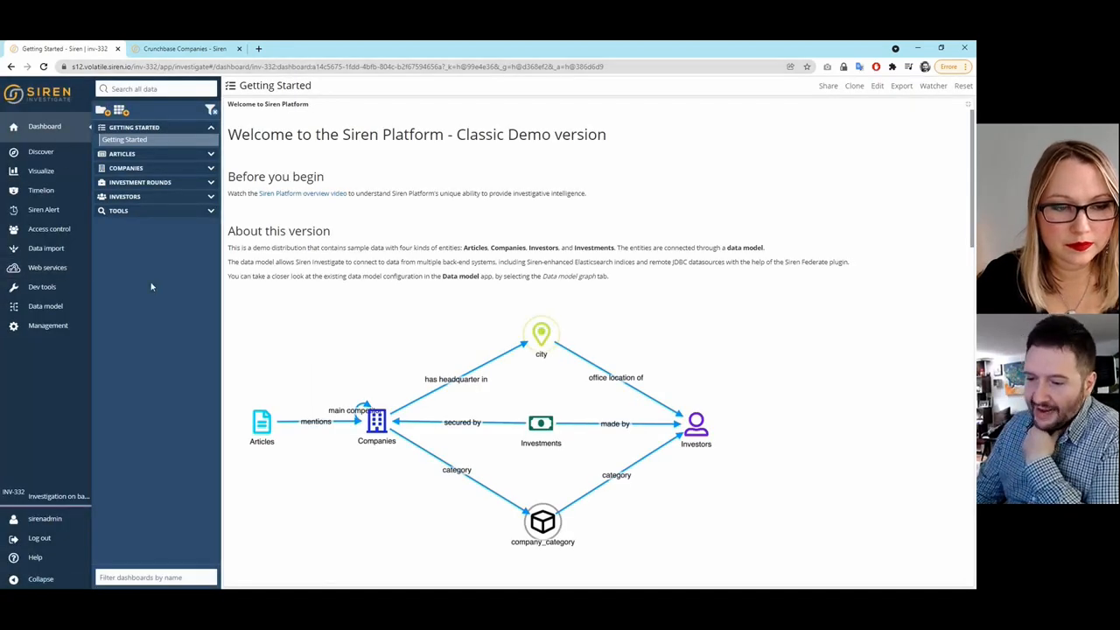
# Step: From the data model, choose to create a new entity table from scratch
pyautogui.click(40, 577)
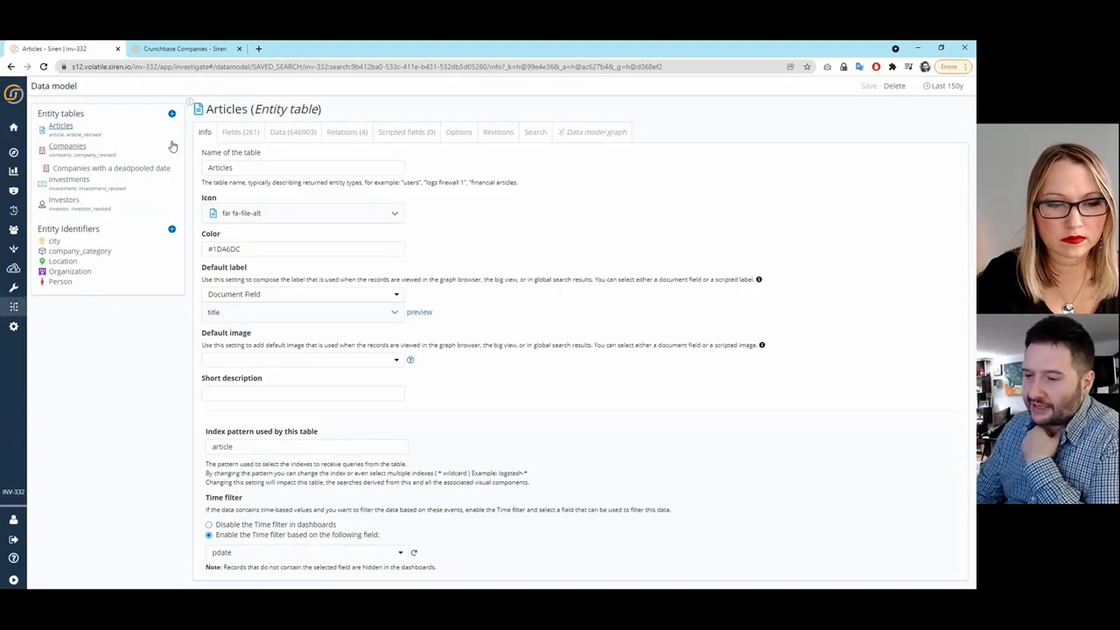
pyautogui.moveTo(172, 114)
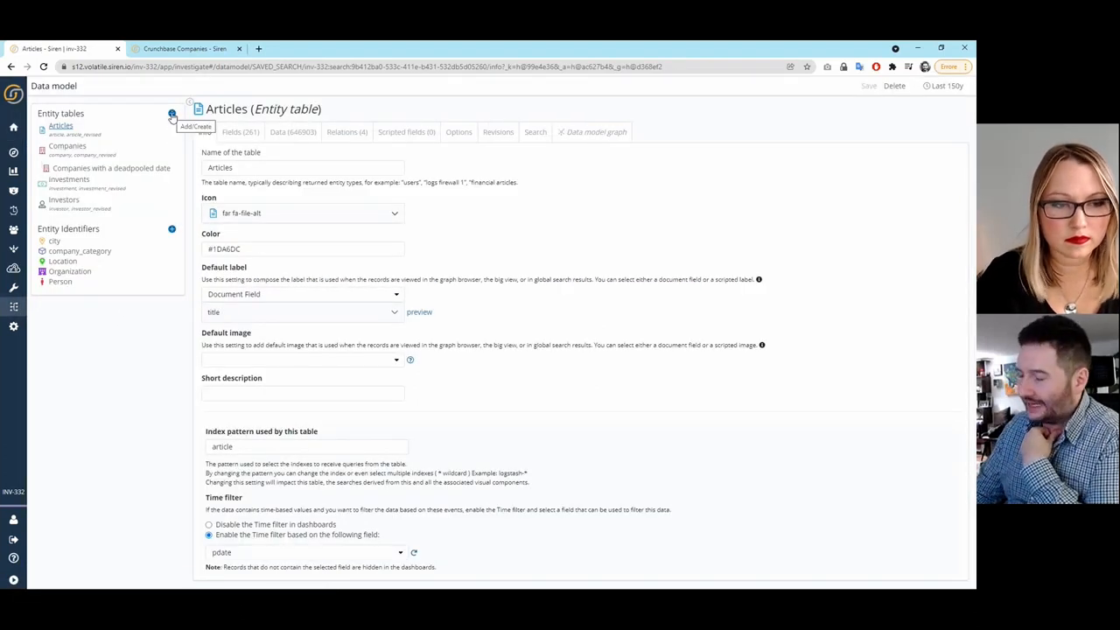
pyautogui.click(172, 115)
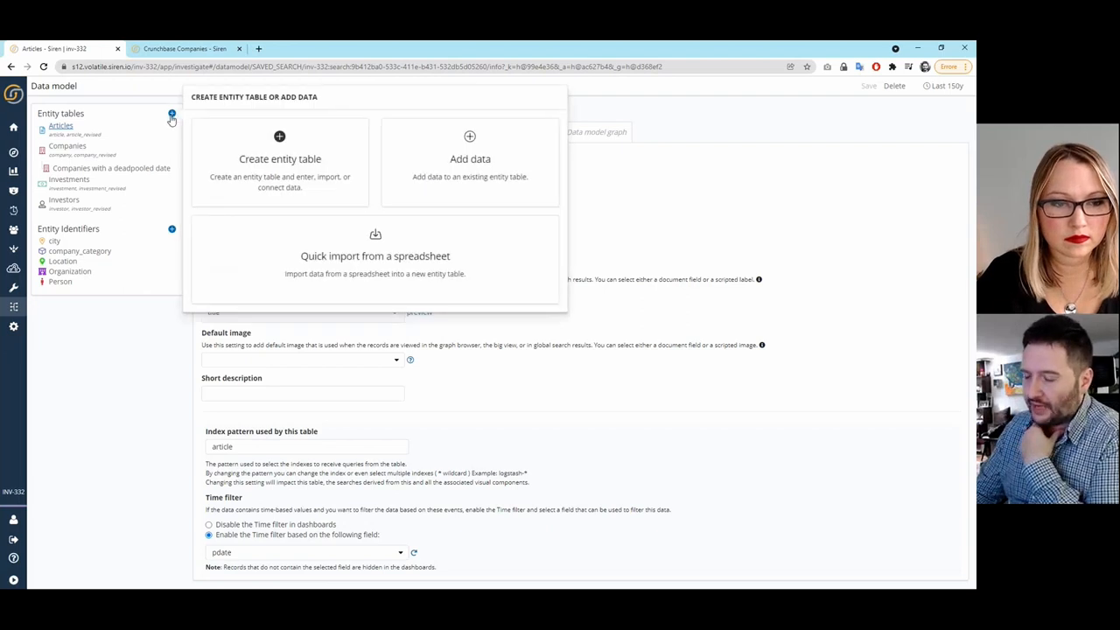
pyautogui.moveTo(280, 157)
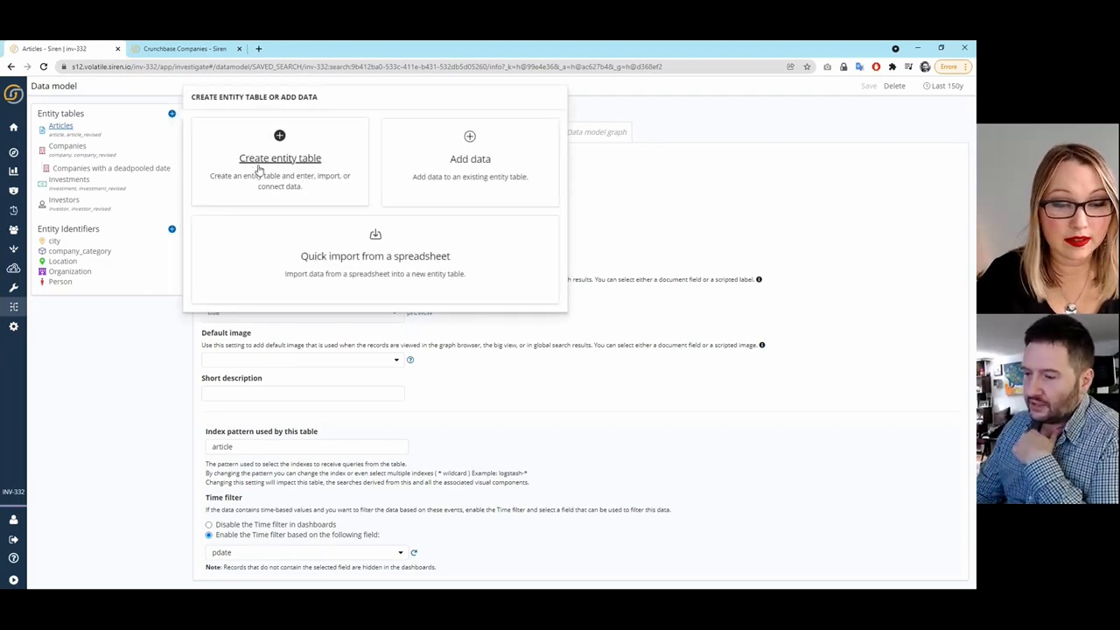
pyautogui.moveTo(294, 166)
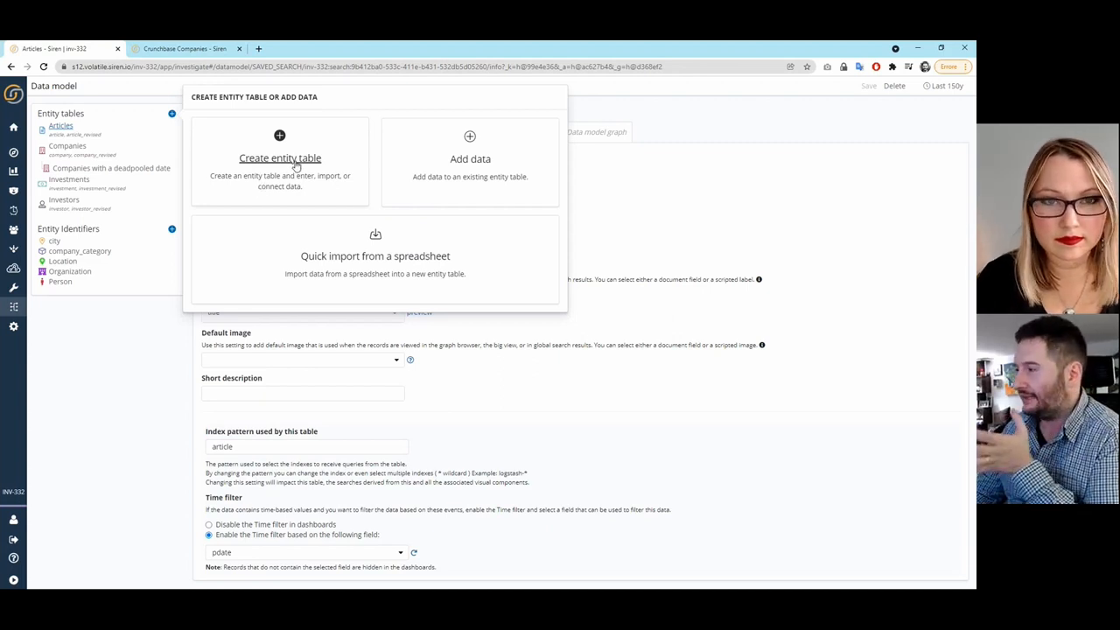
pyautogui.click(280, 158)
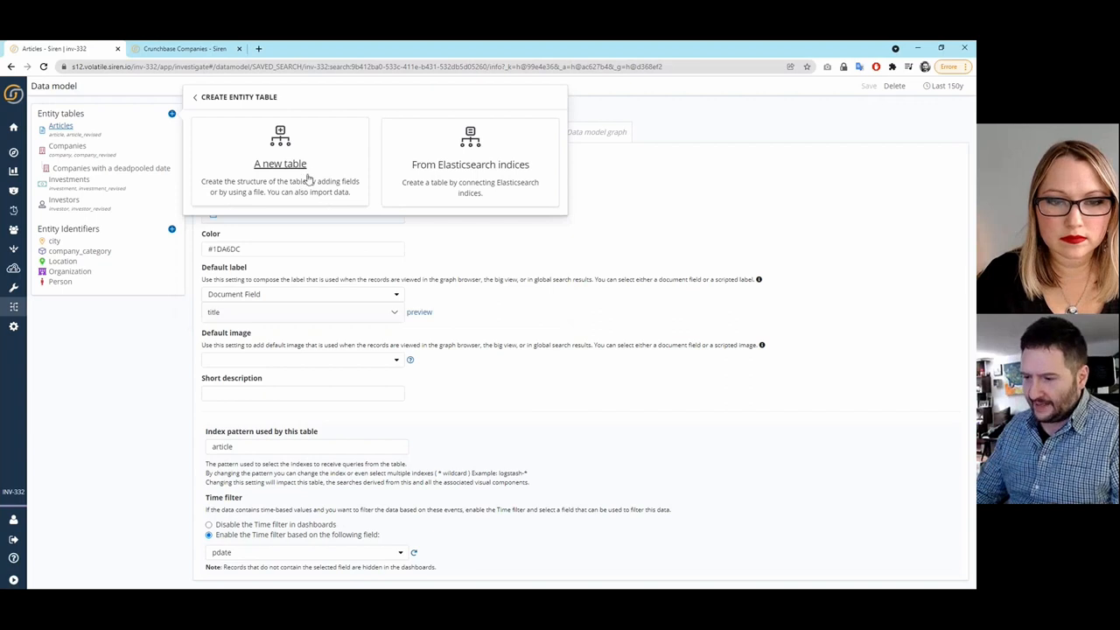
pyautogui.click(280, 164)
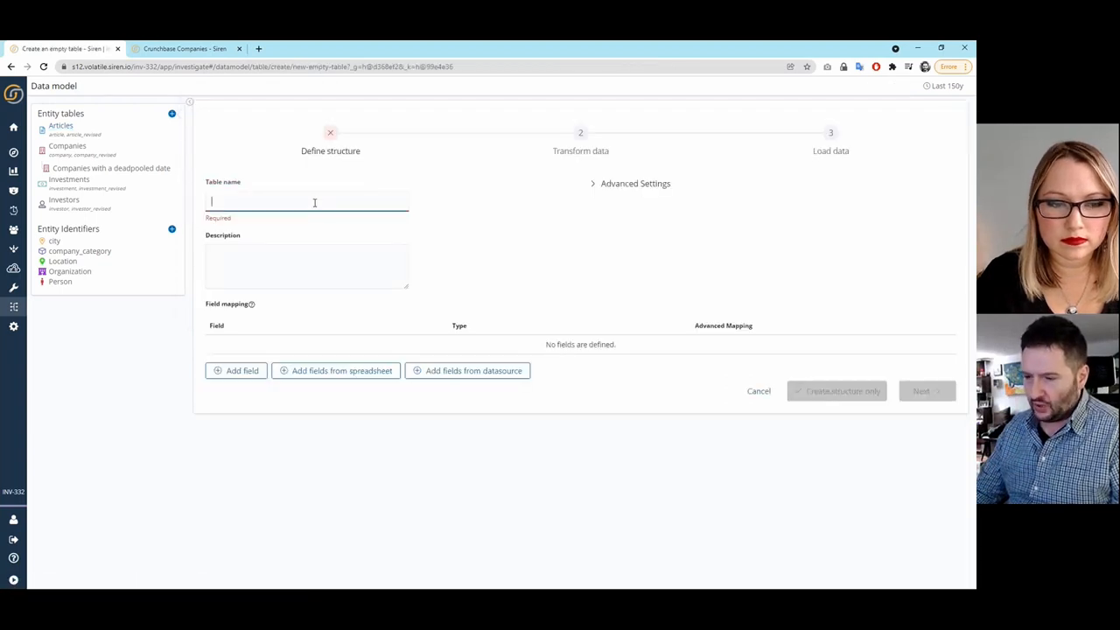
# Step: Define the Acquisitions table with buyer, company and amount fields and create its structure only
pyautogui.write('Acquisitions')
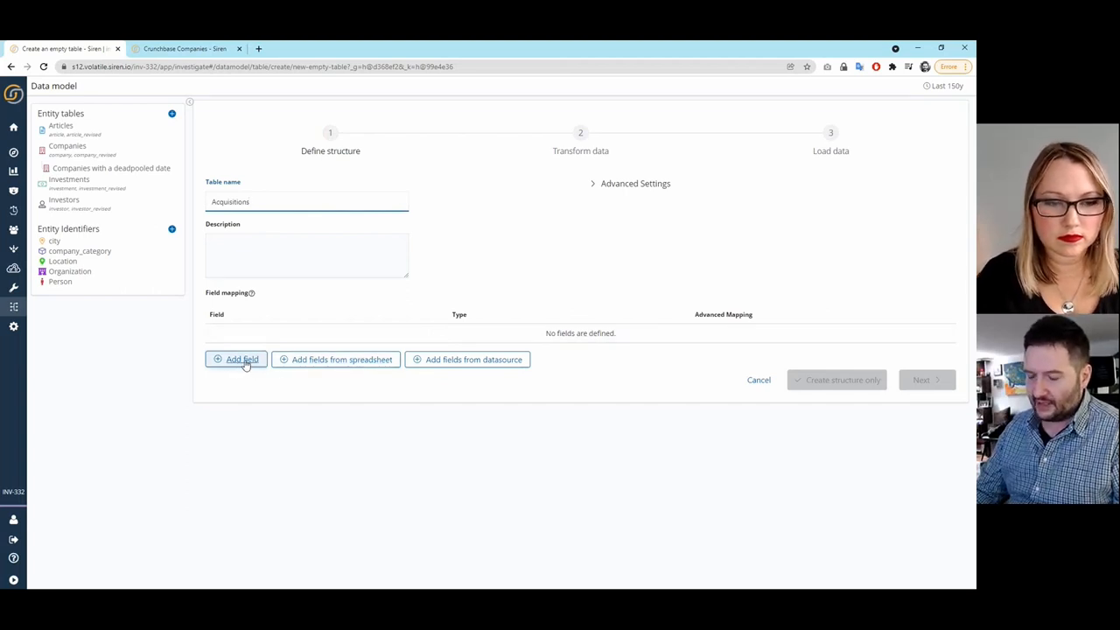
pyautogui.click(241, 359)
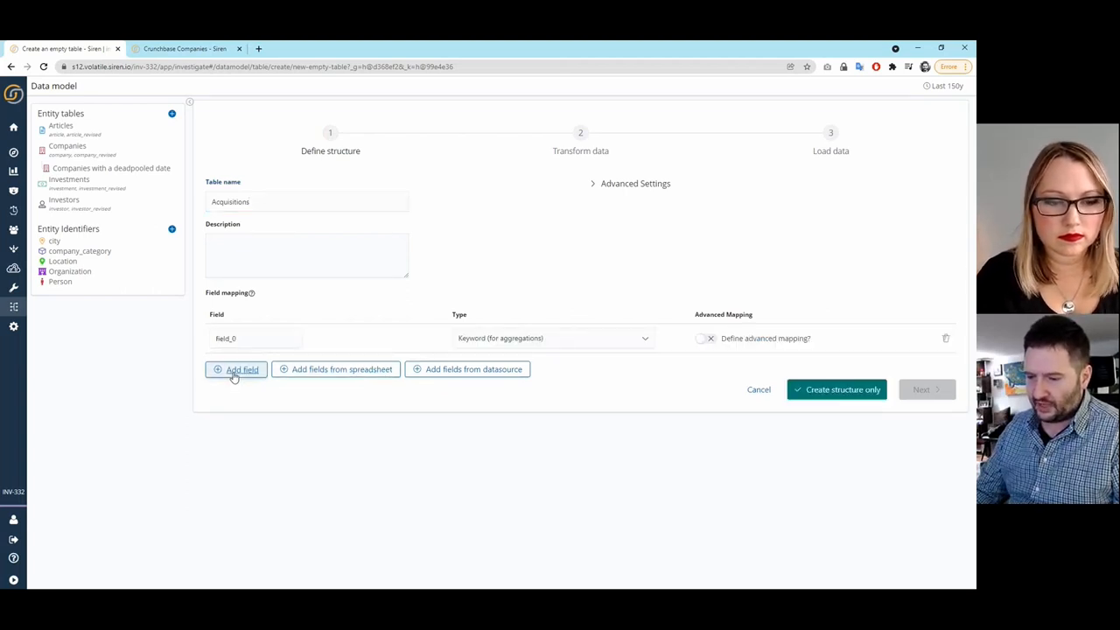
pyautogui.click(242, 369)
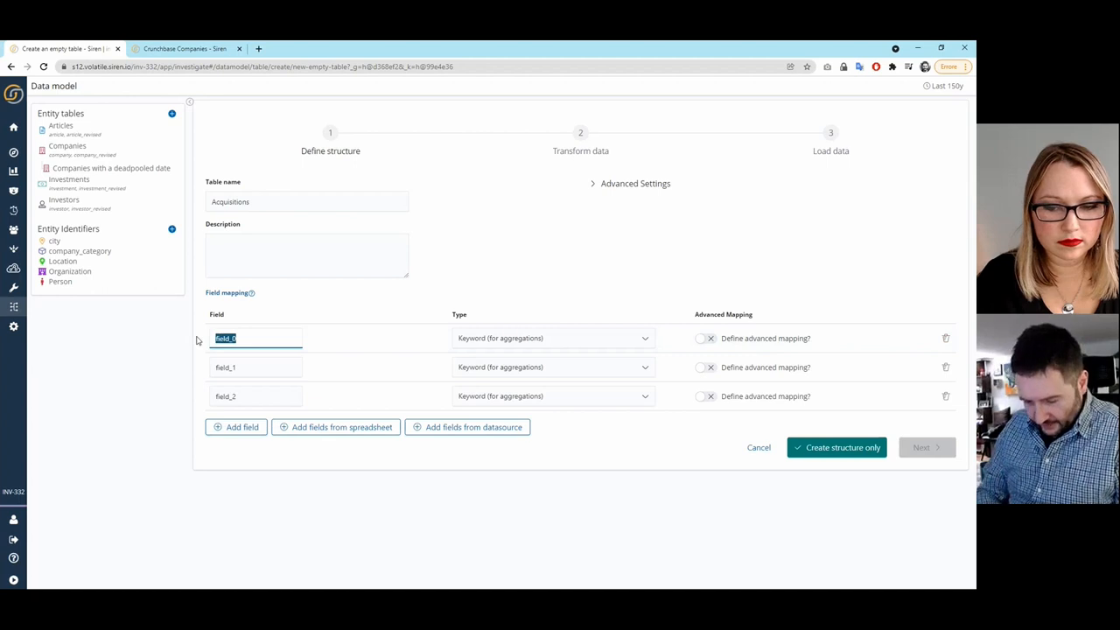
pyautogui.write('buyer')
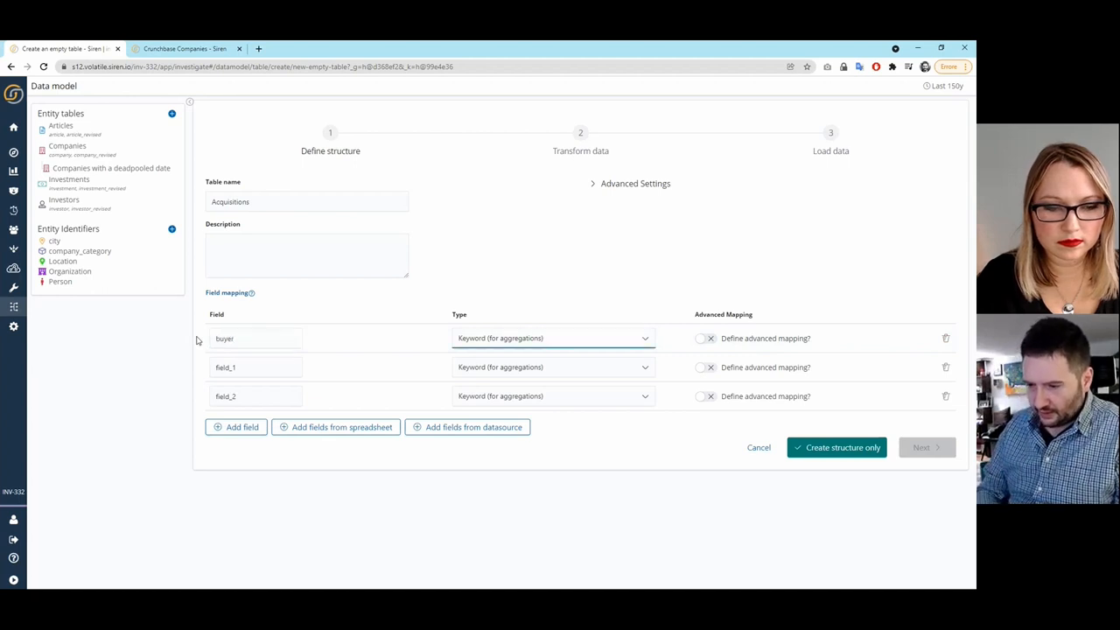
pyautogui.click(245, 368)
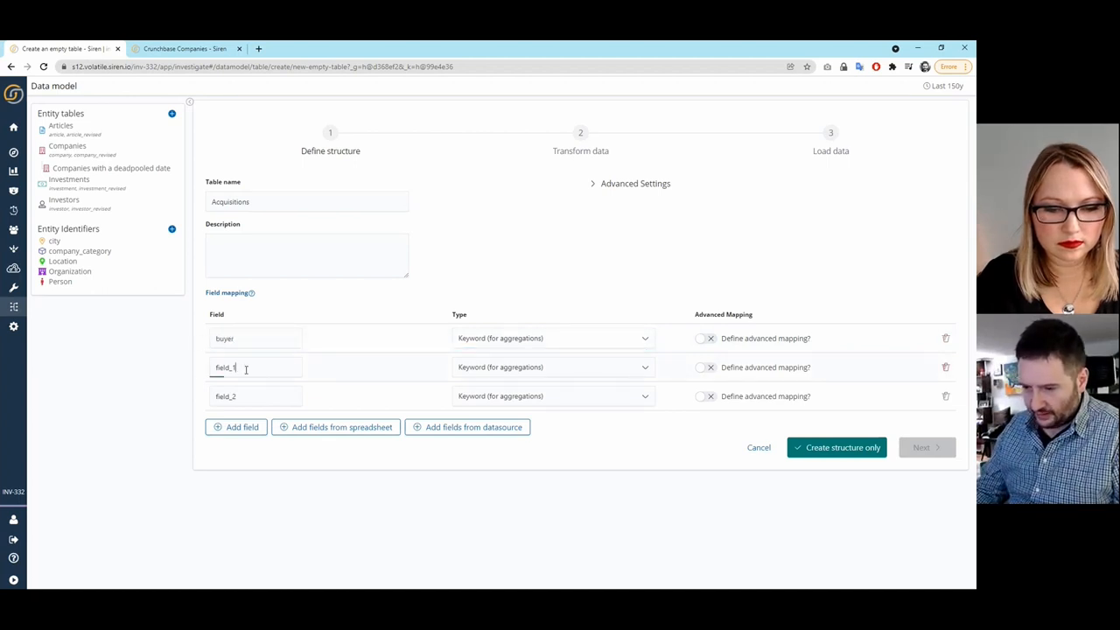
pyautogui.write('company')
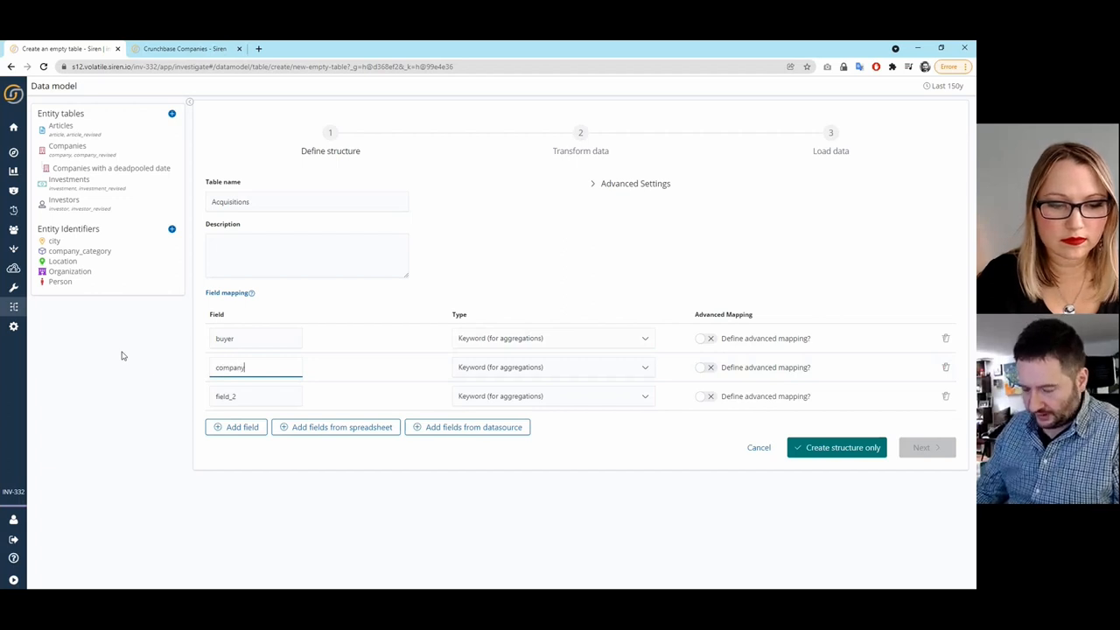
pyautogui.write('amount')
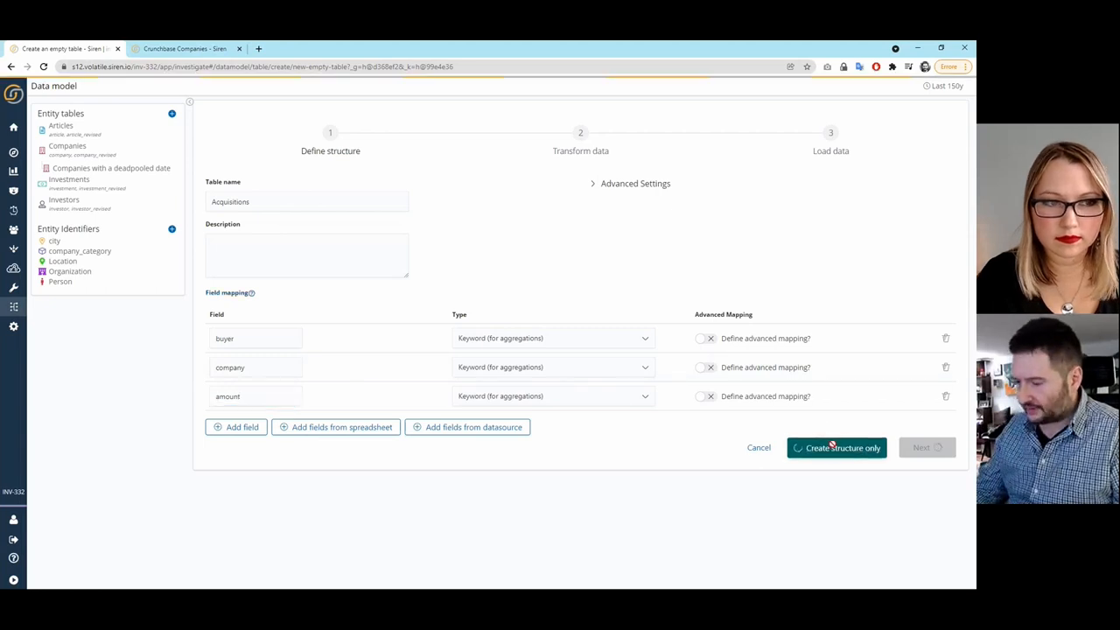
pyautogui.click(836, 448)
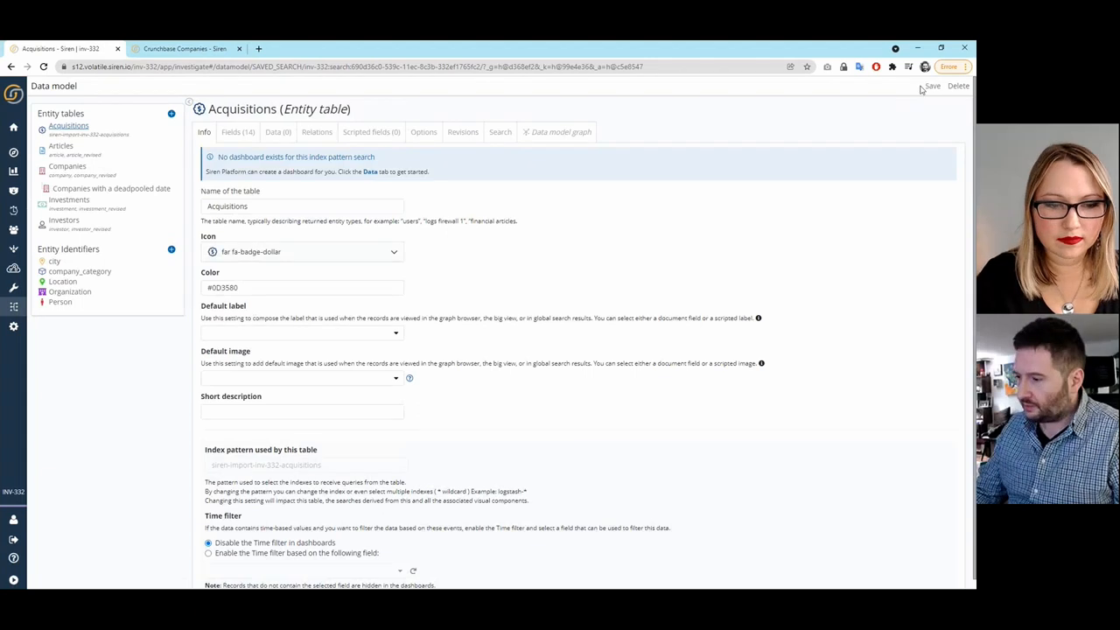
# Step: From the data model graph, choose Add data to an existing entity table
pyautogui.click(556, 133)
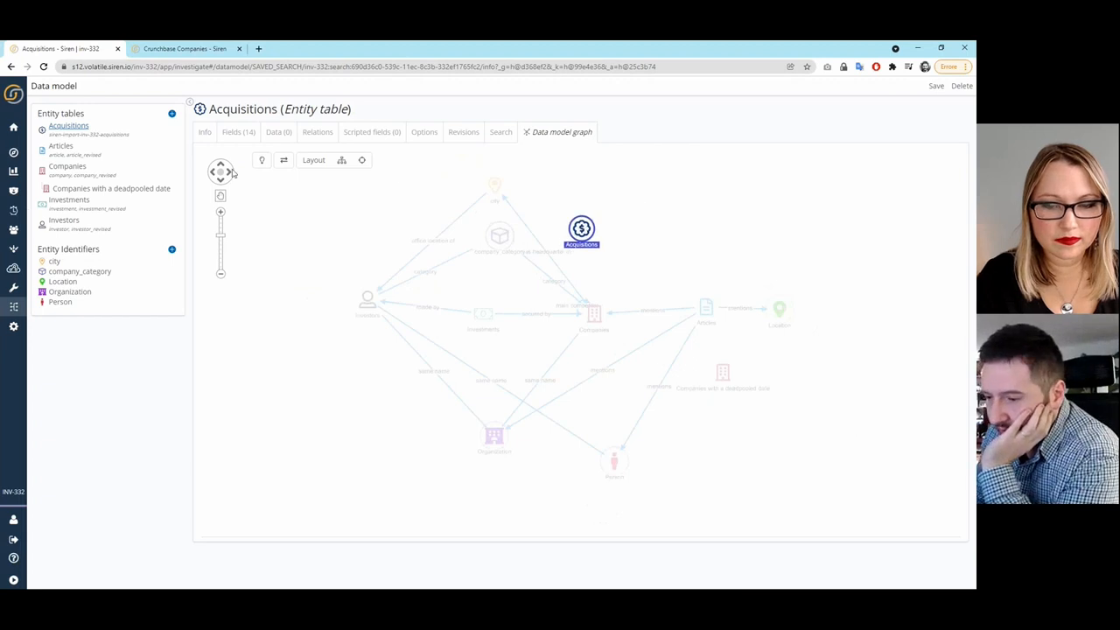
pyautogui.moveTo(172, 115)
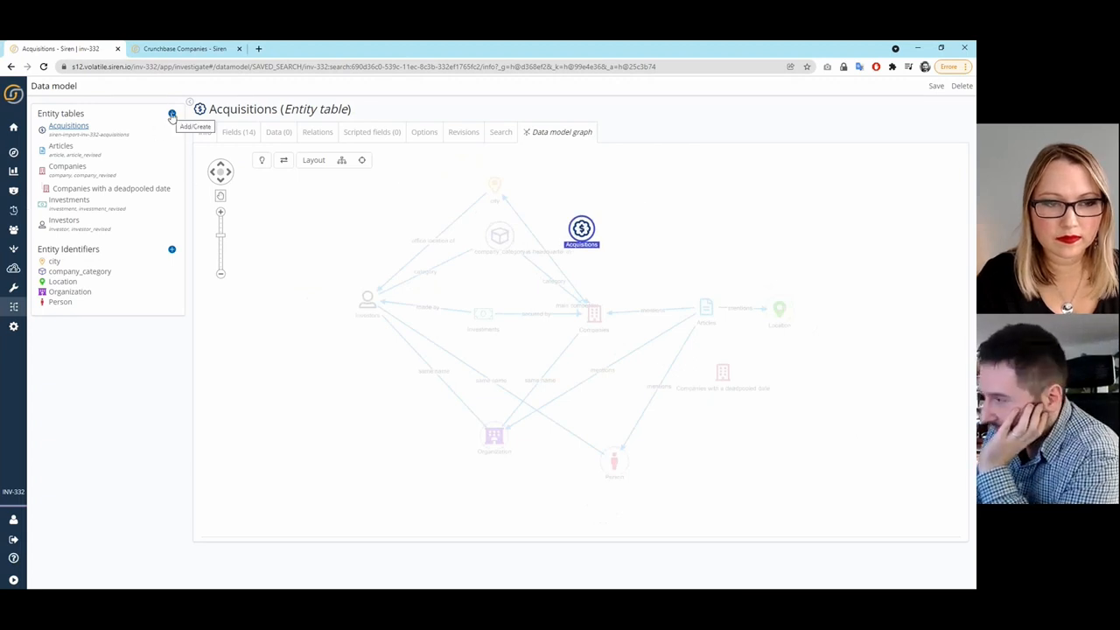
pyautogui.click(172, 115)
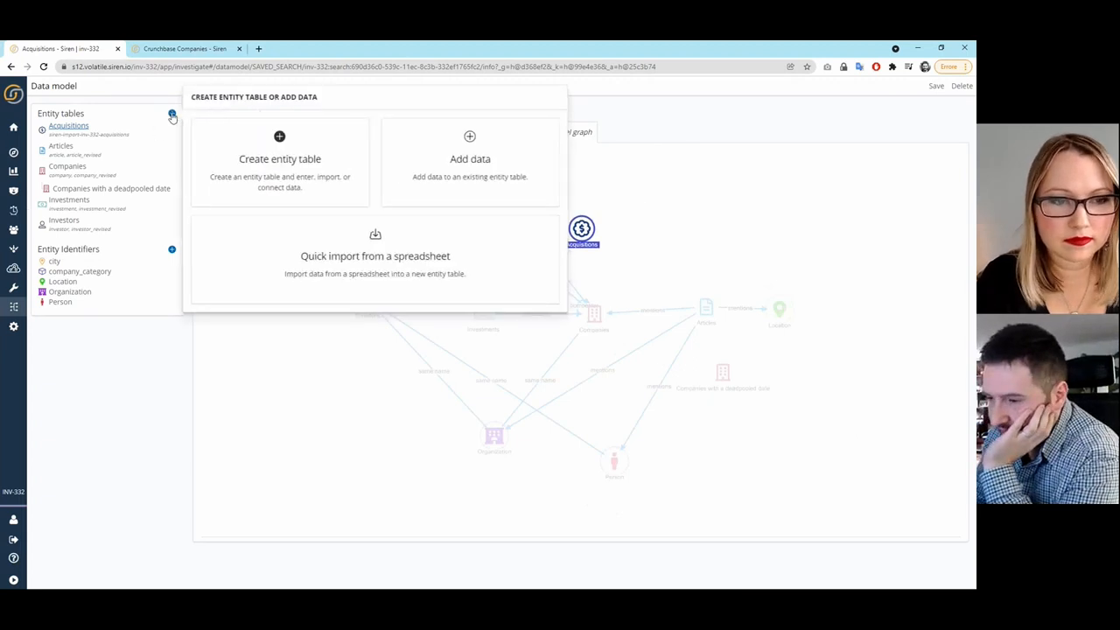
pyautogui.moveTo(469, 158)
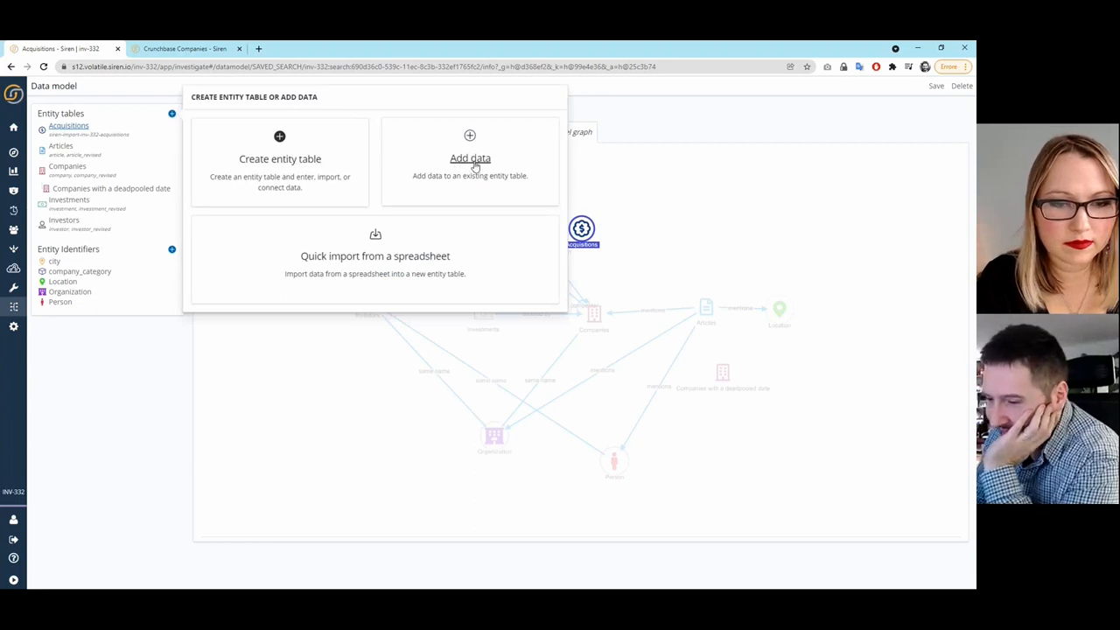
pyautogui.click(469, 157)
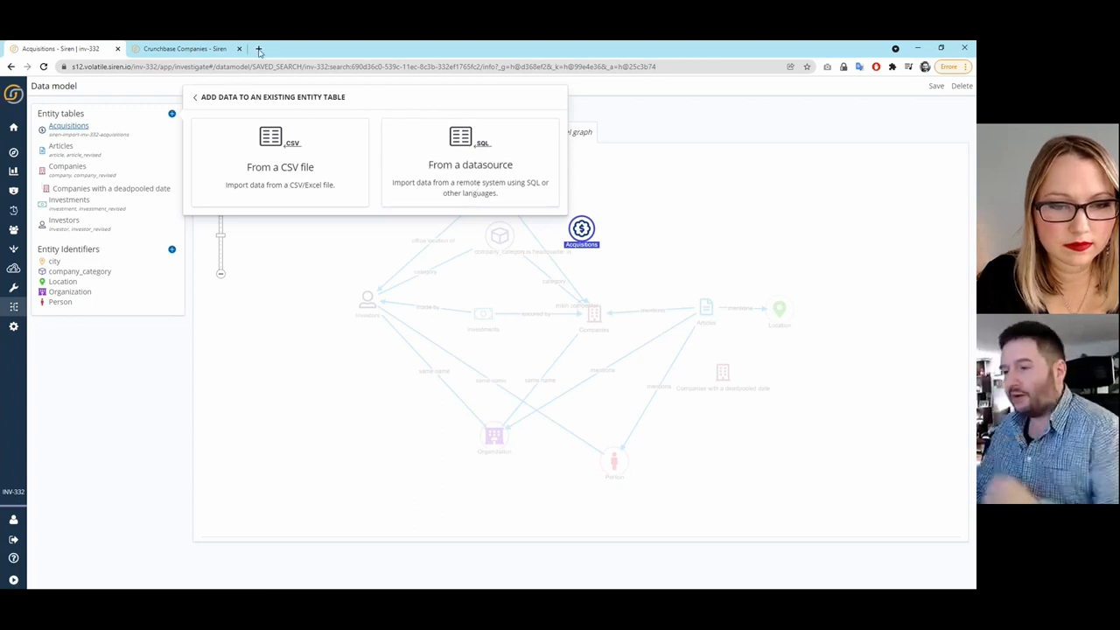
pyautogui.moveTo(259, 49)
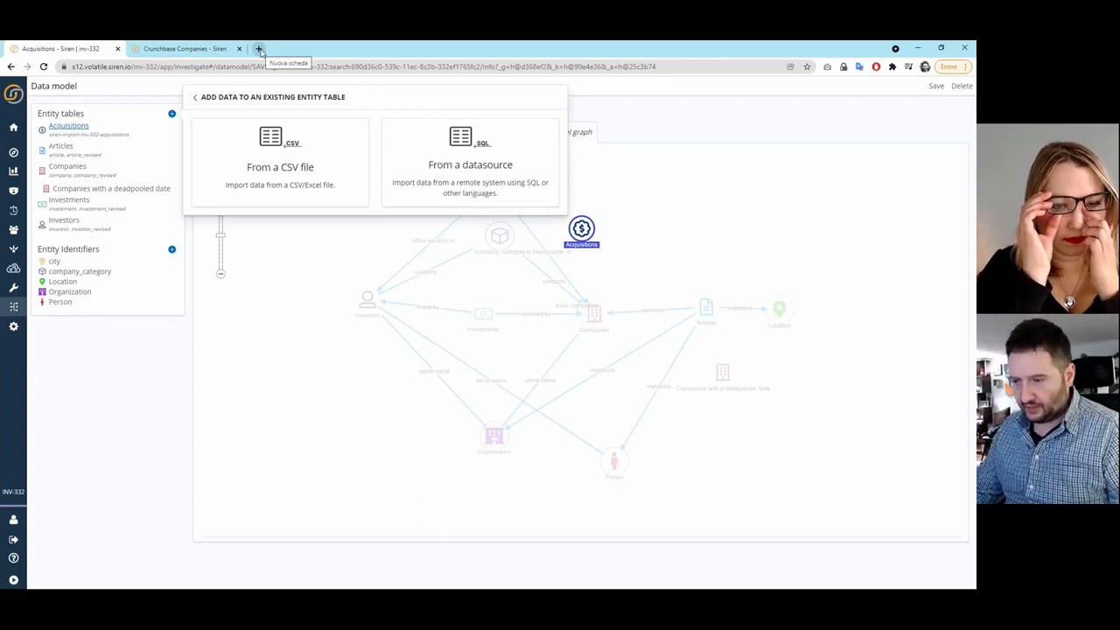
# Step: Browse the cdata.com/drivers connector catalogue in a new tab, then return to Siren
pyautogui.click(259, 49)
pyautogui.write('cda')
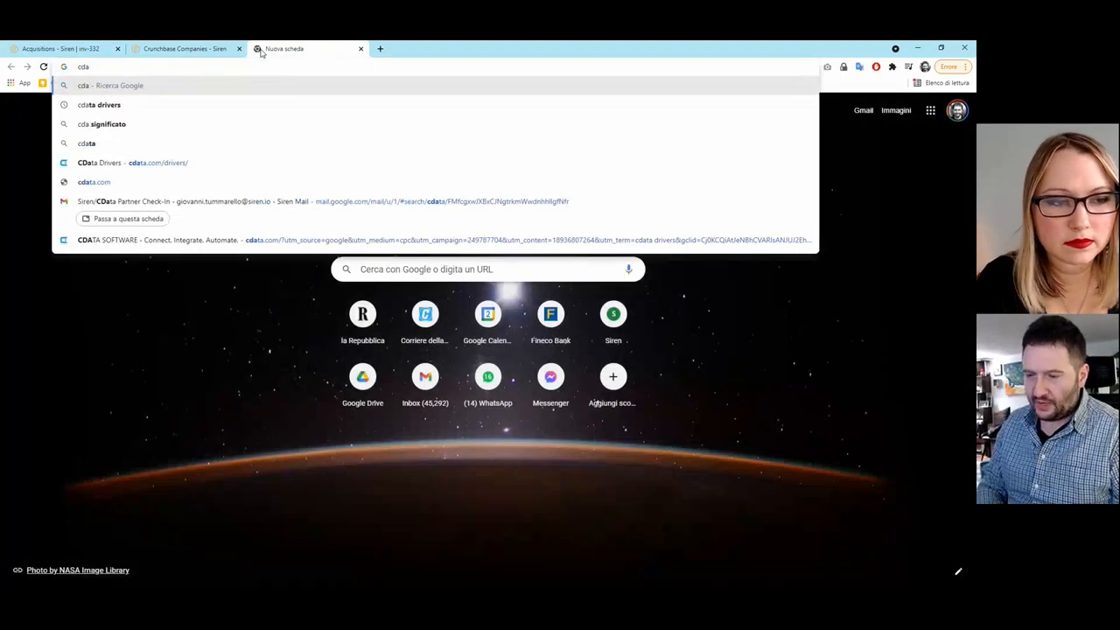
pyautogui.click(98, 163)
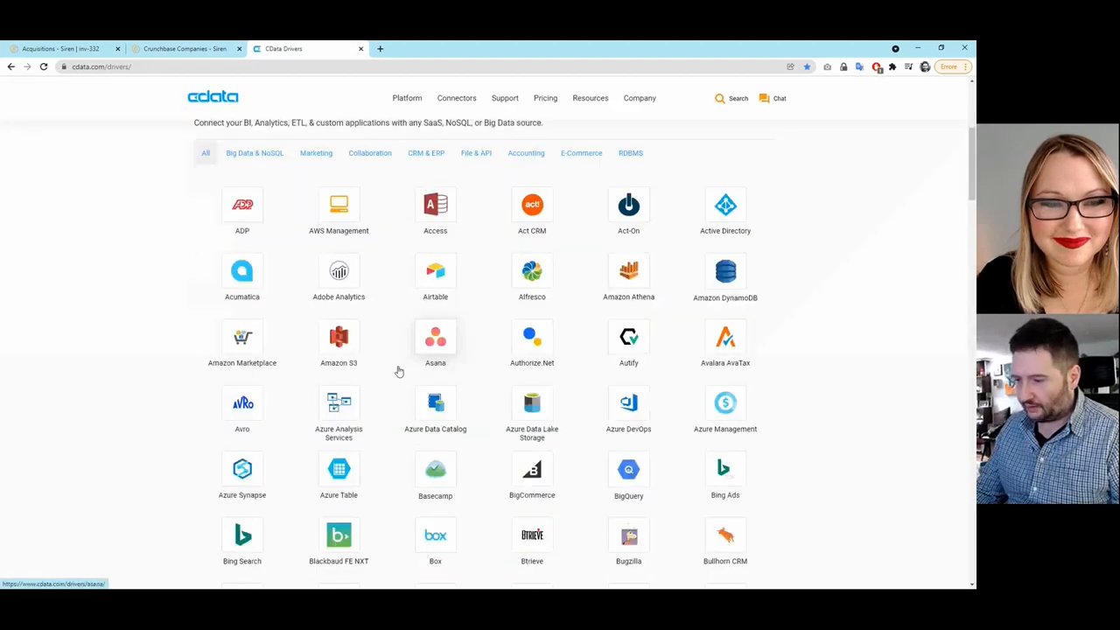
pyautogui.scroll(-3)
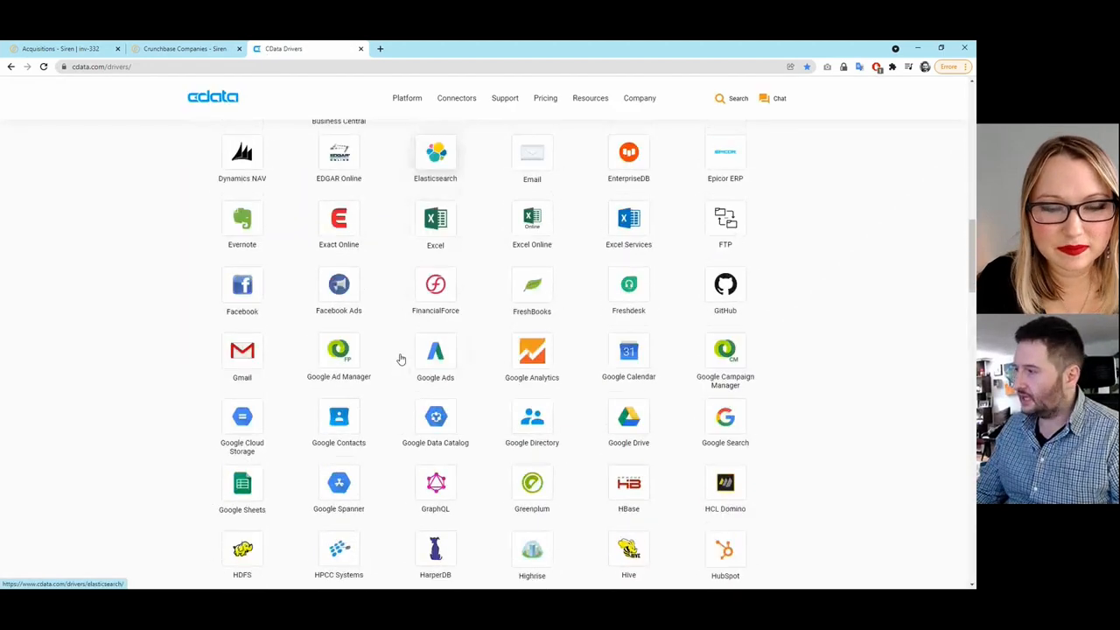
pyautogui.scroll(-3)
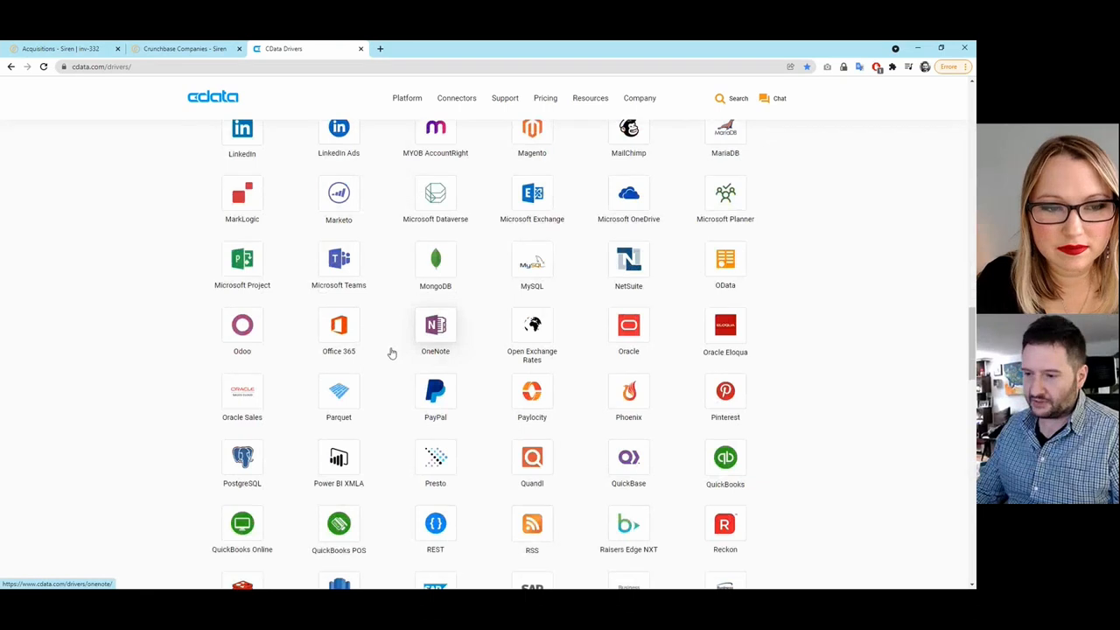
pyautogui.click(61, 49)
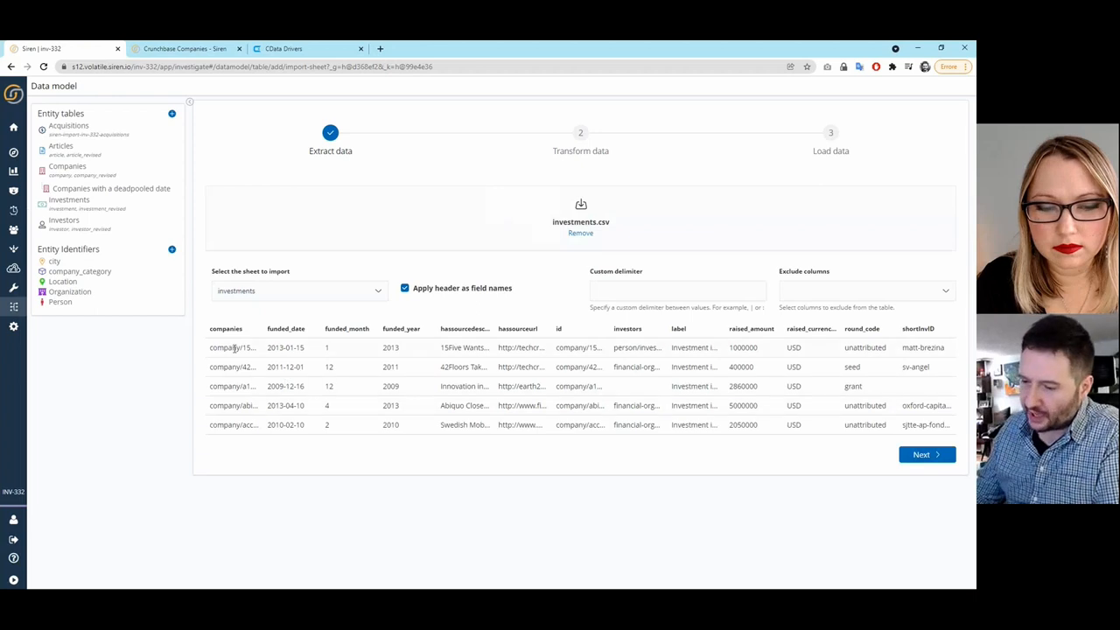
# Step: Review the investments.csv preview with headers and continue to the Transform data stage
pyautogui.doubleClick(229, 347)
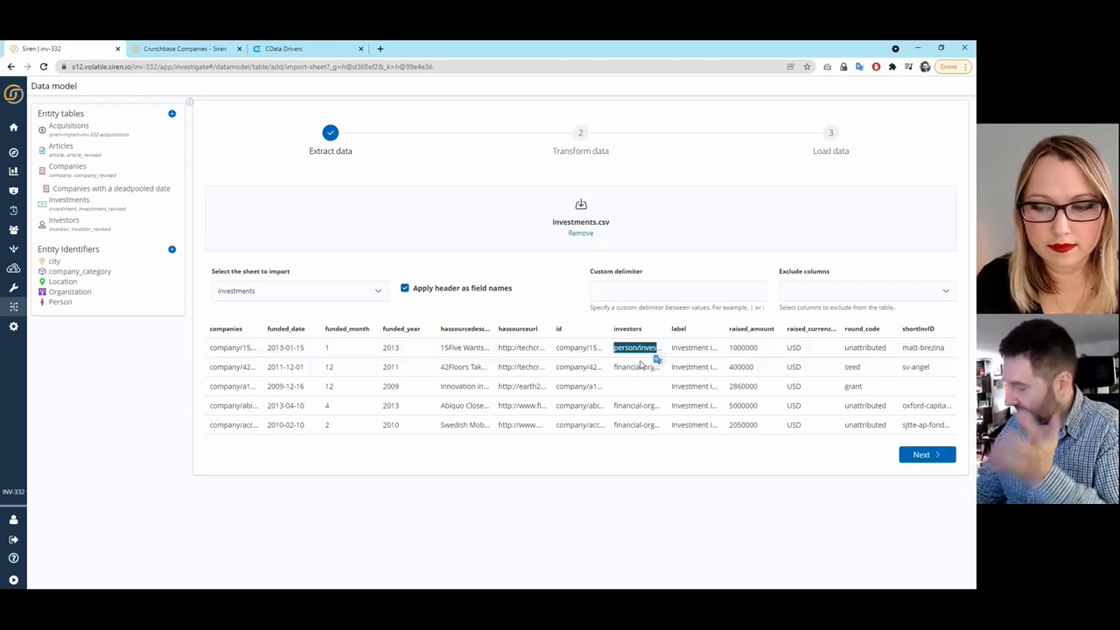
pyautogui.moveTo(890, 444)
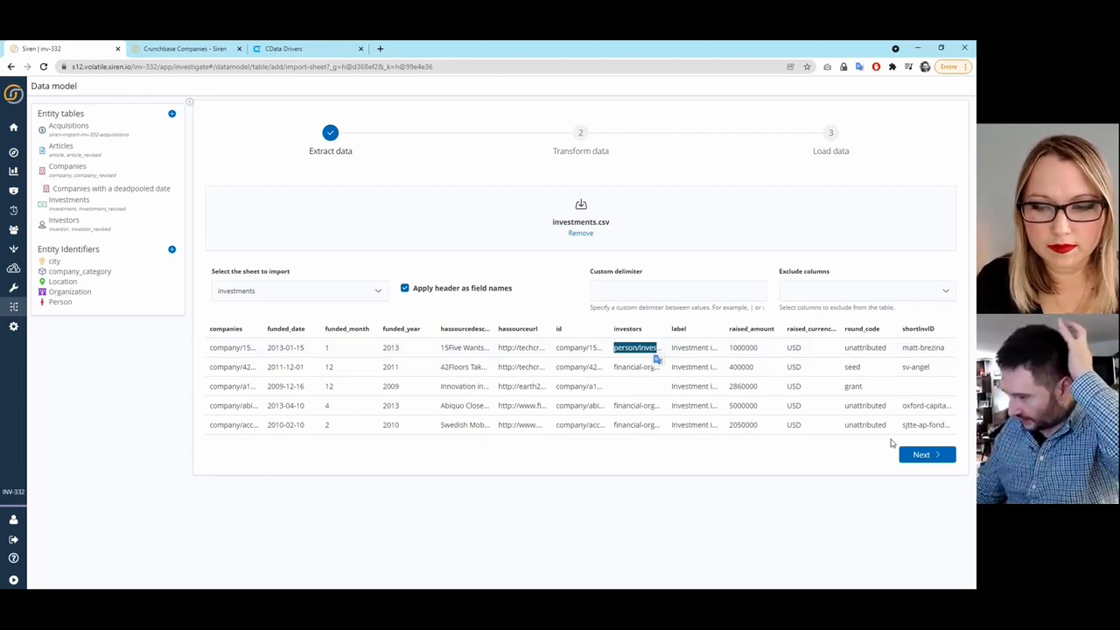
pyautogui.click(925, 454)
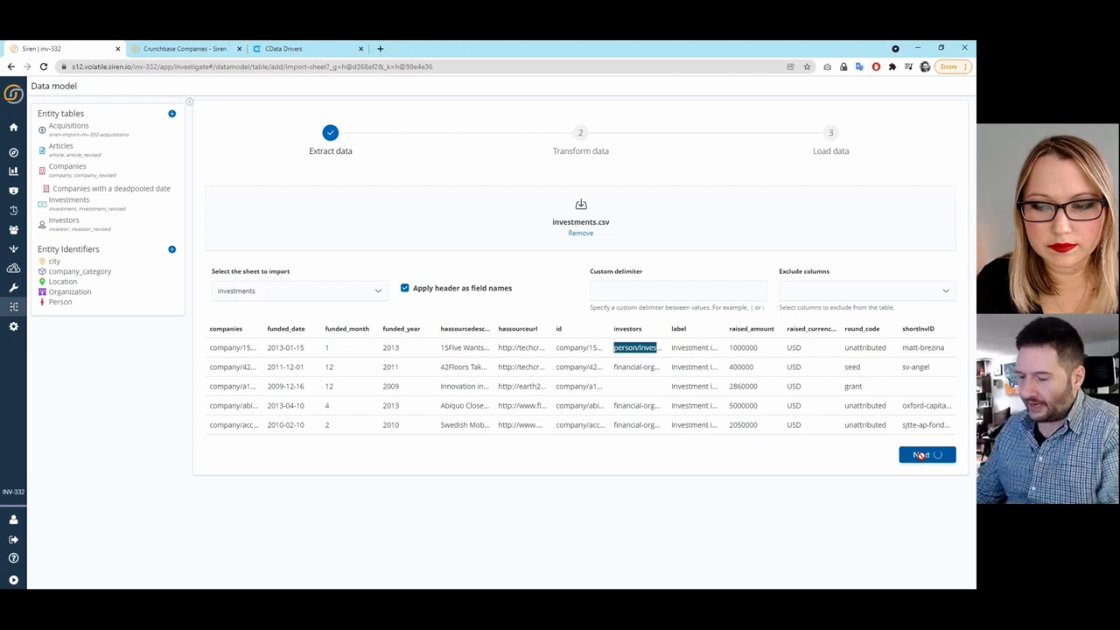
pyautogui.click(926, 455)
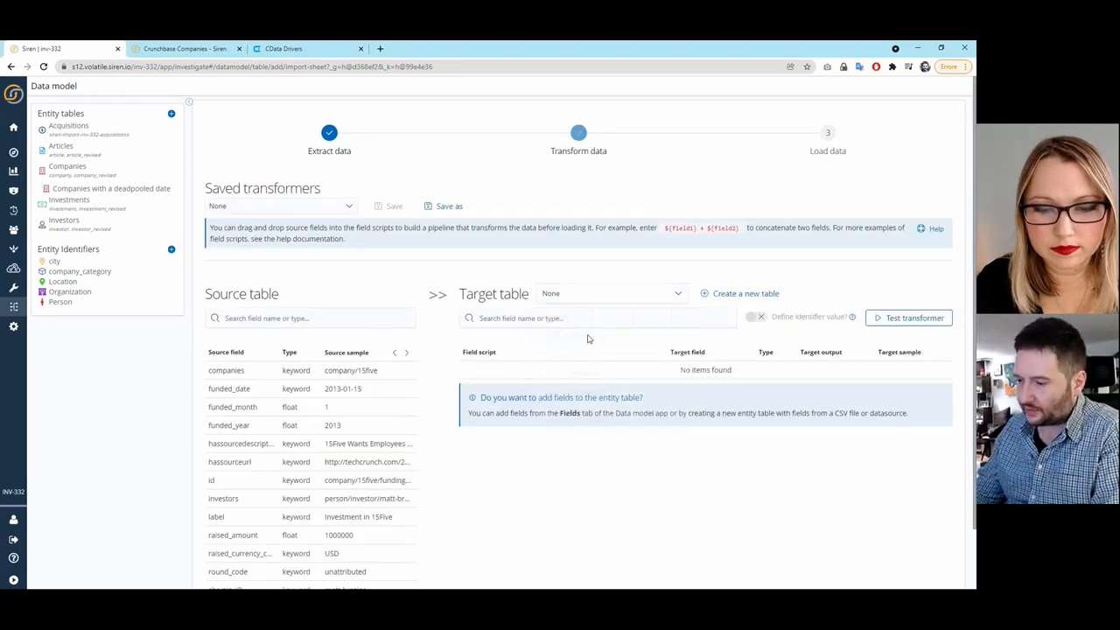
# Step: Set Acquisitions as target table, script amount as ${raised_amount} and test the transformer
pyautogui.click(610, 293)
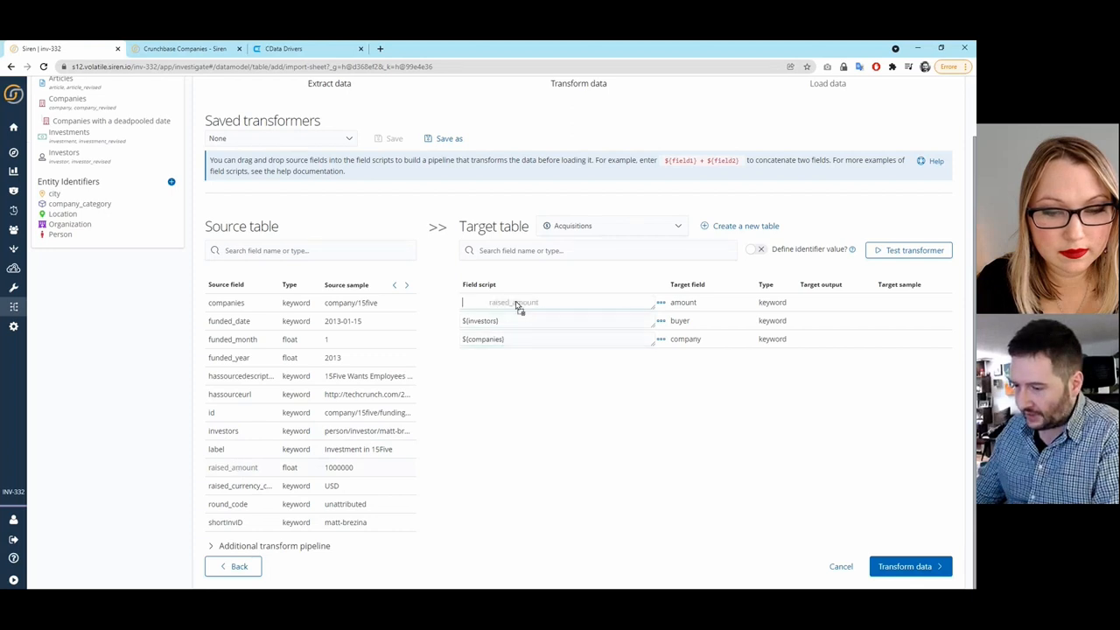
pyautogui.write('${raised_amount}')
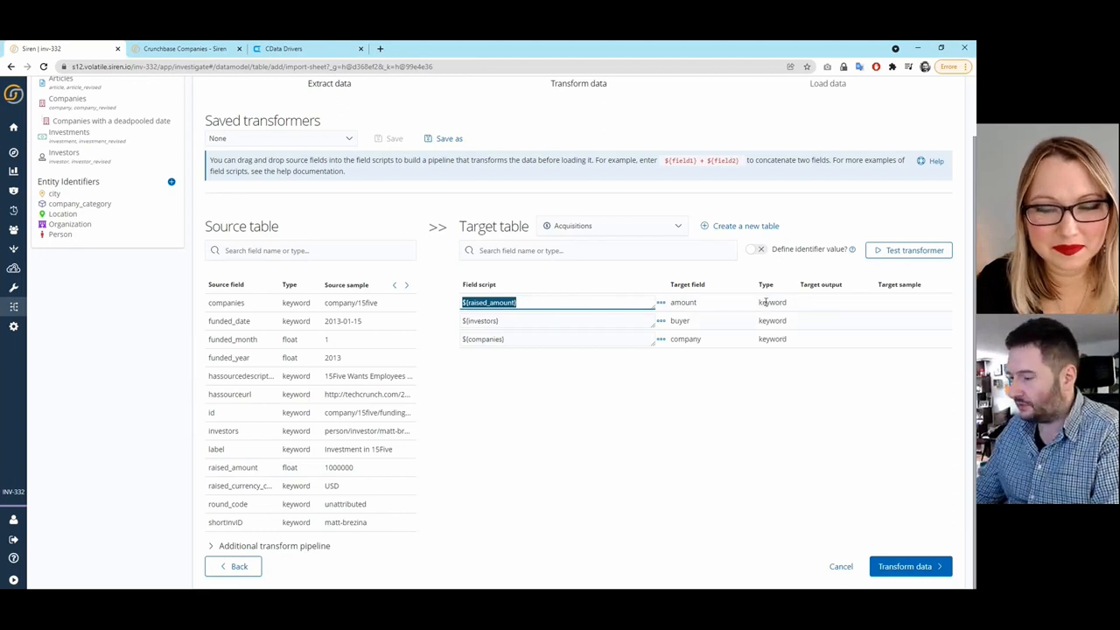
pyautogui.moveTo(782, 387)
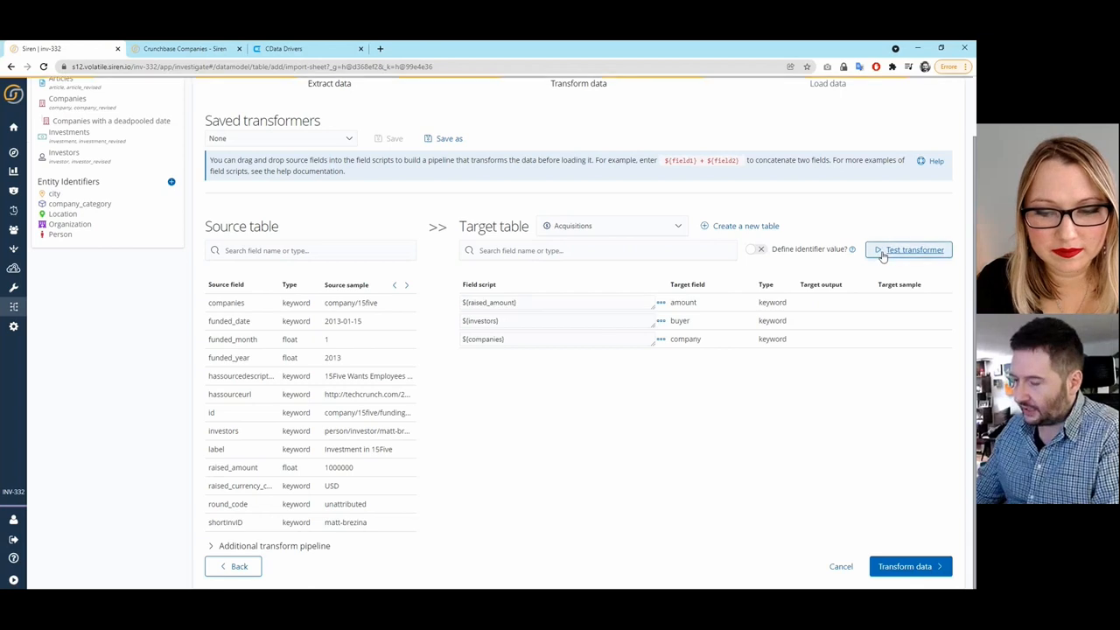
pyautogui.click(908, 249)
pyautogui.write('+')
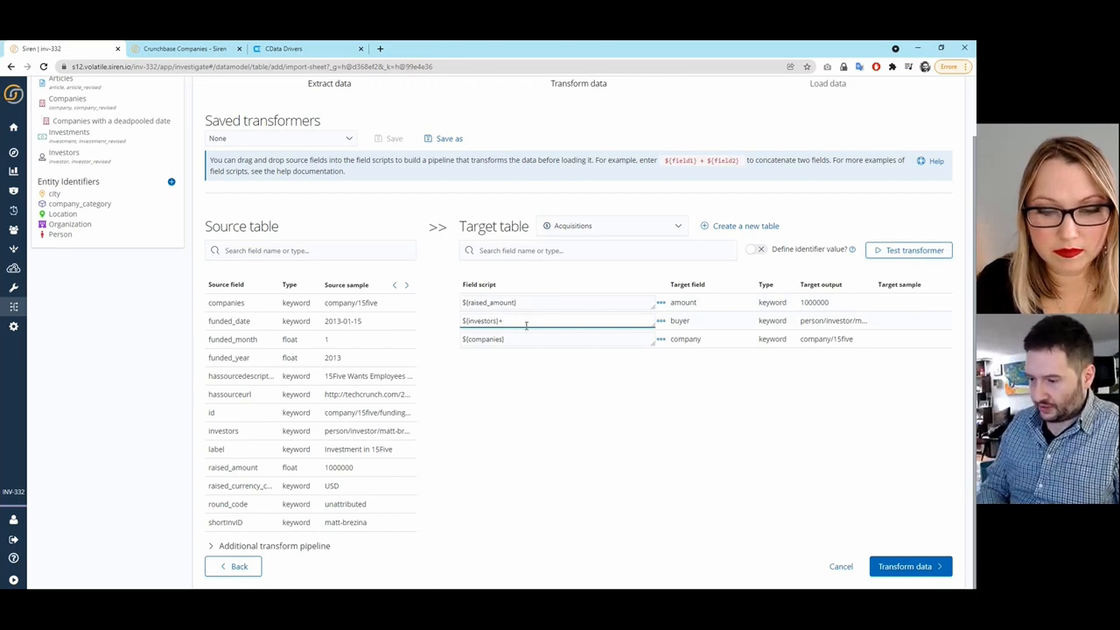
# Step: Adjust the buyer and company field scripts, then run Transform data to start loading
pyautogui.write('"')
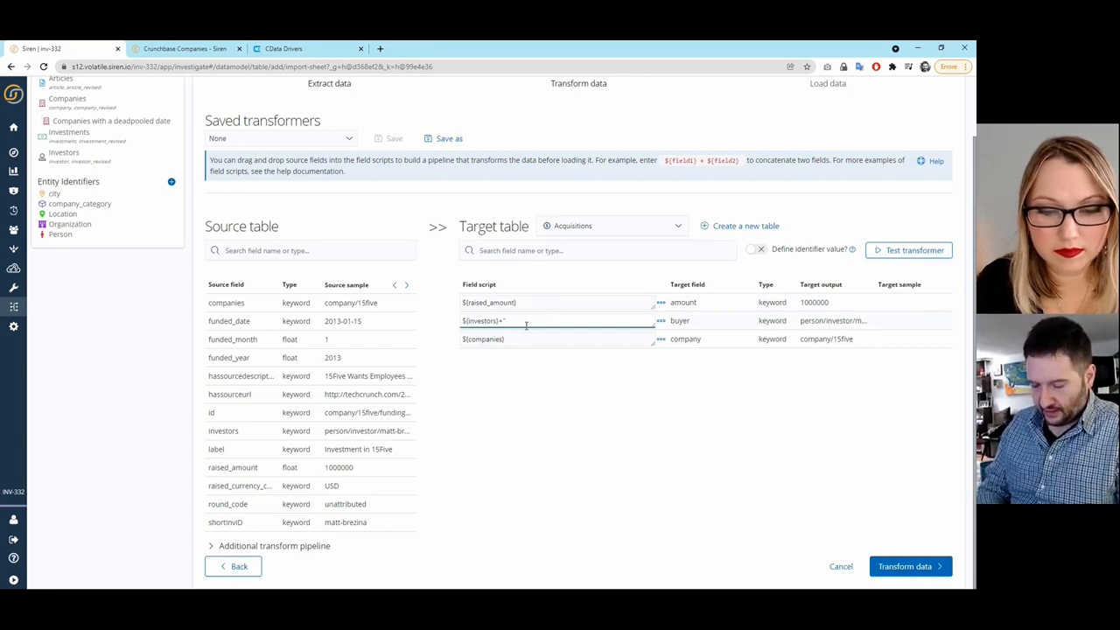
pyautogui.write('company')
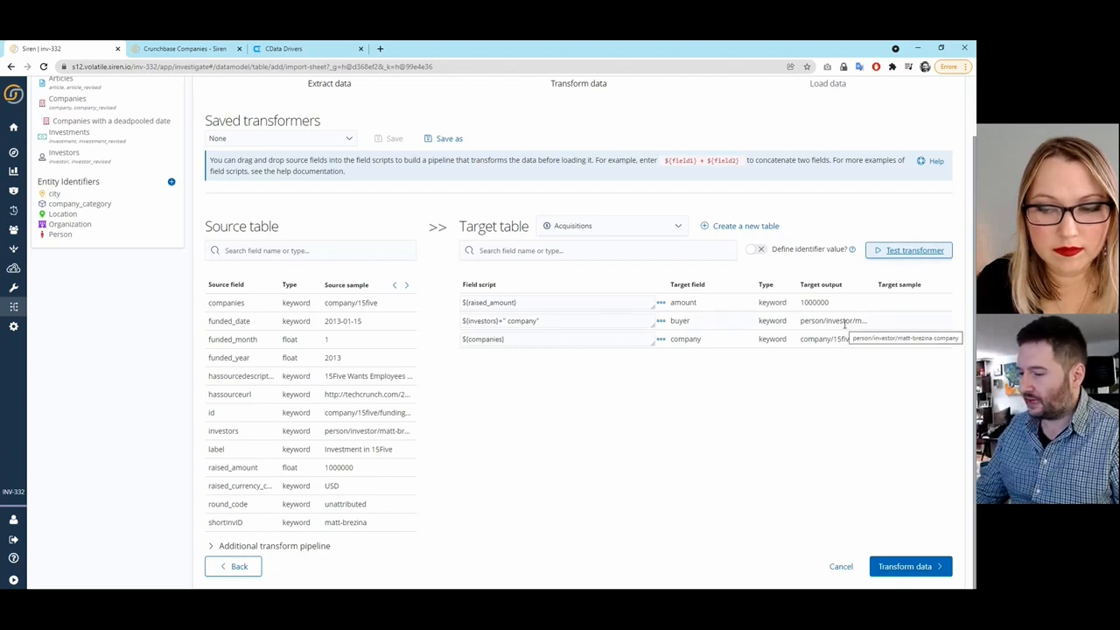
pyautogui.doubleClick(525, 320)
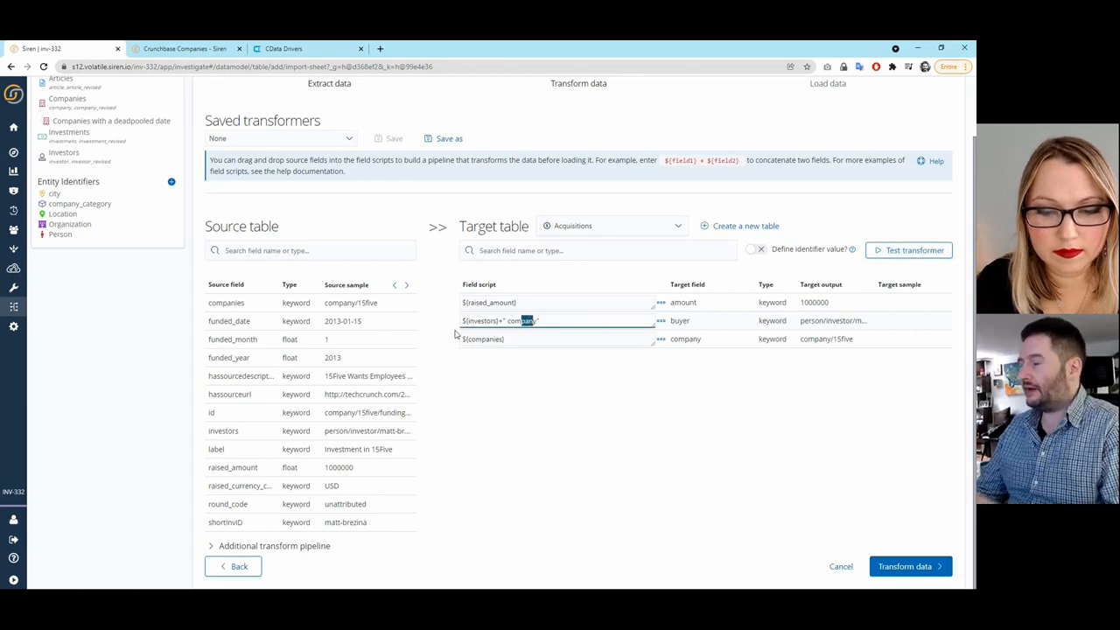
pyautogui.moveTo(431, 371)
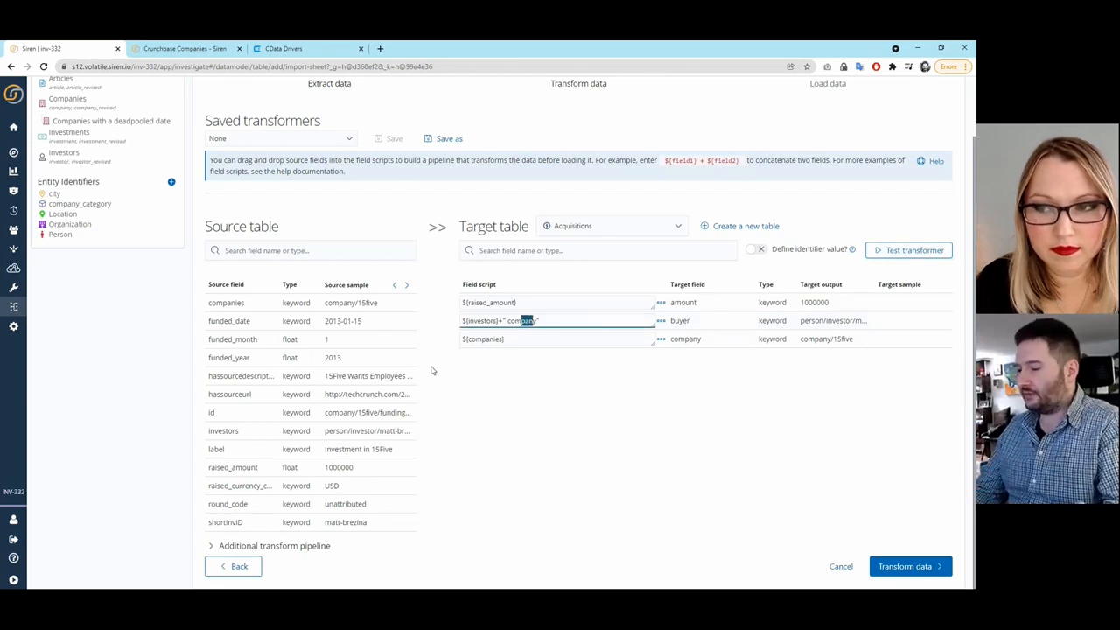
pyautogui.moveTo(627, 361)
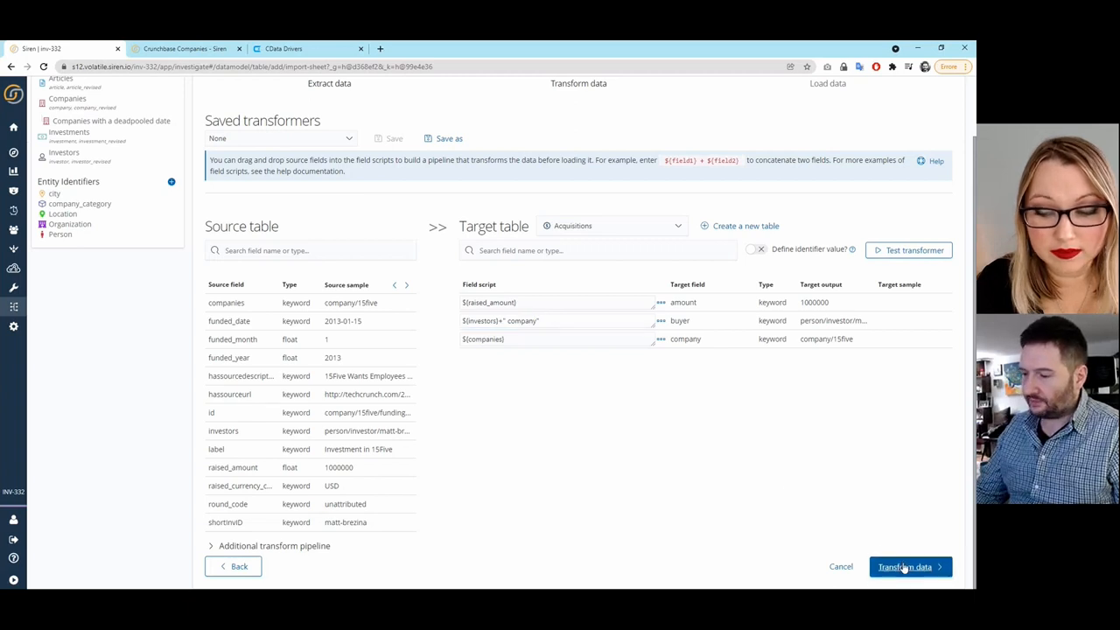
pyautogui.click(905, 567)
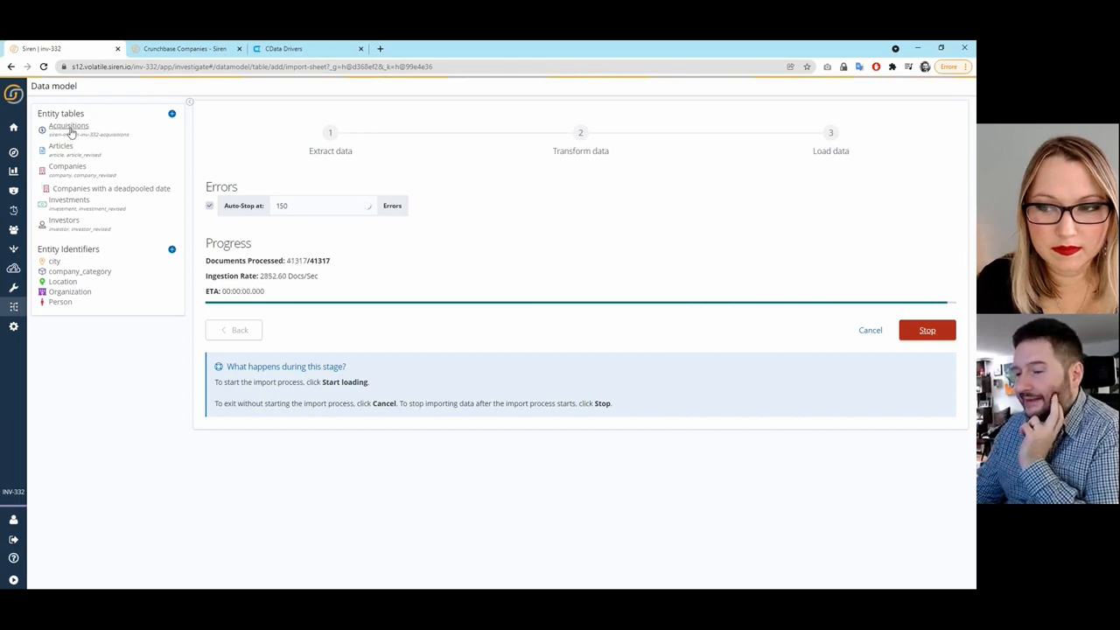
# Step: Show amount and buyer as columns in the Acquisitions entity table view
pyautogui.click(68, 125)
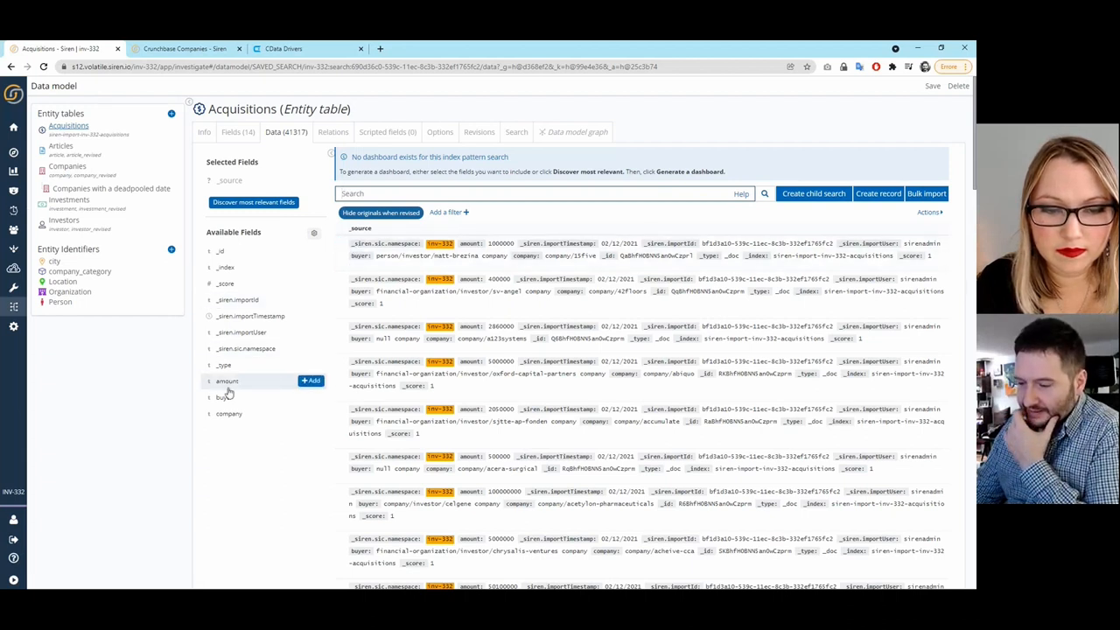
pyautogui.click(311, 380)
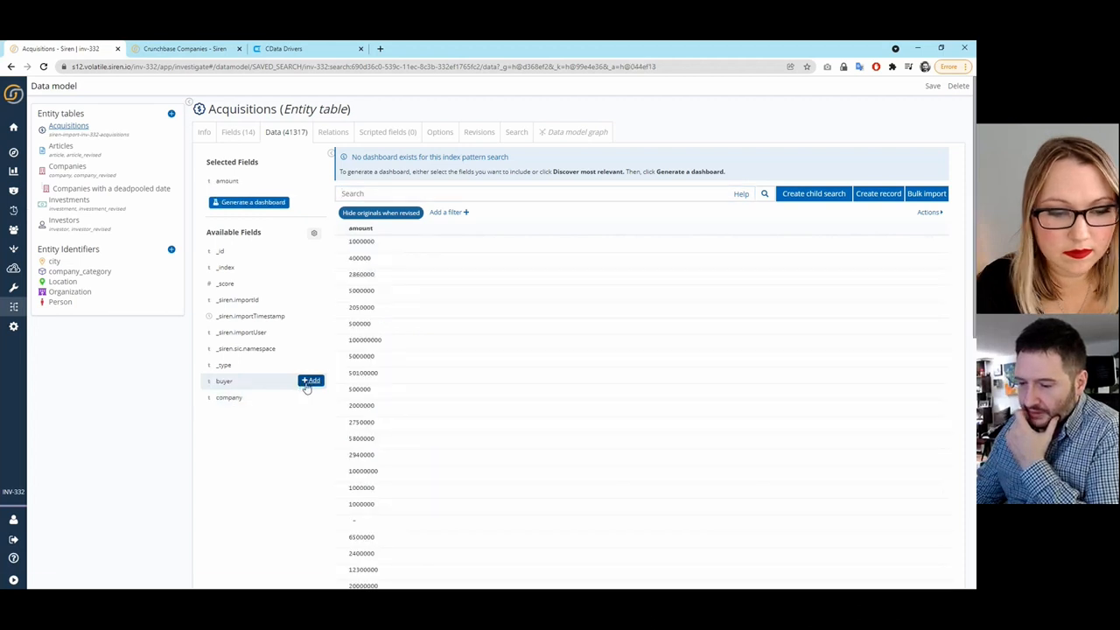
pyautogui.click(311, 379)
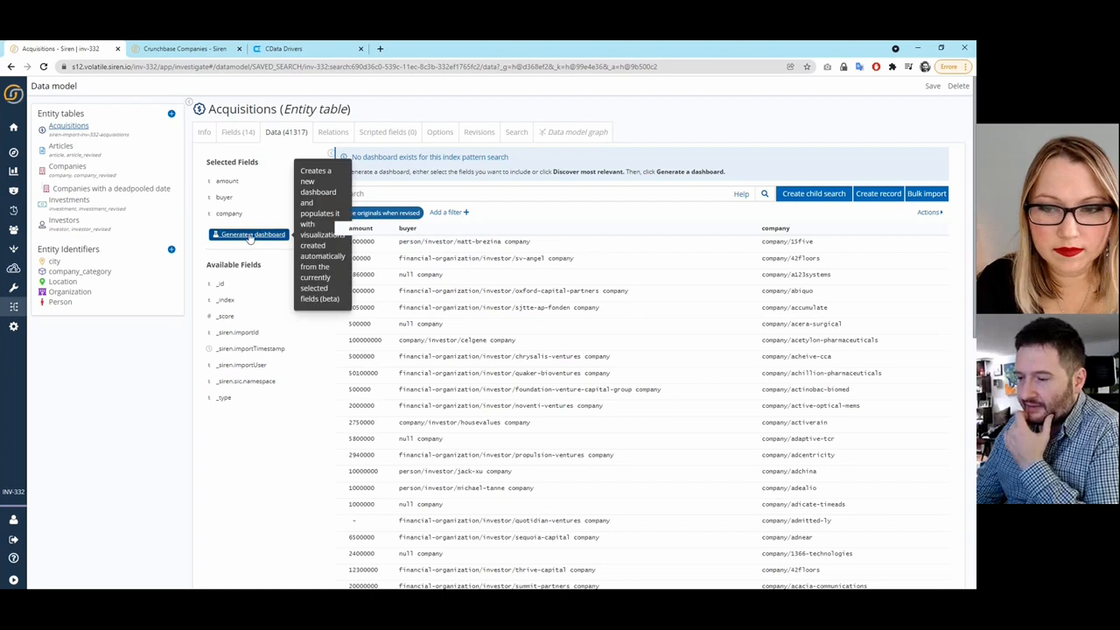
pyautogui.moveTo(250, 238)
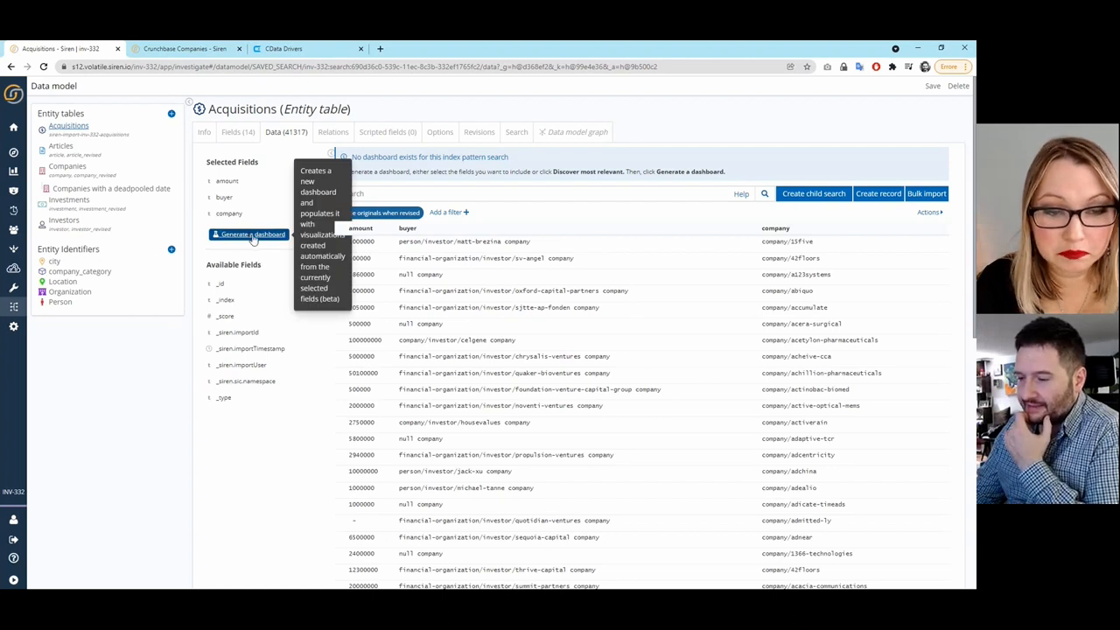
# Step: Generate the Acquisitions dashboard with default analytic and record tables over 41,317 records
pyautogui.click(252, 235)
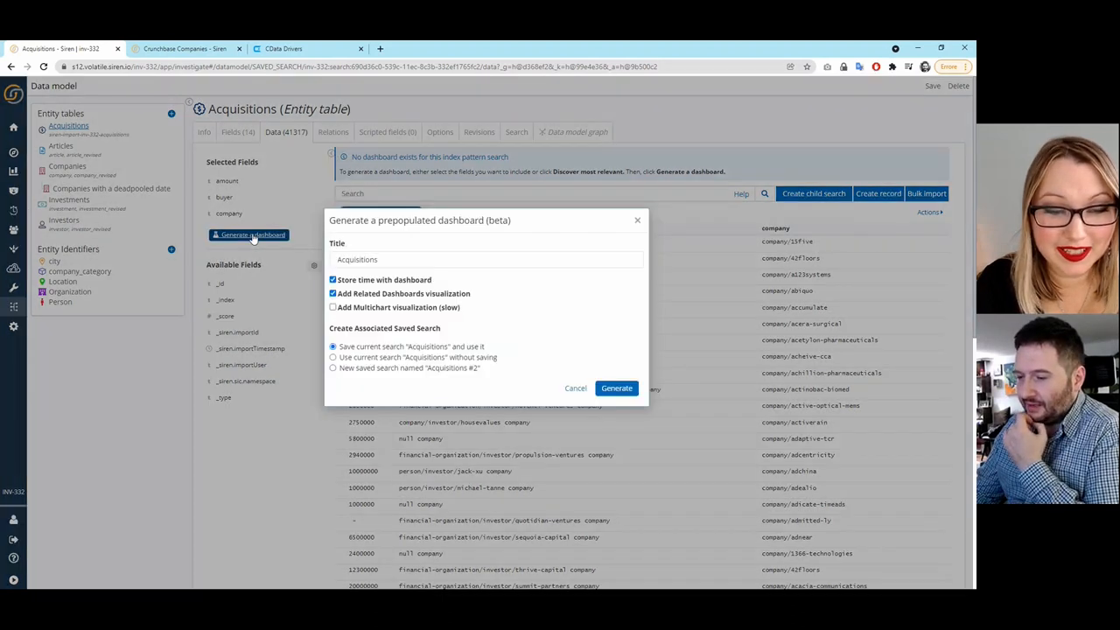
pyautogui.click(616, 388)
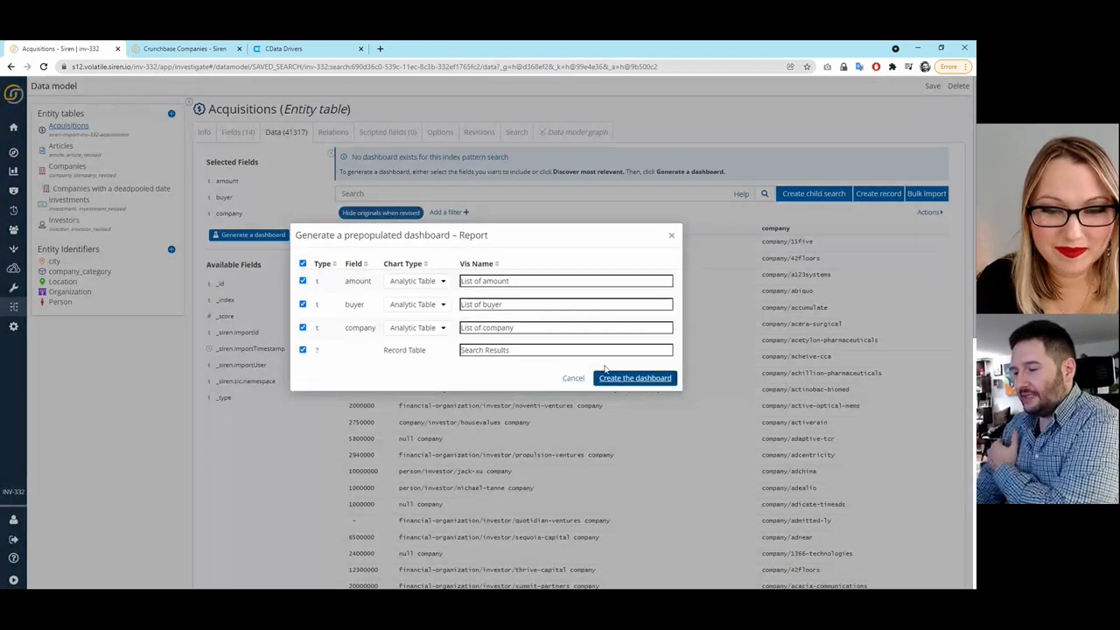
pyautogui.moveTo(349, 467)
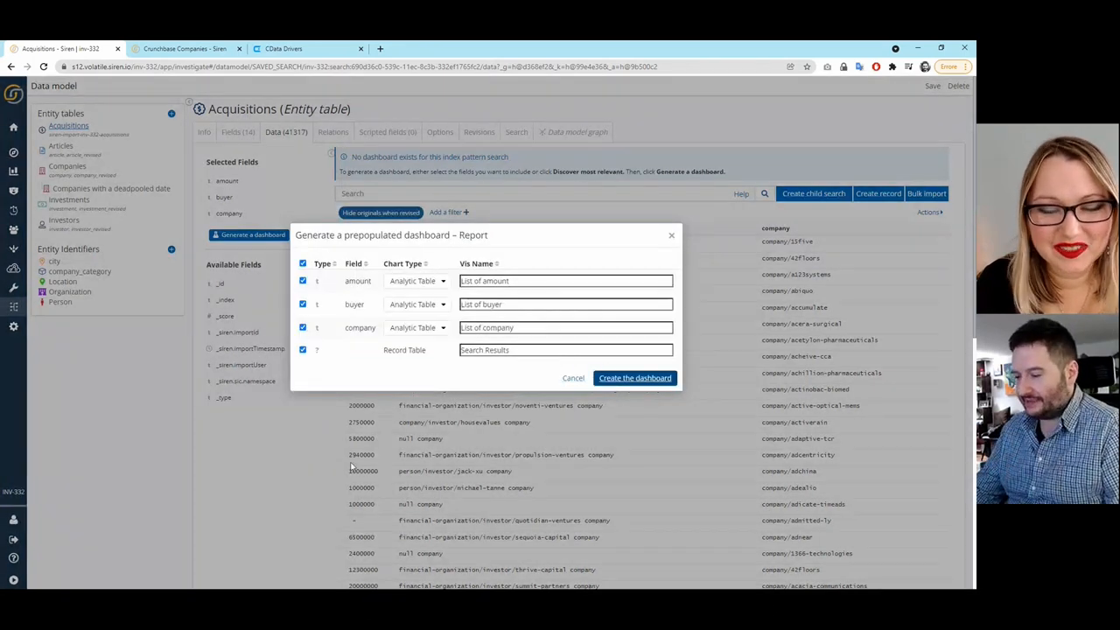
pyautogui.click(633, 378)
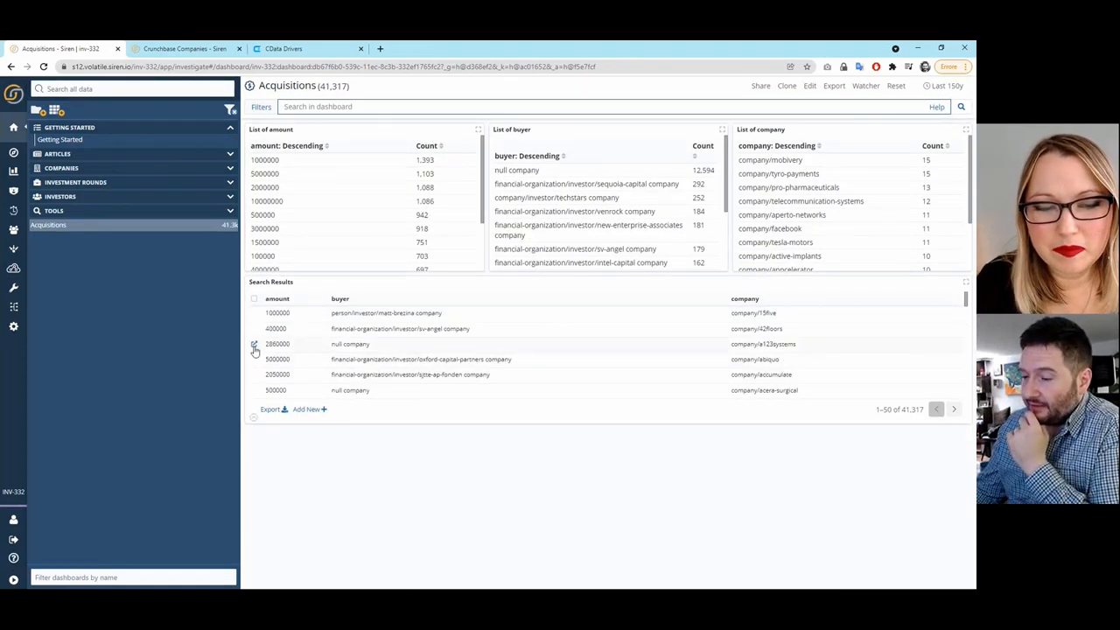
pyautogui.click(256, 342)
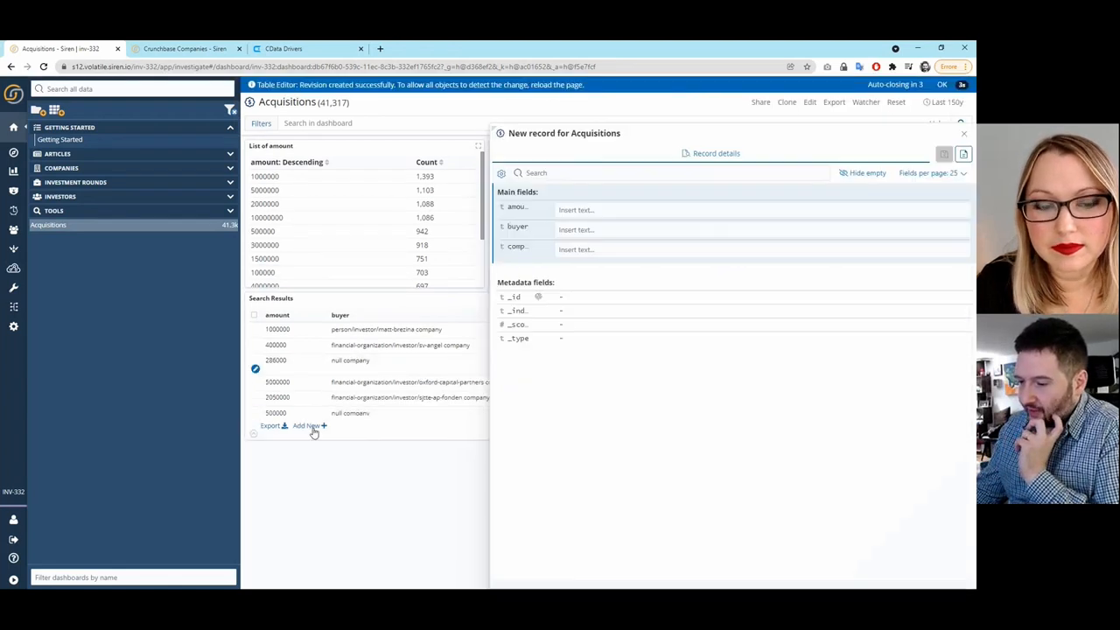
pyautogui.click(613, 210)
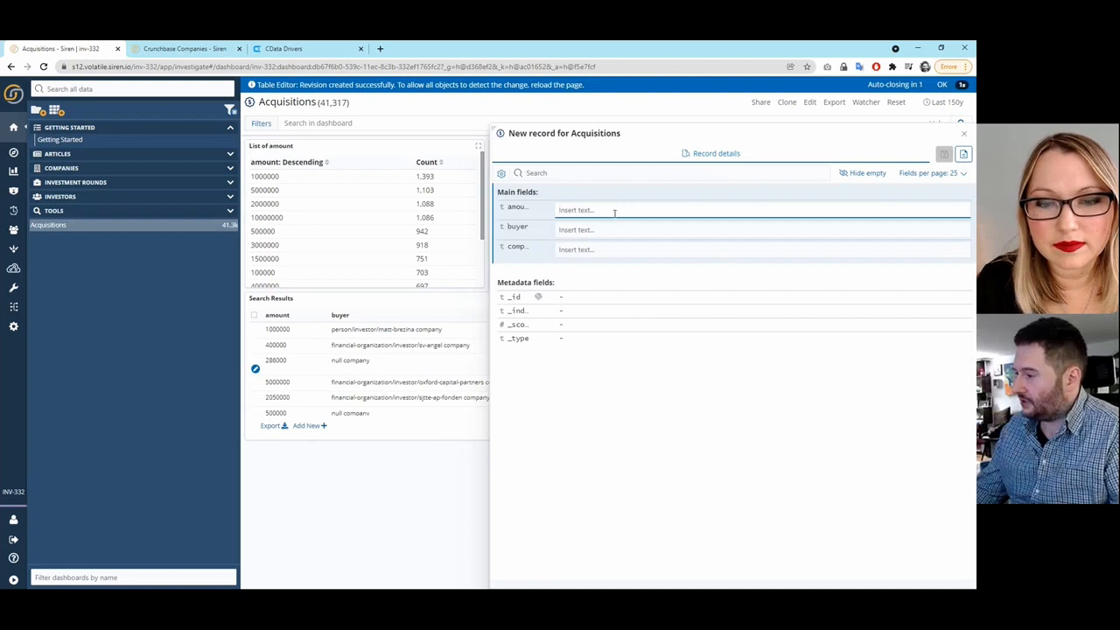
pyautogui.click(962, 133)
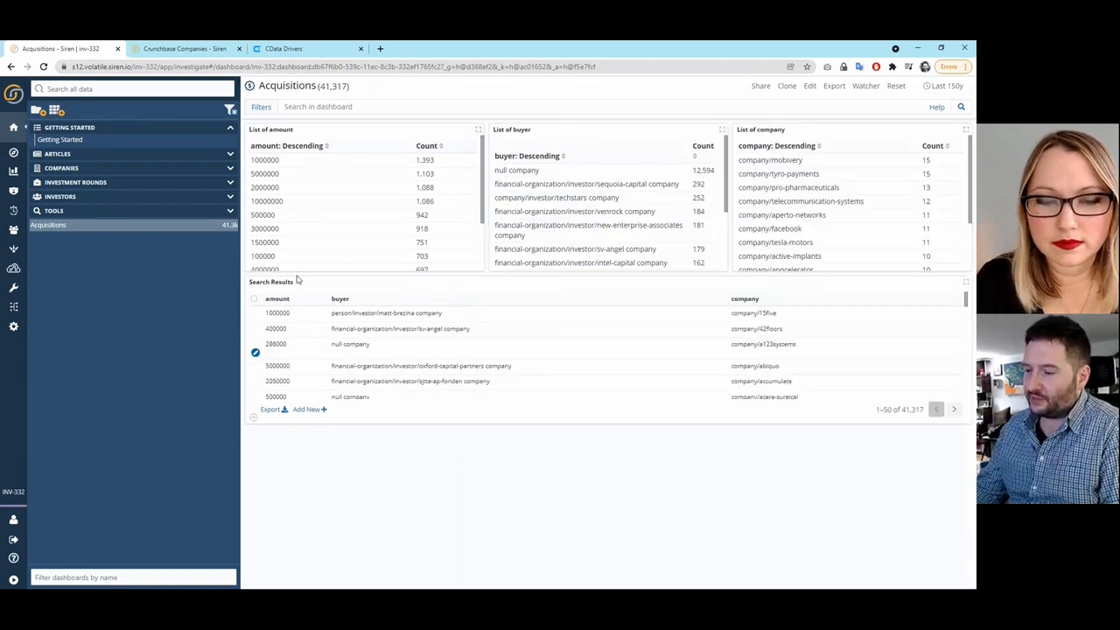
pyautogui.moveTo(323, 305)
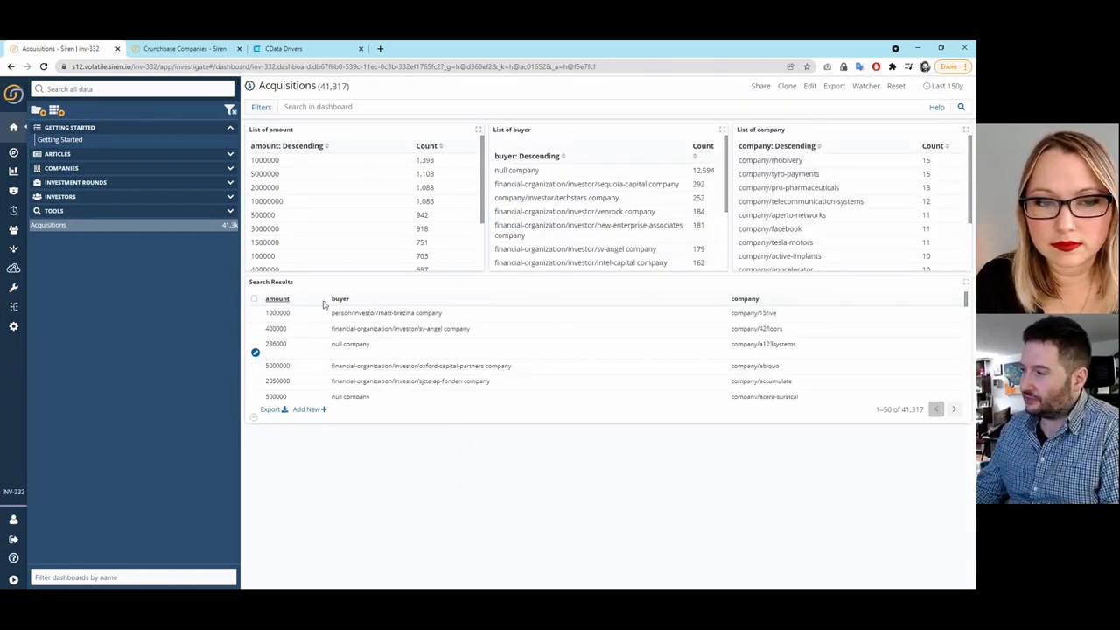
pyautogui.moveTo(14, 306)
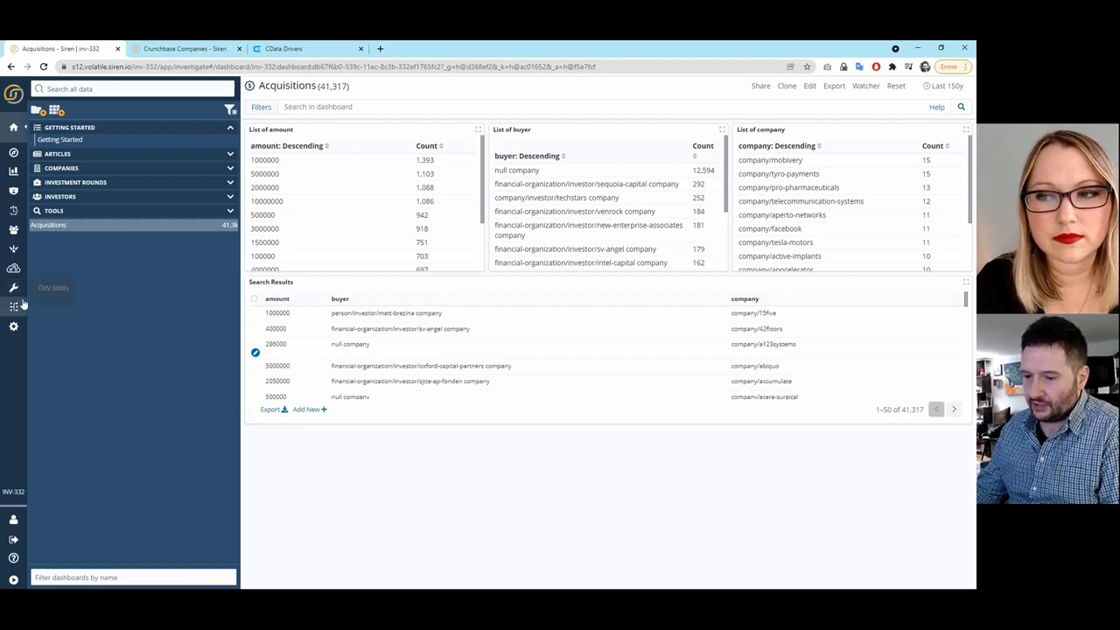
pyautogui.click(14, 308)
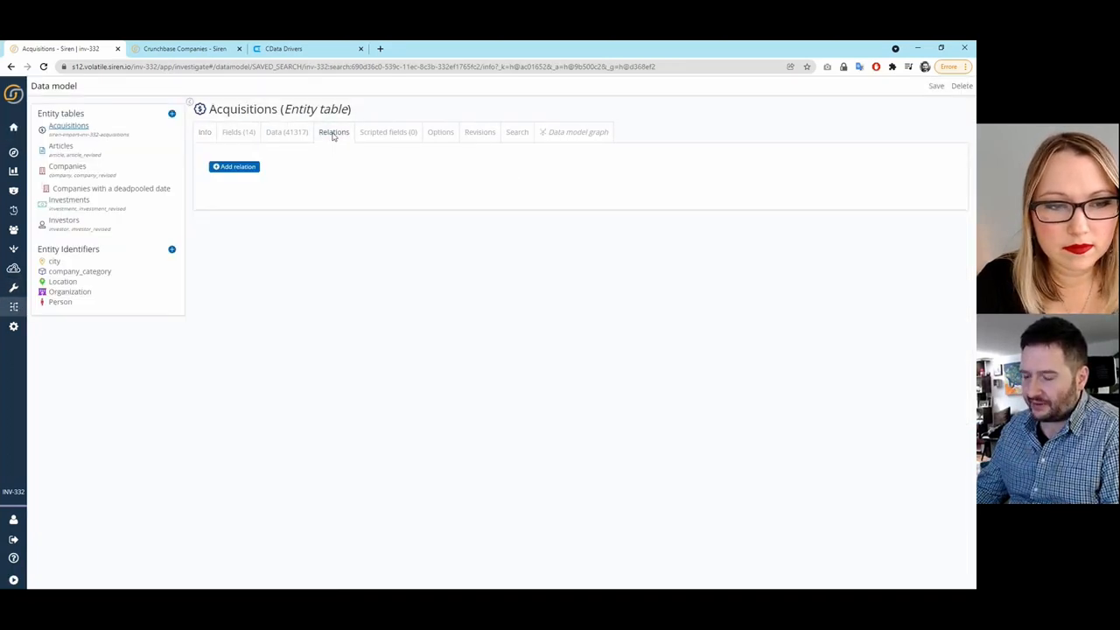
# Step: Add a relation from Acquisitions company to Companies id and save it
pyautogui.click(234, 166)
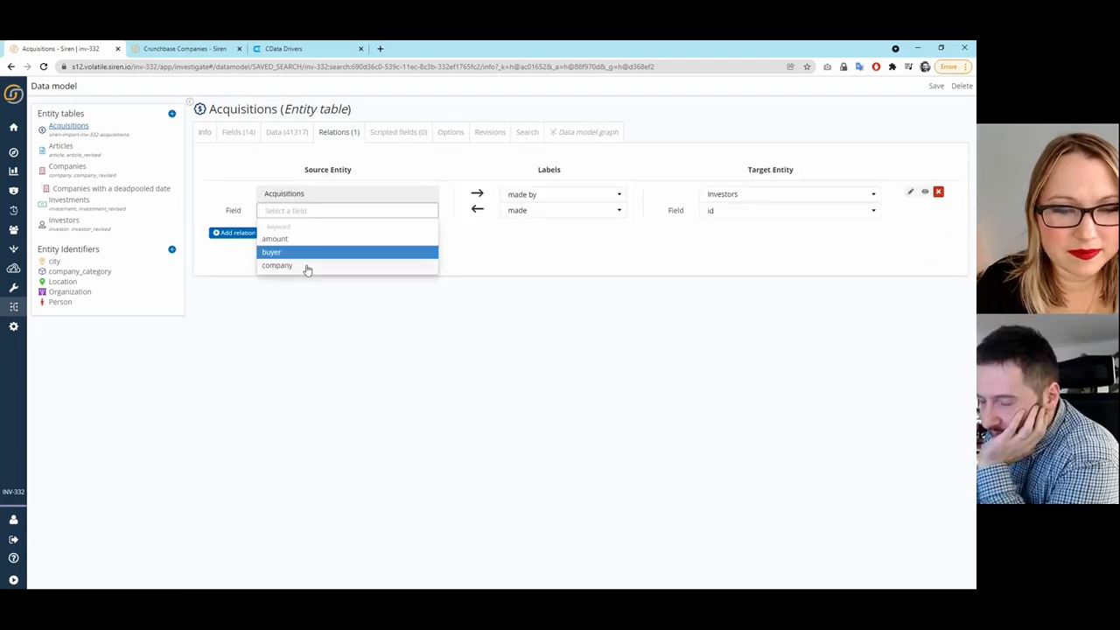
pyautogui.click(277, 266)
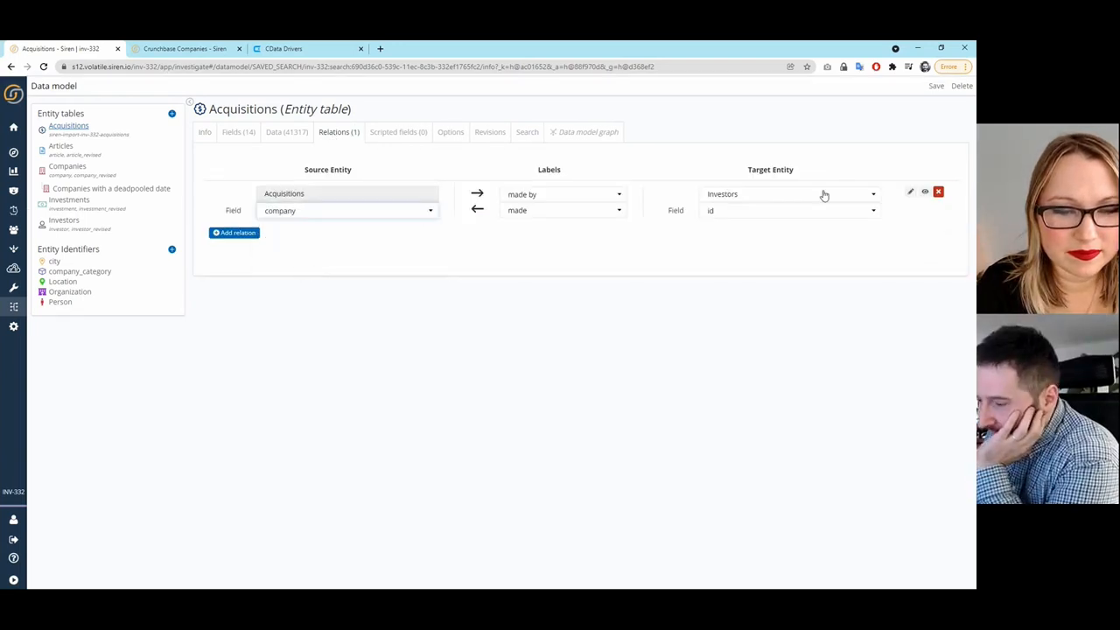
pyautogui.click(787, 193)
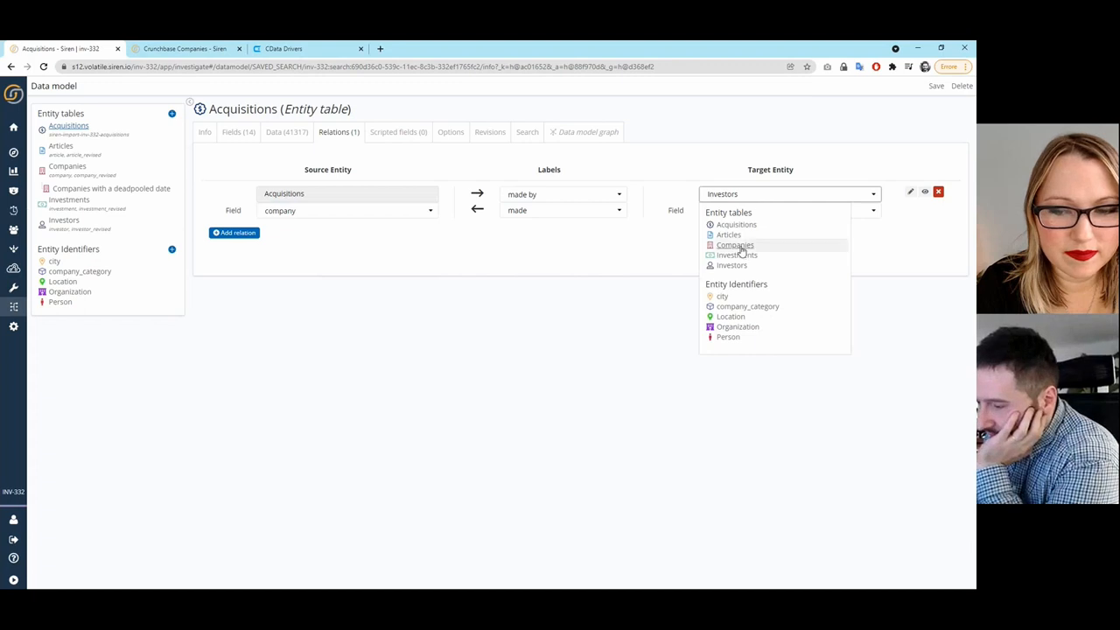
pyautogui.click(735, 245)
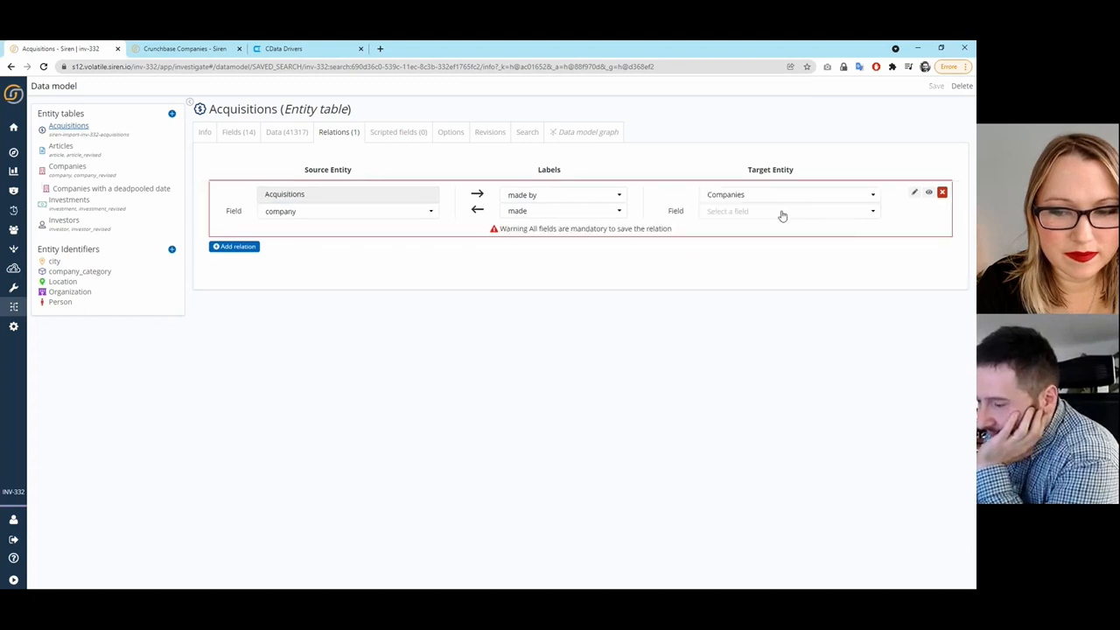
pyautogui.click(790, 210)
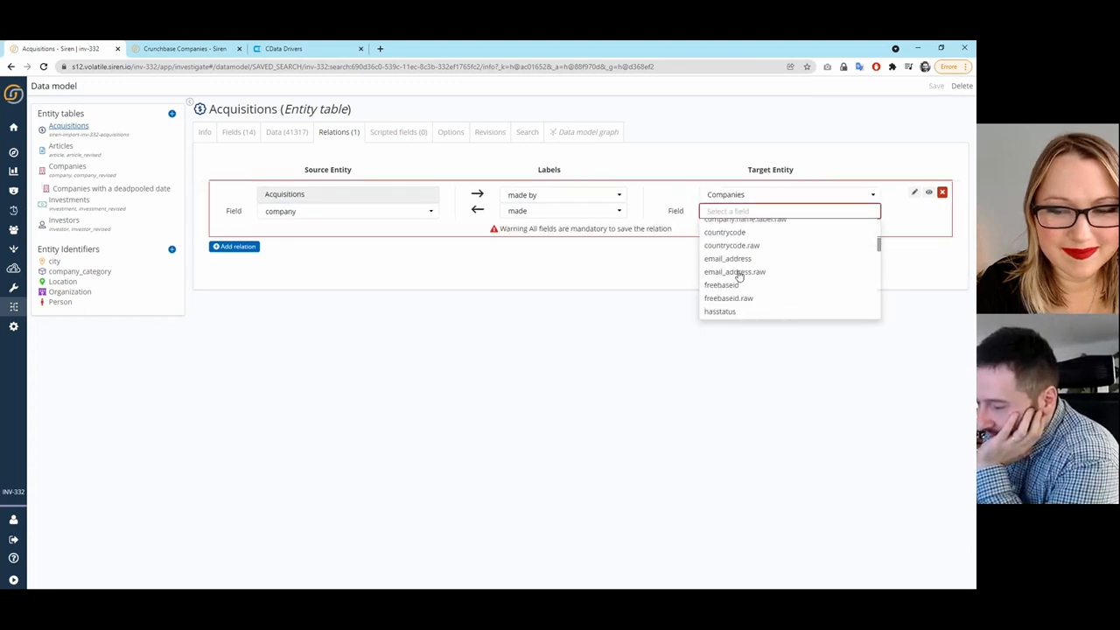
pyautogui.click(710, 210)
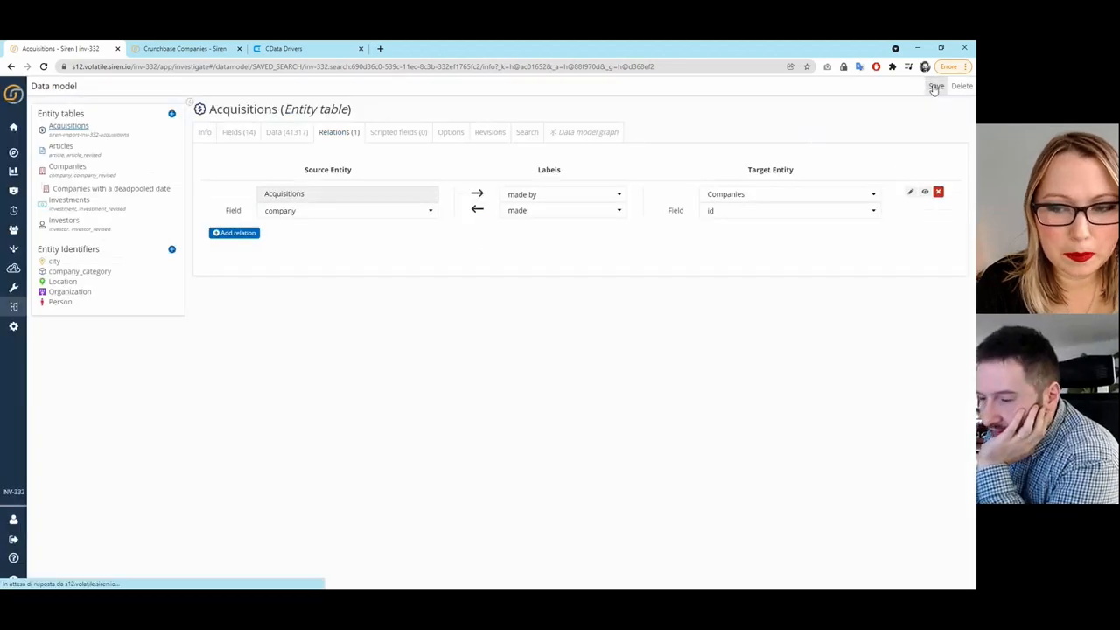
pyautogui.click(934, 86)
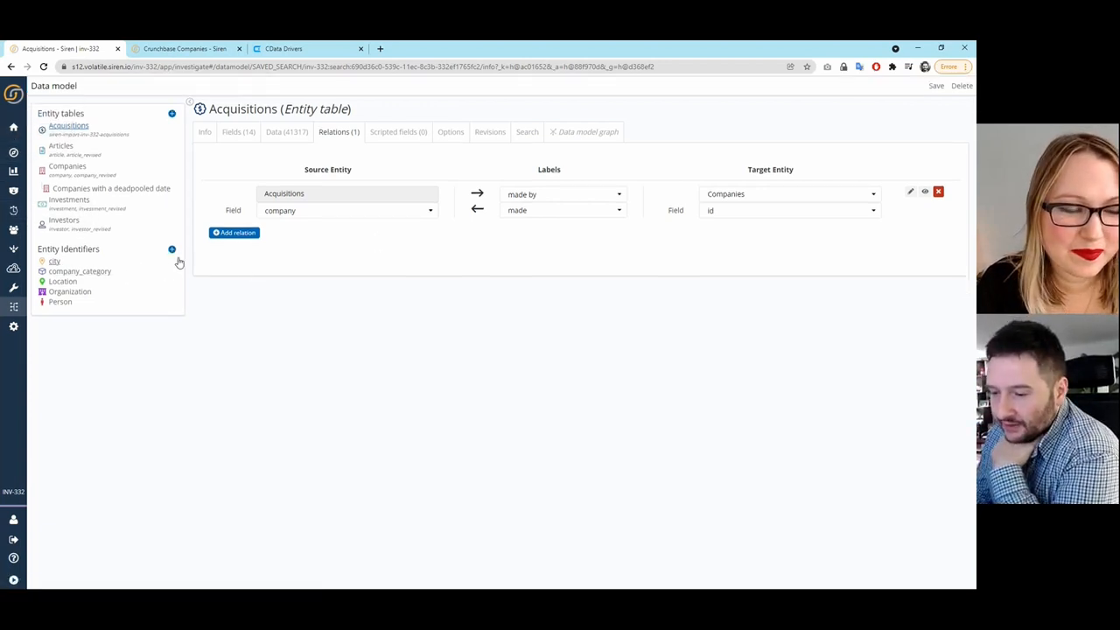
pyautogui.moveTo(172, 248)
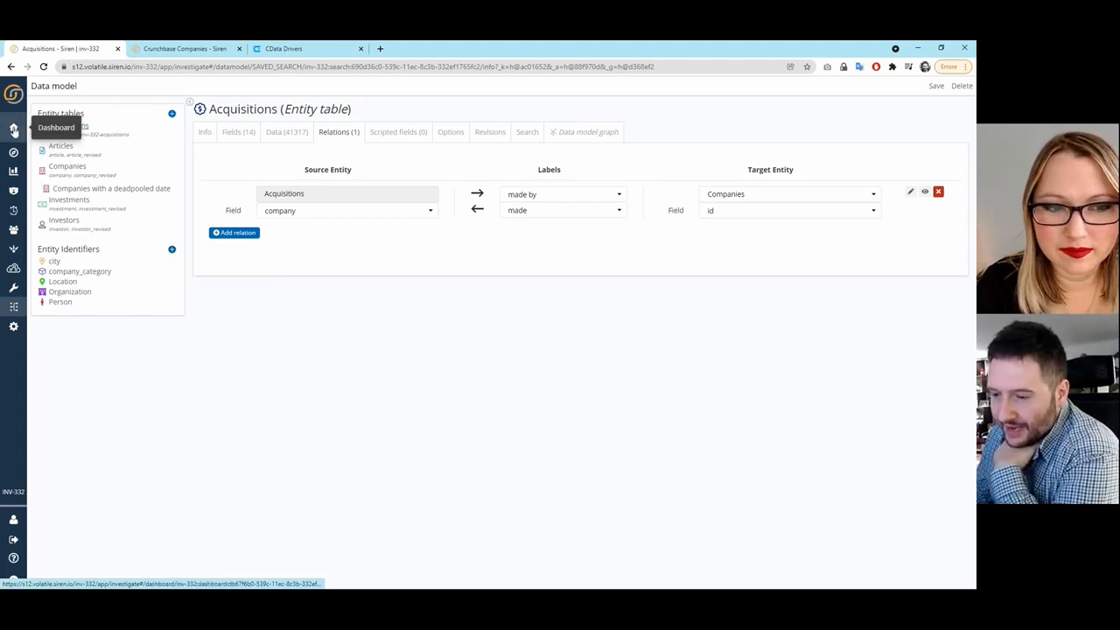
# Step: From the Acquisitions dashboard, create a new Relational Navigator visualization found by searching 're'
pyautogui.click(56, 126)
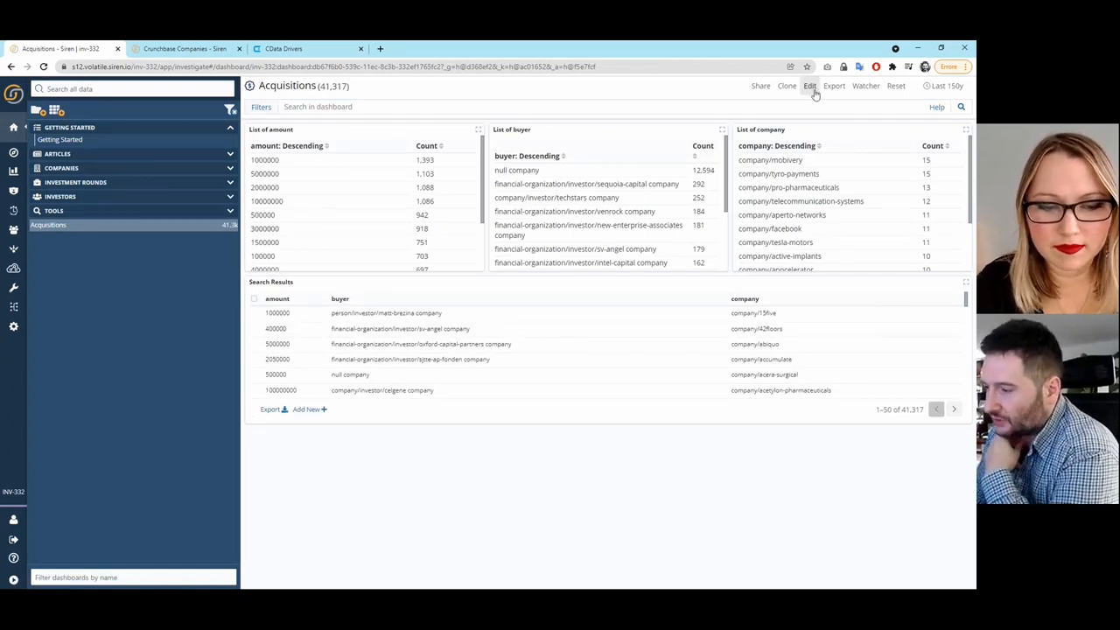
pyautogui.click(808, 86)
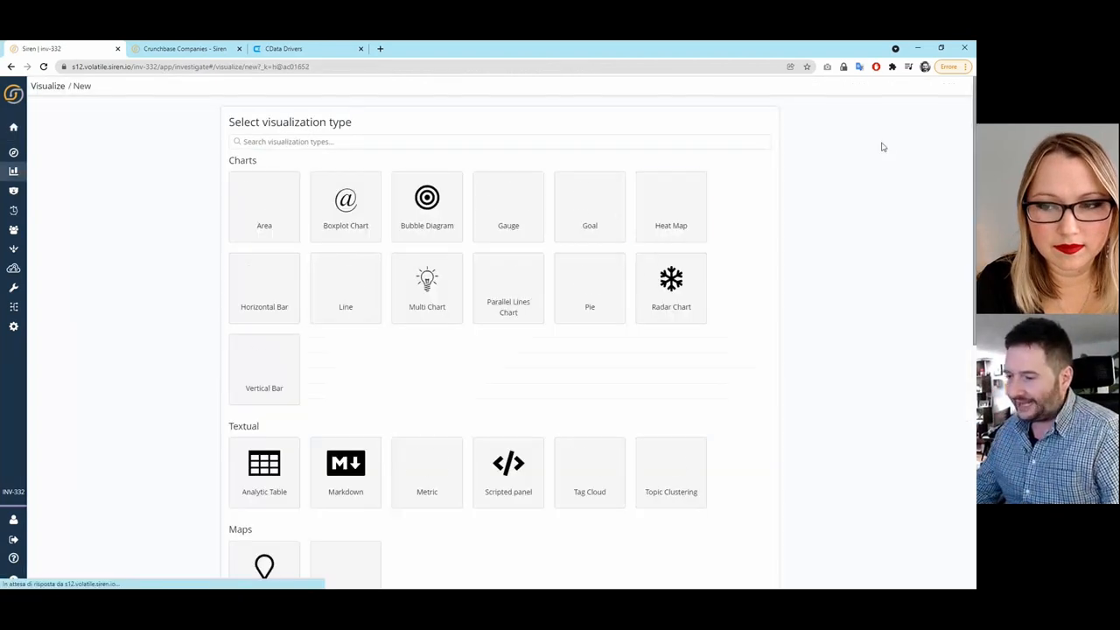
pyautogui.write('re')
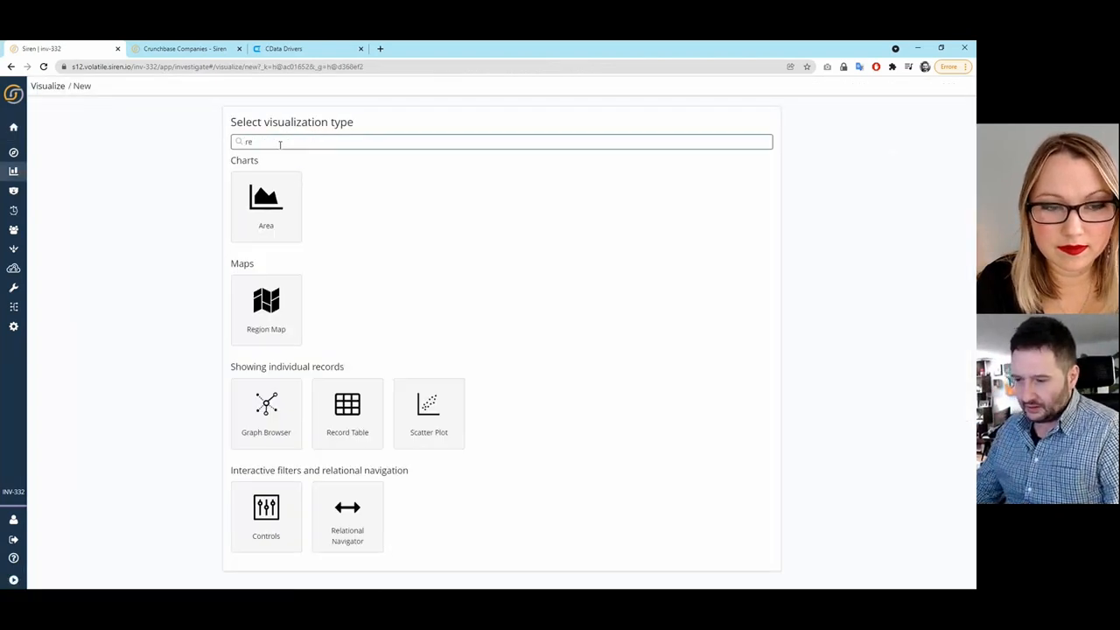
pyautogui.moveTo(347, 516)
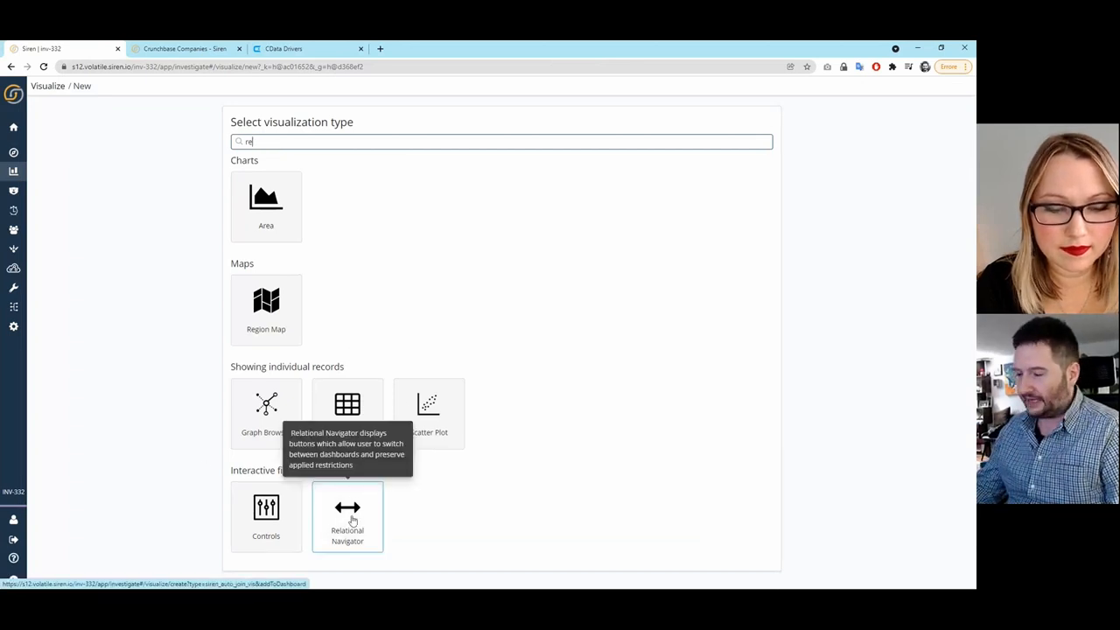
pyautogui.click(346, 516)
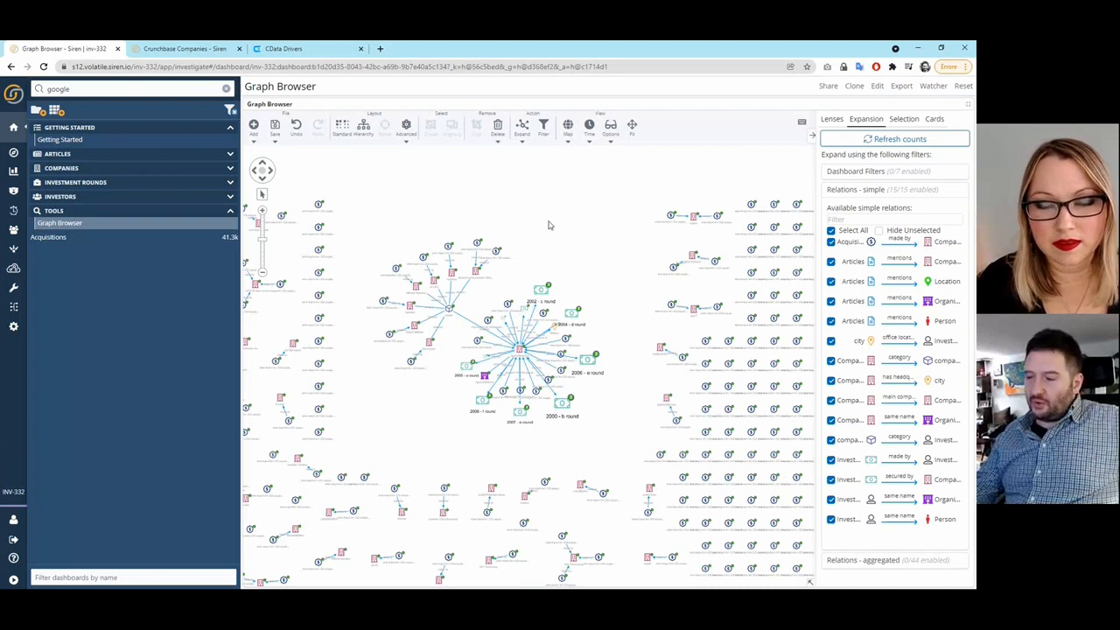
pyautogui.moveTo(483, 196)
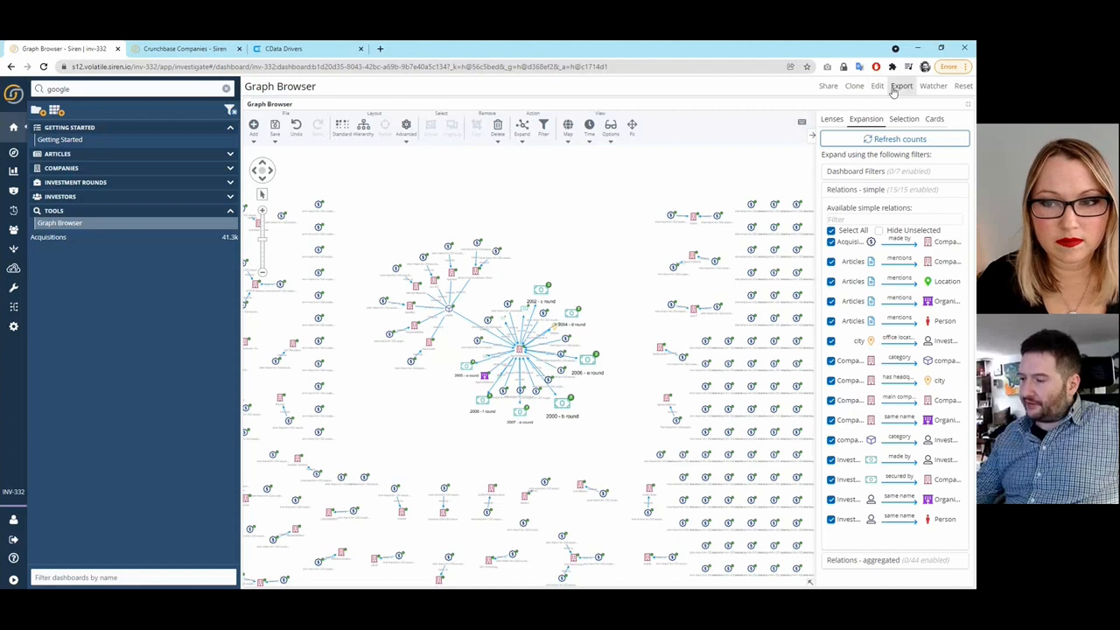
# Step: View the Graph Browser dashboard's Download as PDF and Print export options, then leave the panel
pyautogui.click(901, 86)
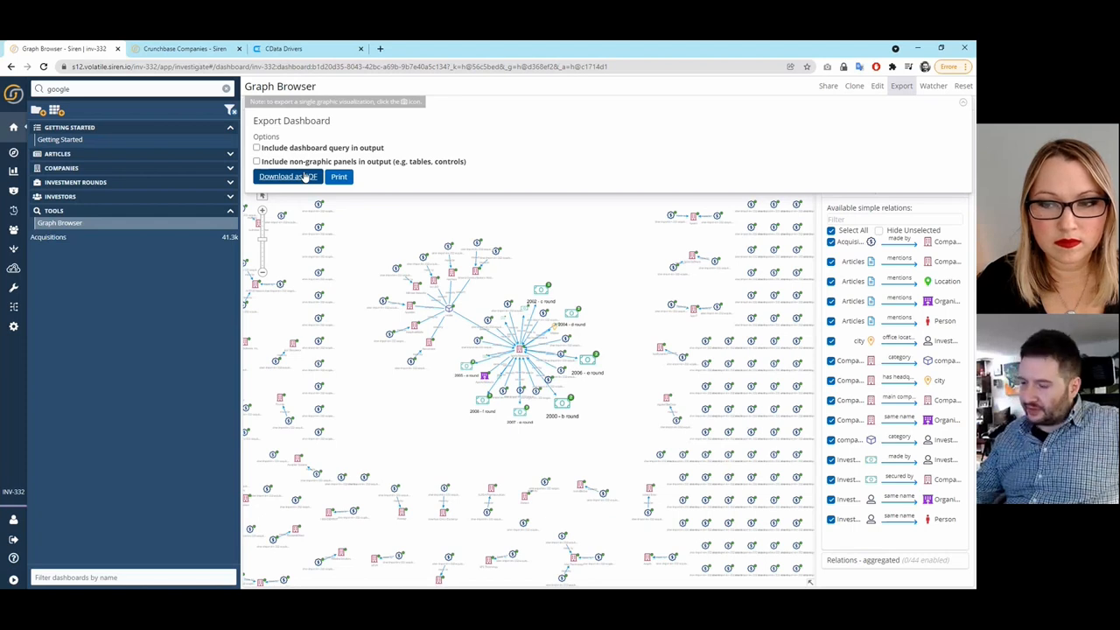
pyautogui.moveTo(494, 214)
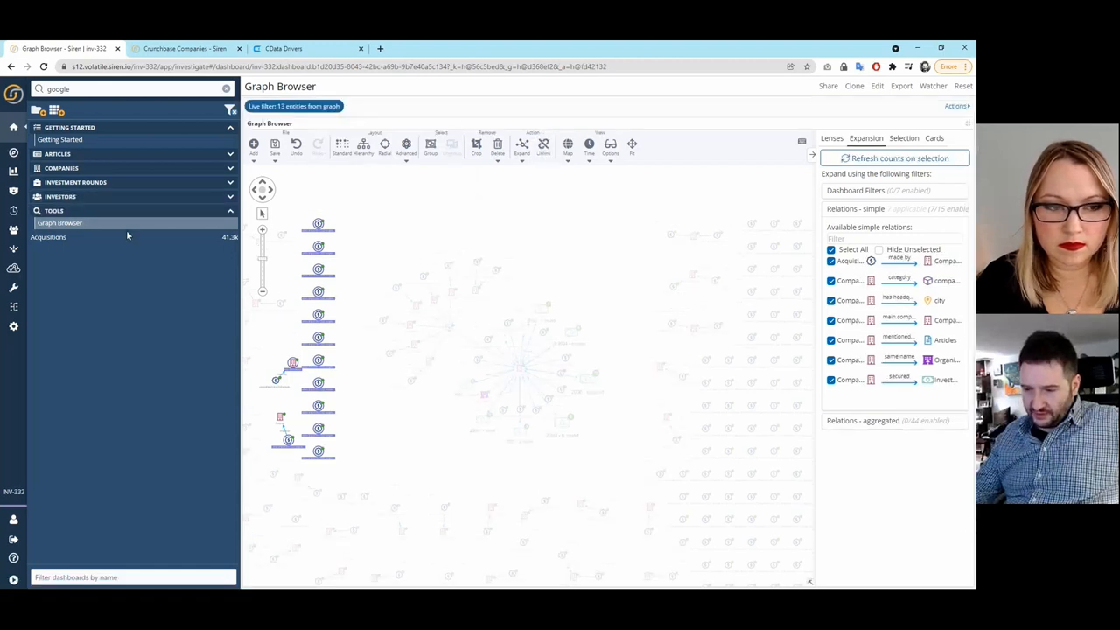
pyautogui.click(49, 237)
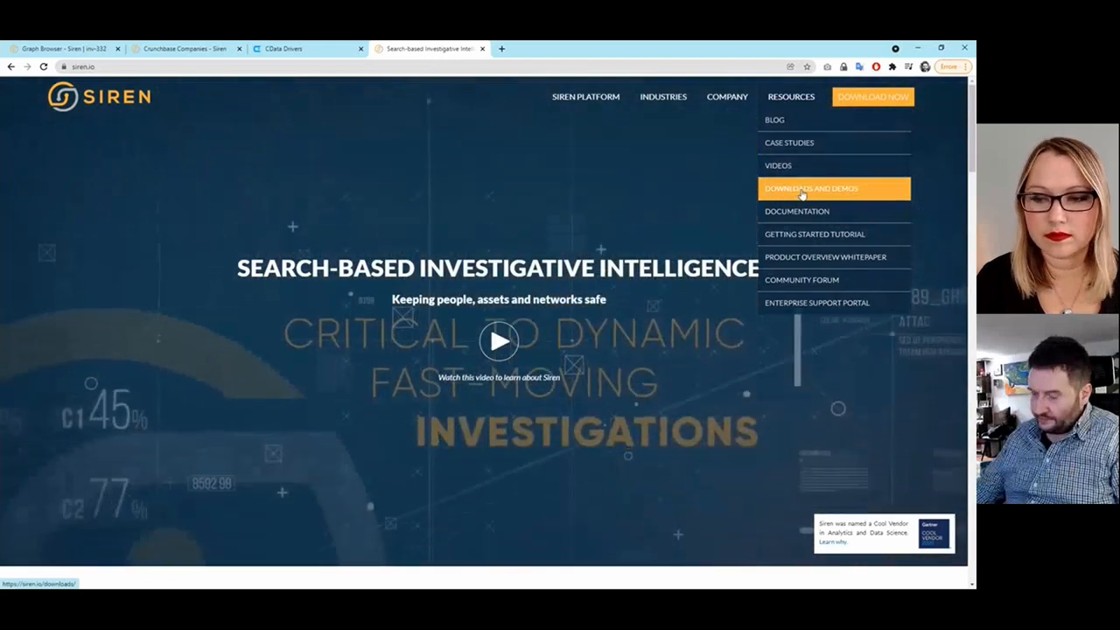
# Step: Visit Downloads and Demos on siren.io, then the Getting Started Tutorial page
pyautogui.click(812, 189)
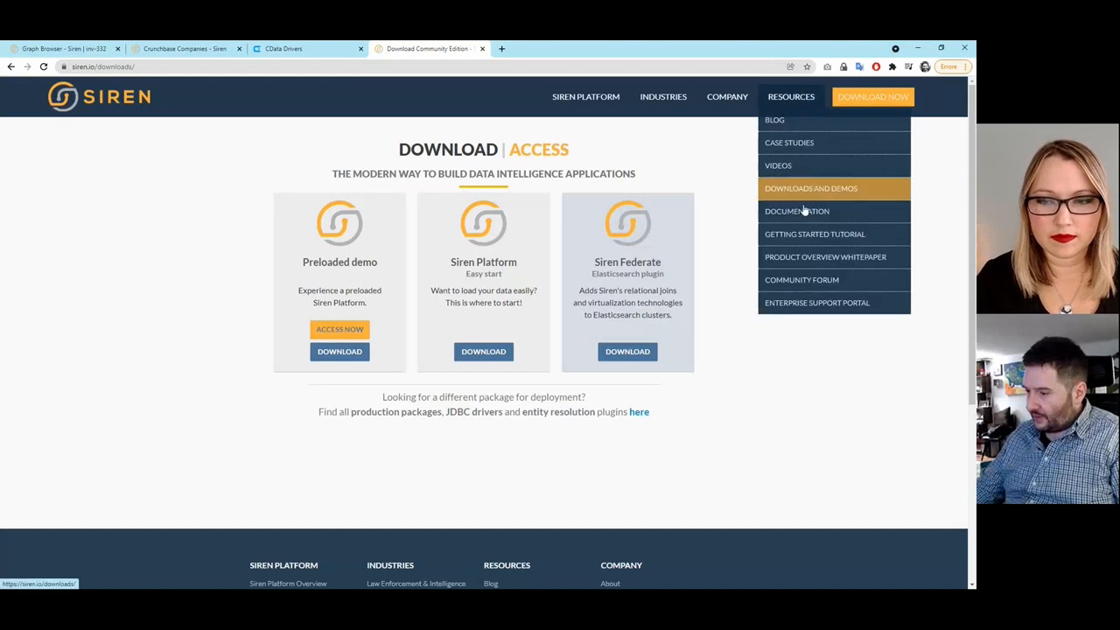
pyautogui.moveTo(815, 234)
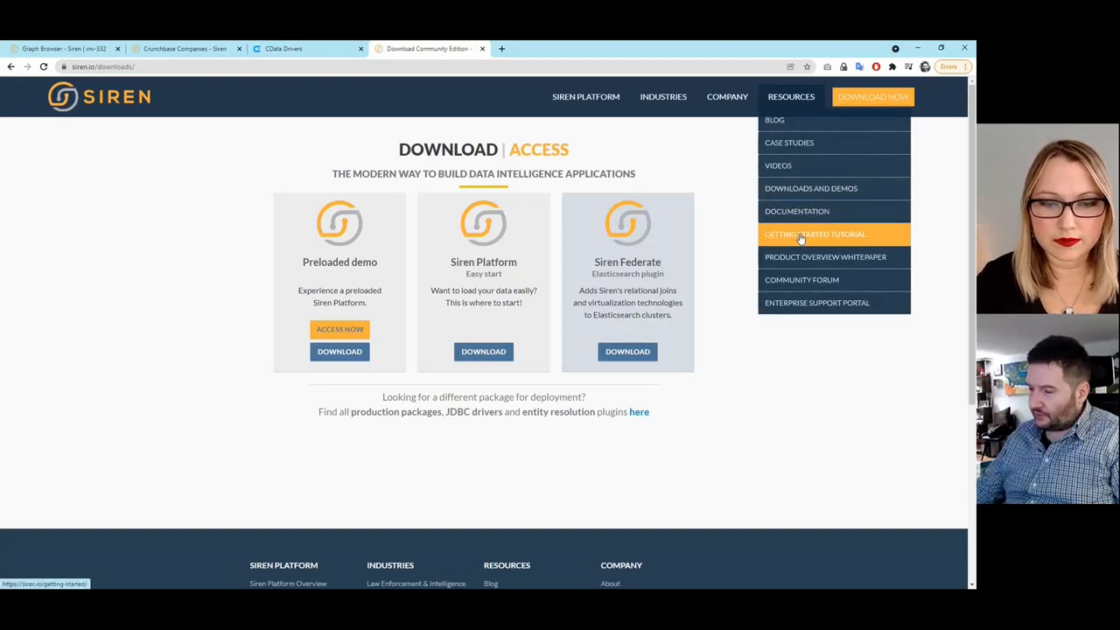
pyautogui.click(815, 234)
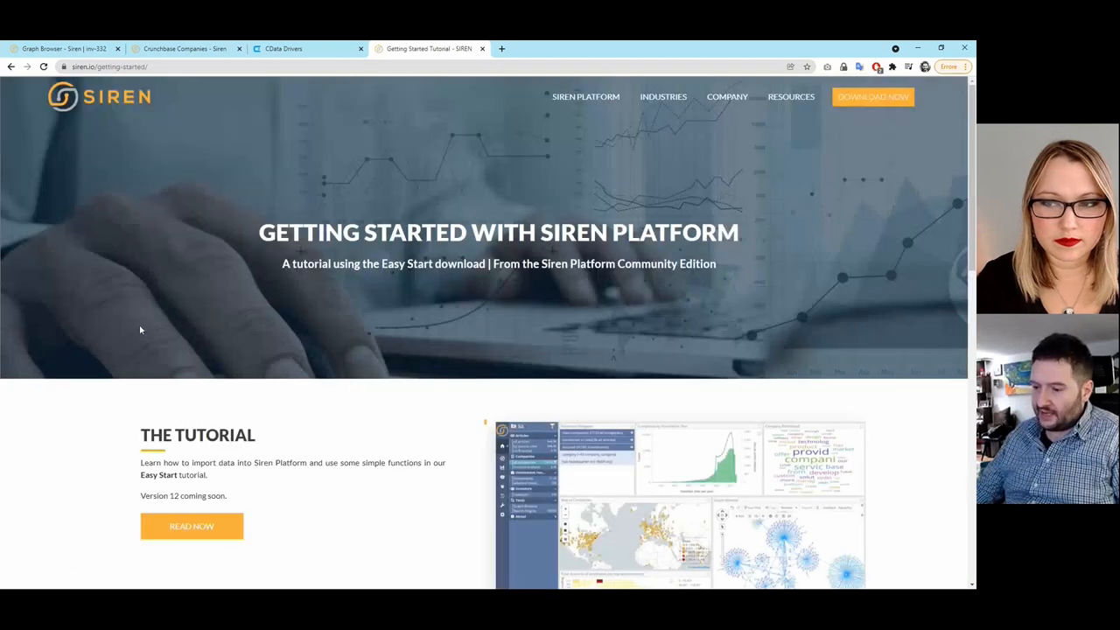
pyautogui.scroll(-3)
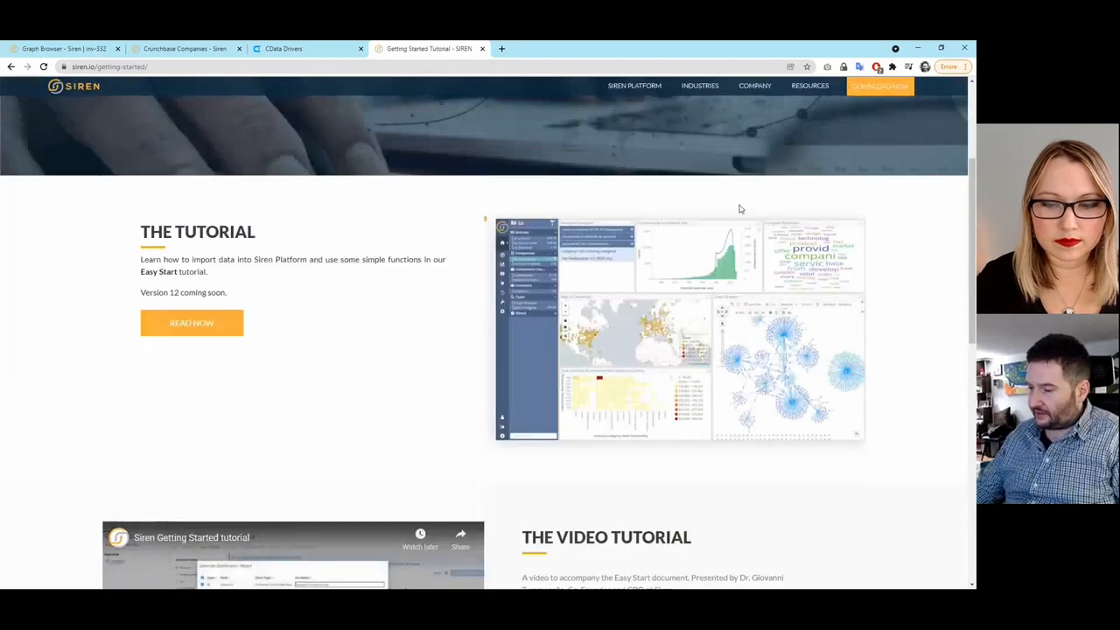